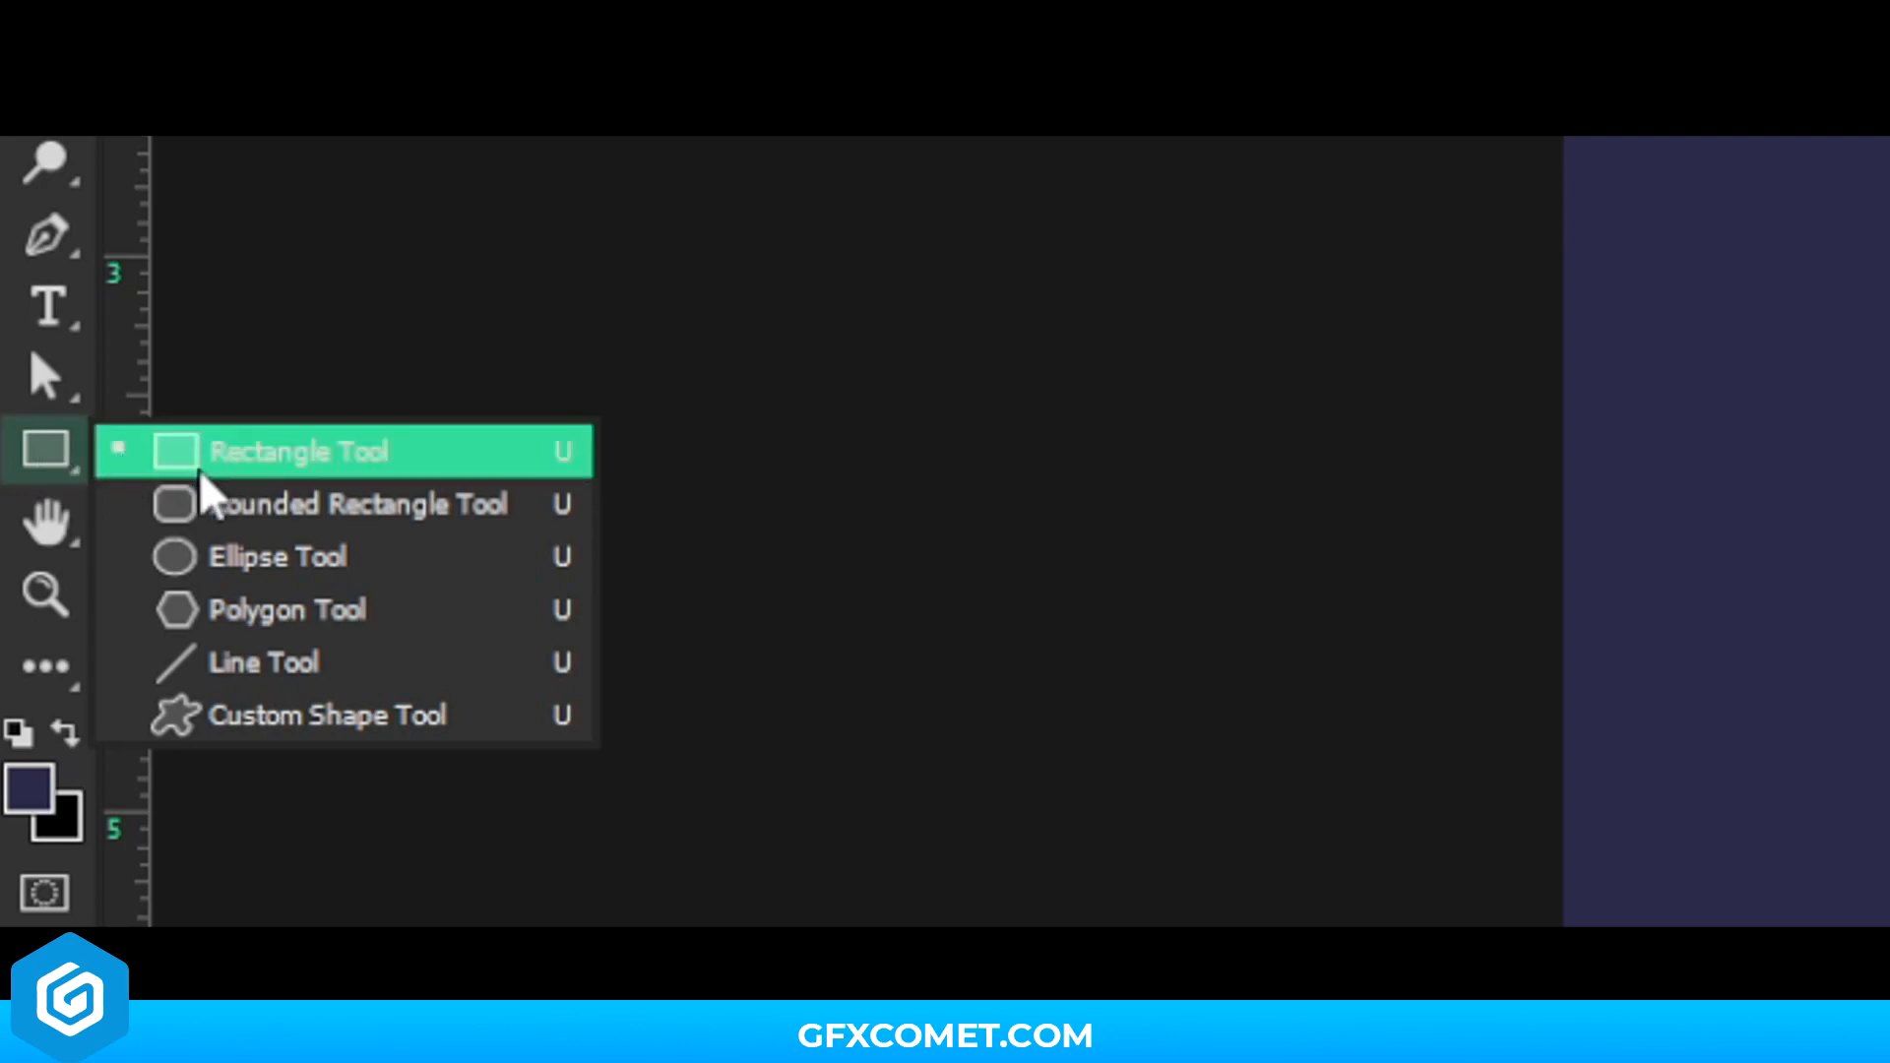
pyautogui.moveTo(362, 541)
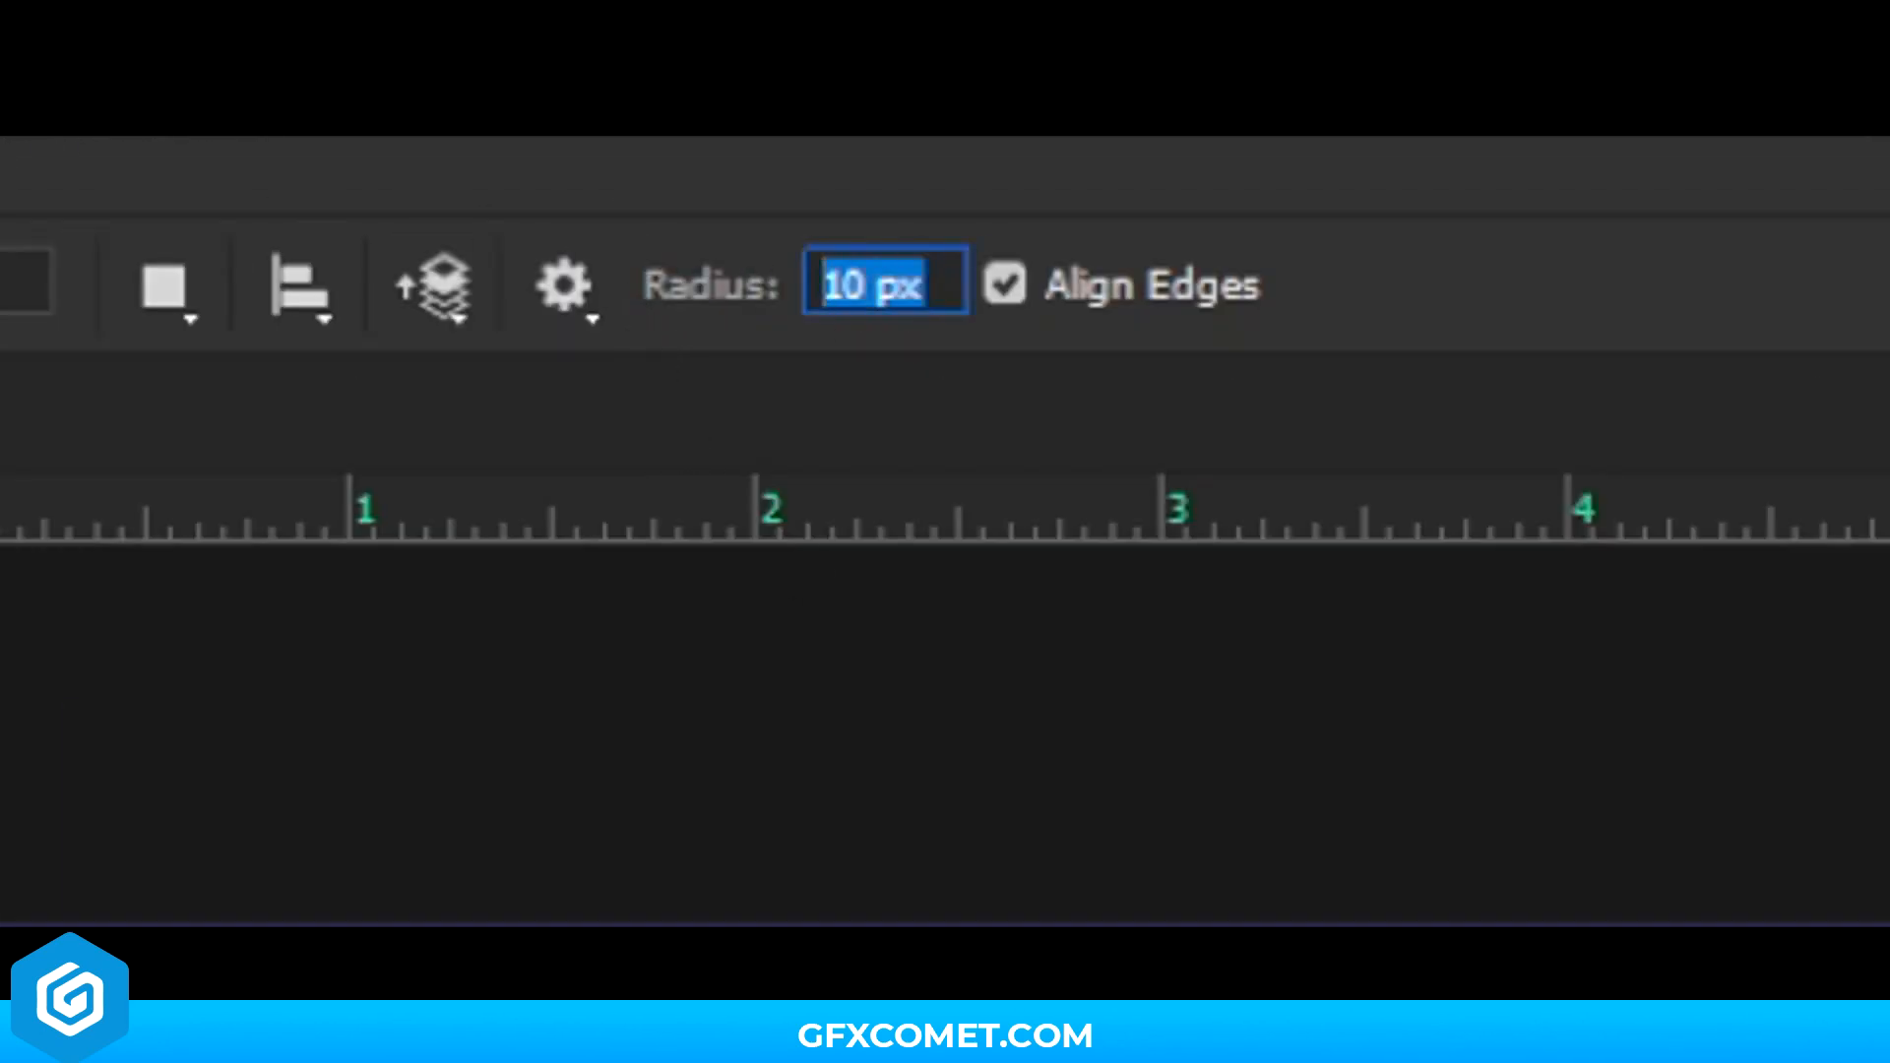
# Enter a 100 px corner radius for the Rounded Rectangle Tool
pyautogui.write('100%')
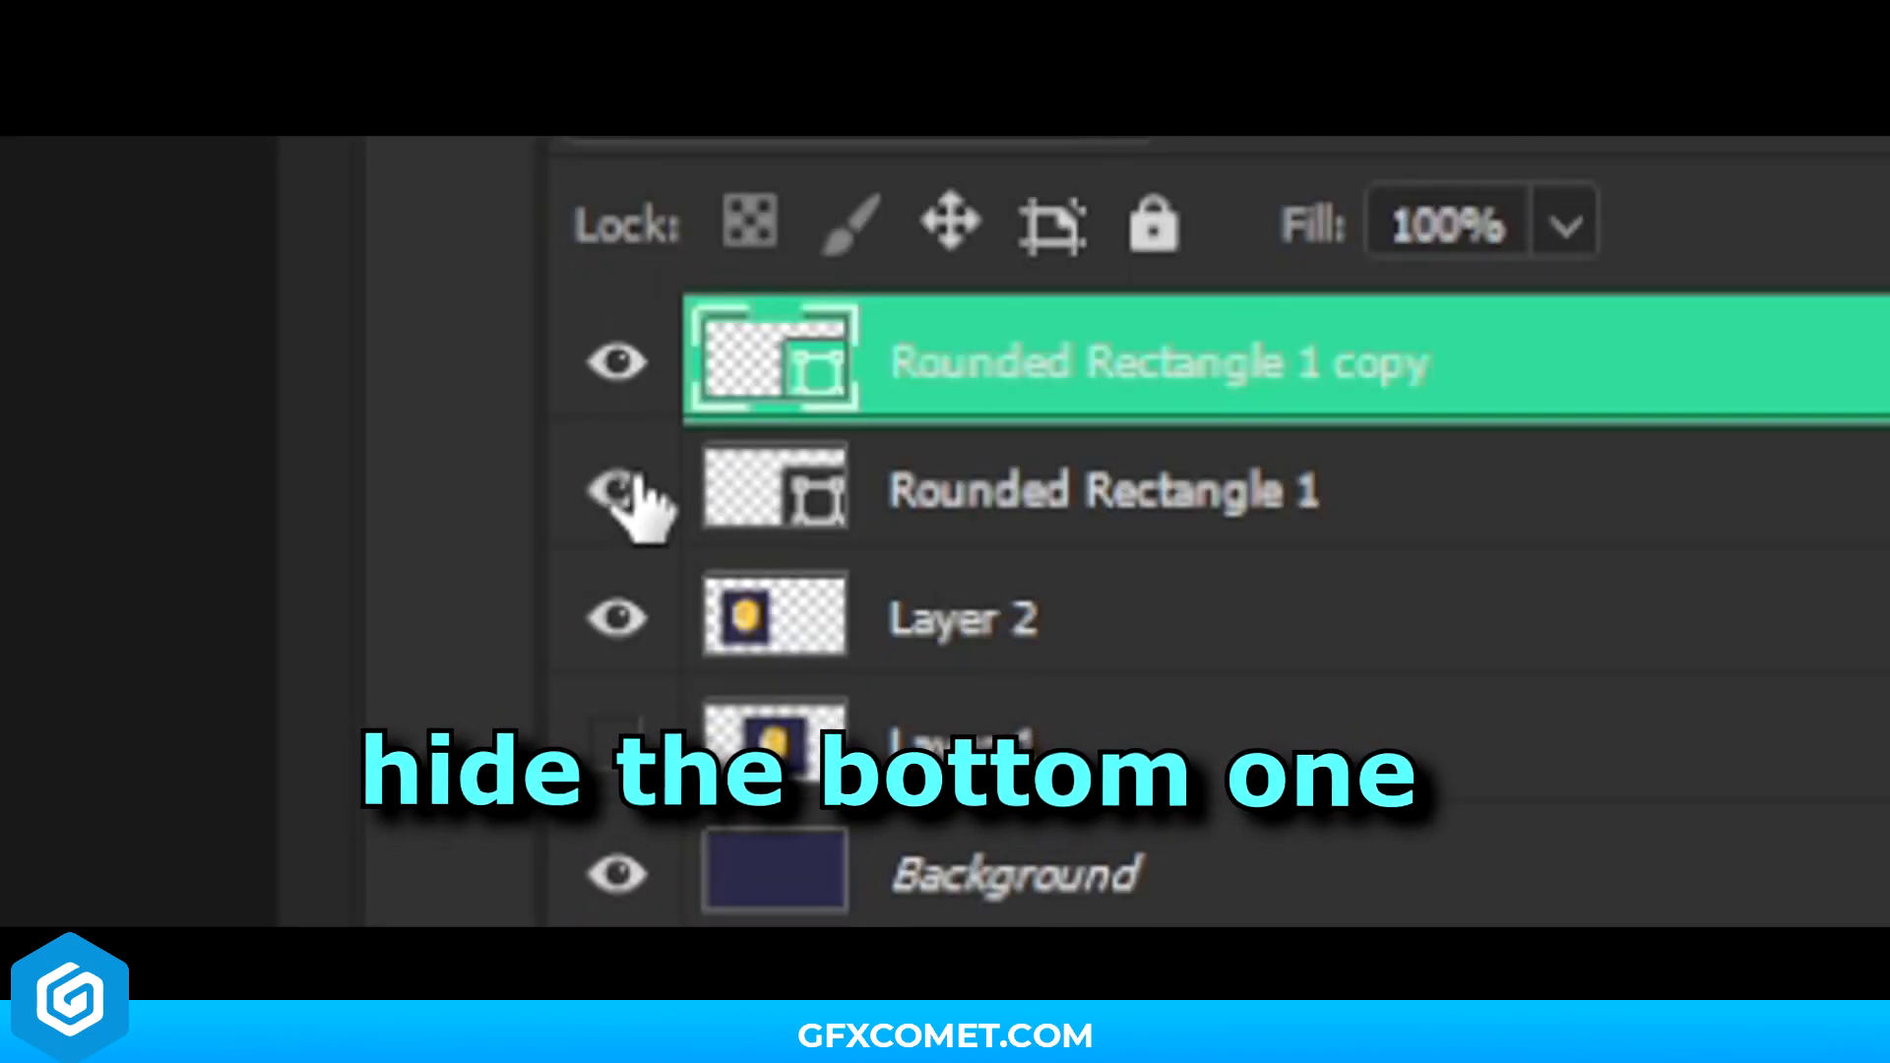
# Hide Rounded Rectangle 1 and give its copy a thick yellow stroke as a ring
pyautogui.click(618, 494)
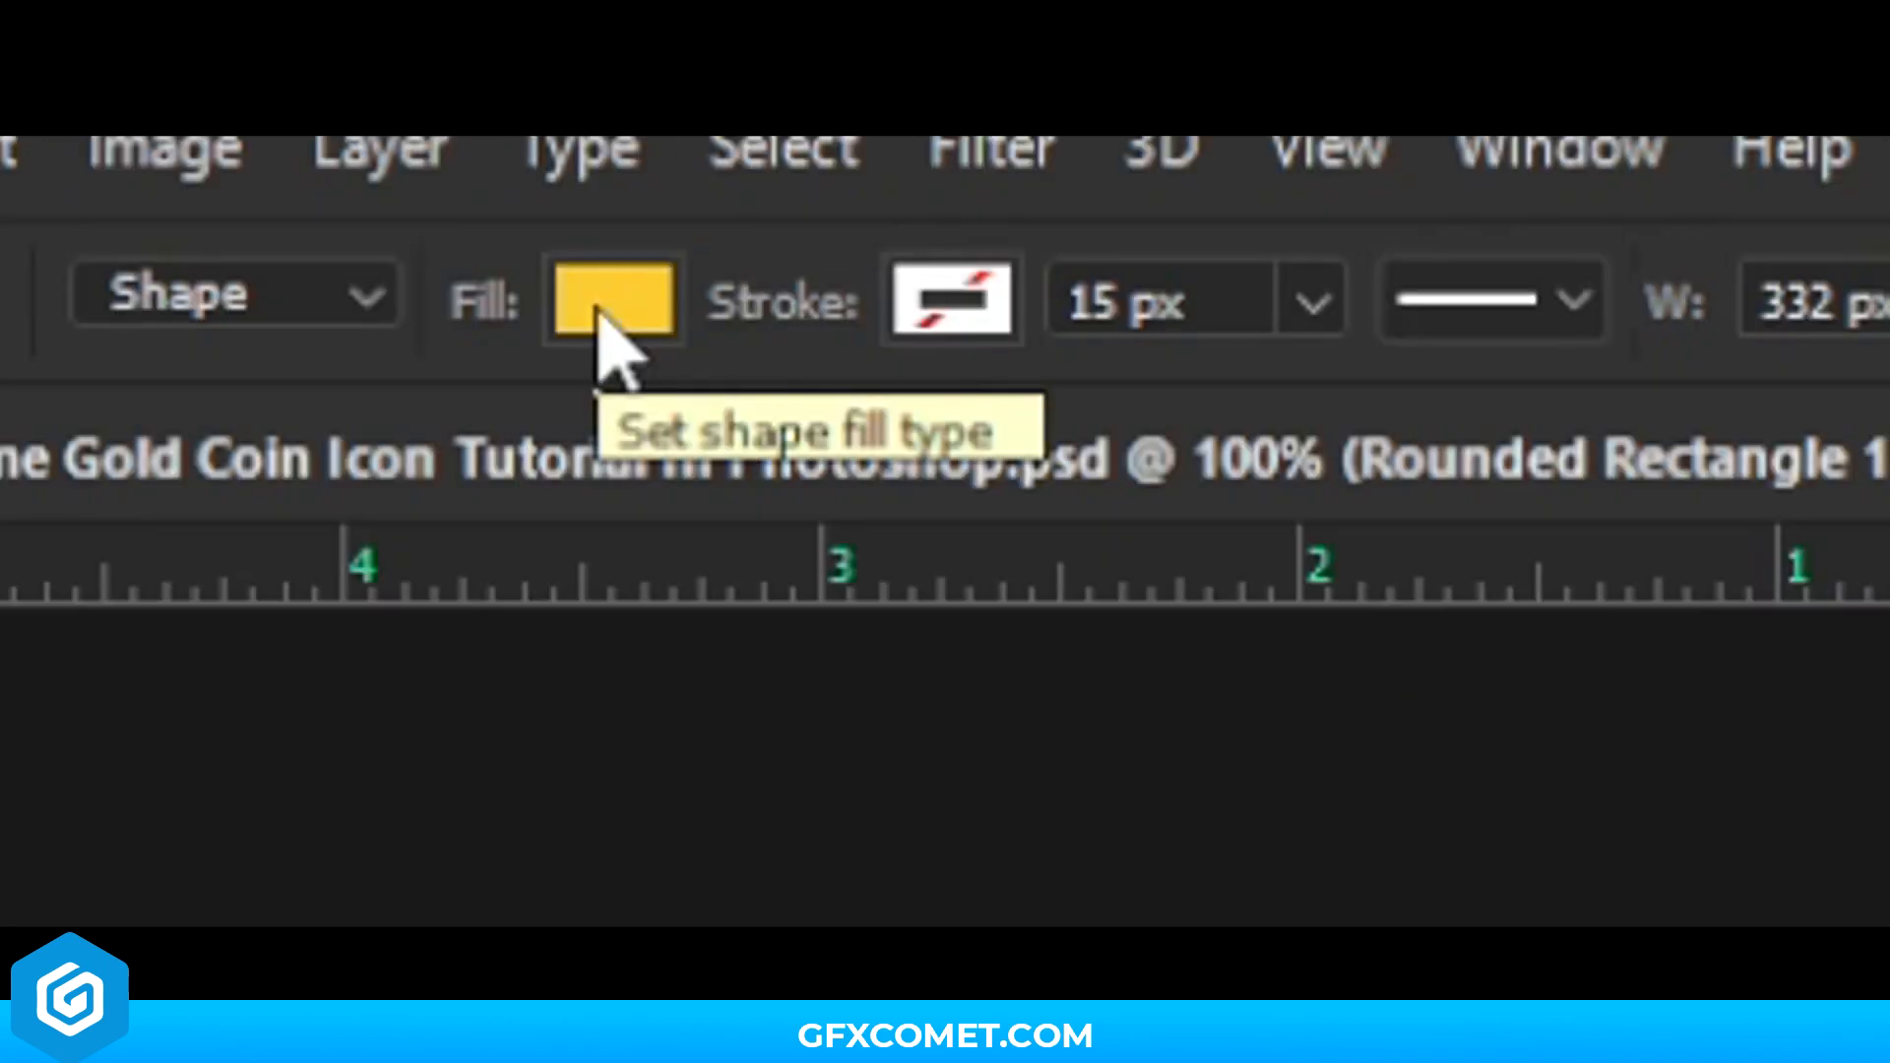
pyautogui.click(613, 298)
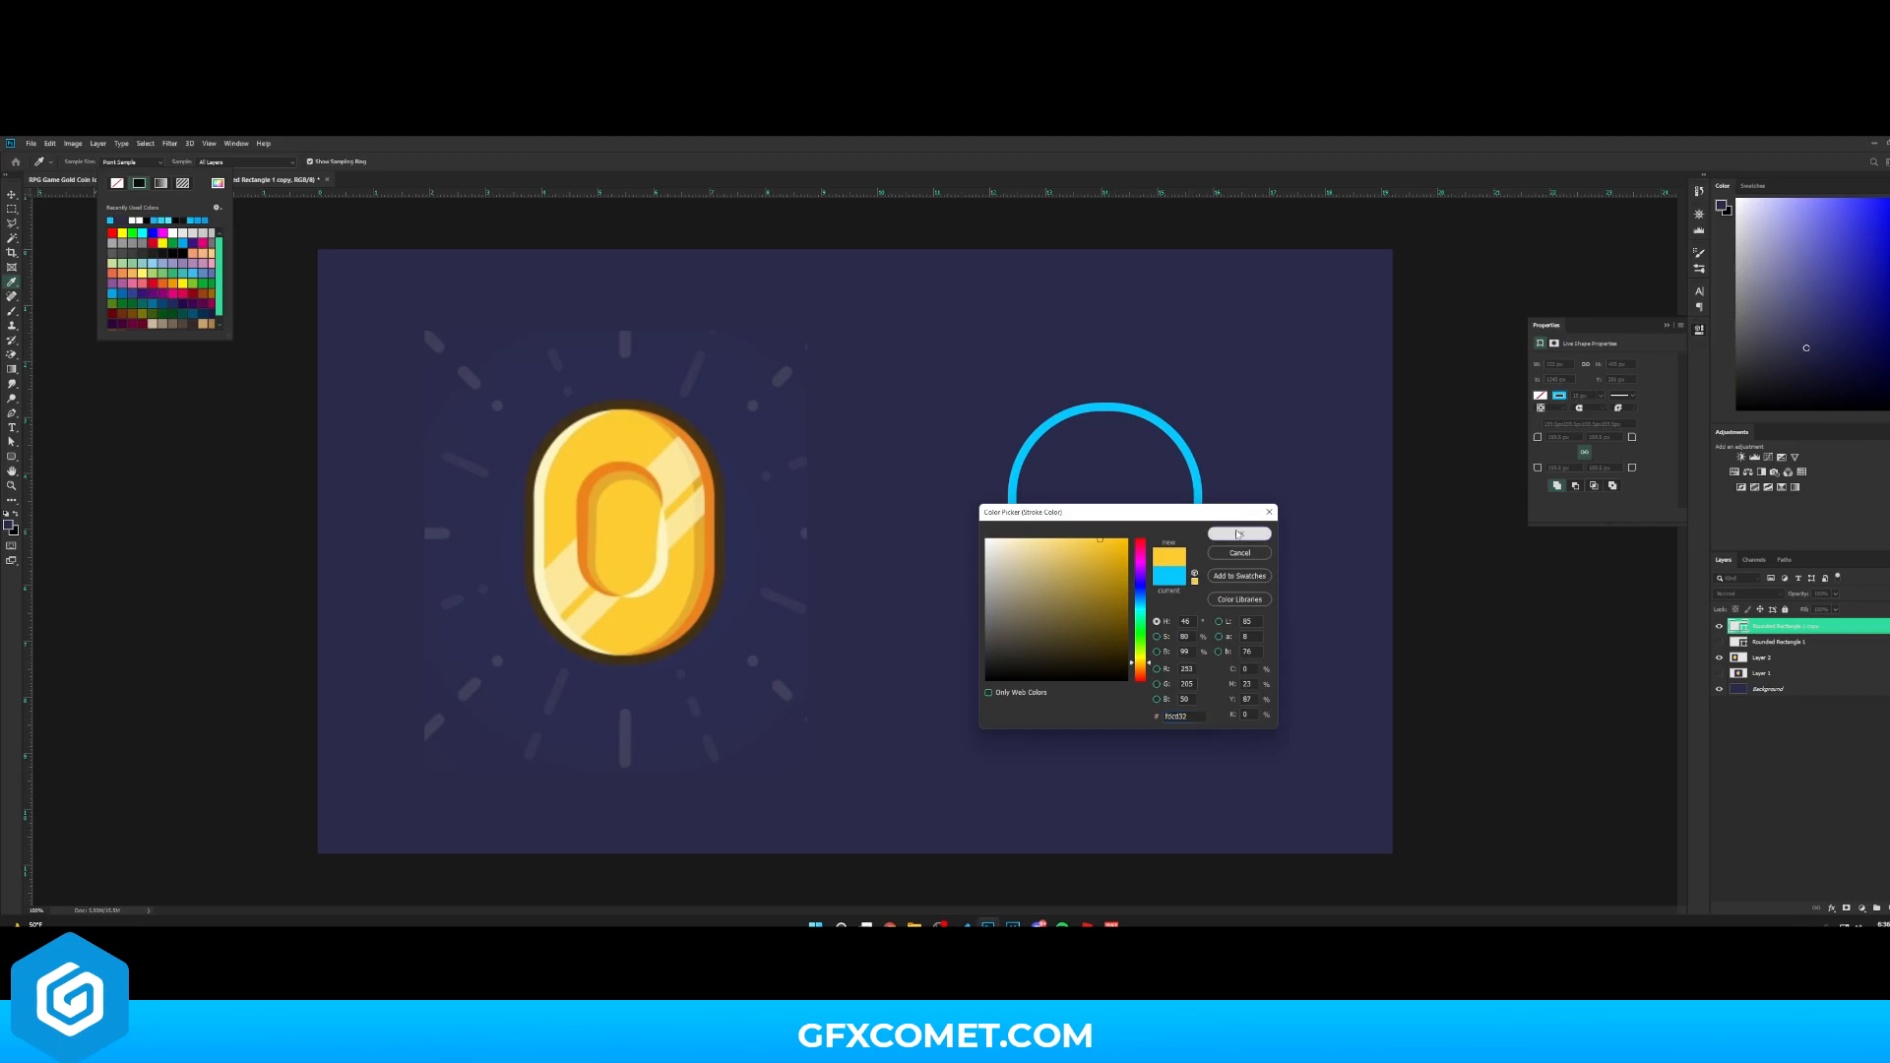
pyautogui.click(1238, 534)
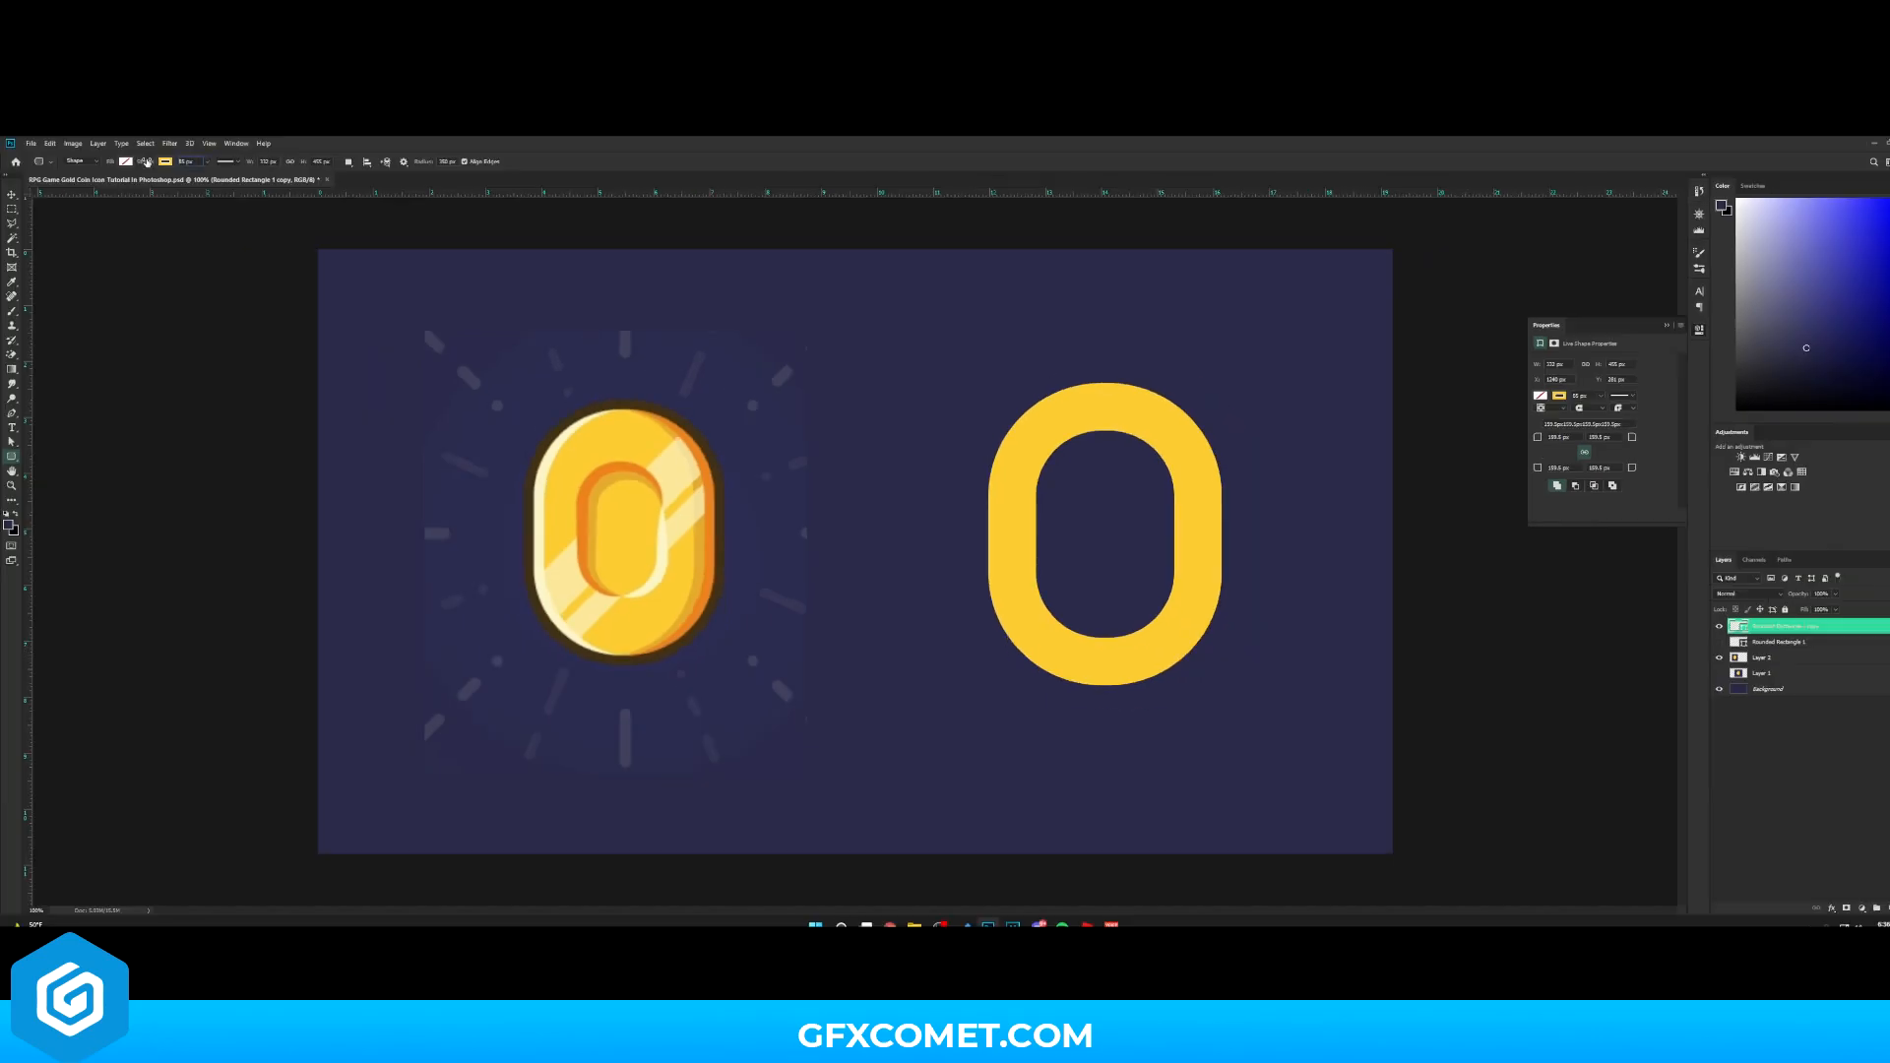
pyautogui.click(12, 195)
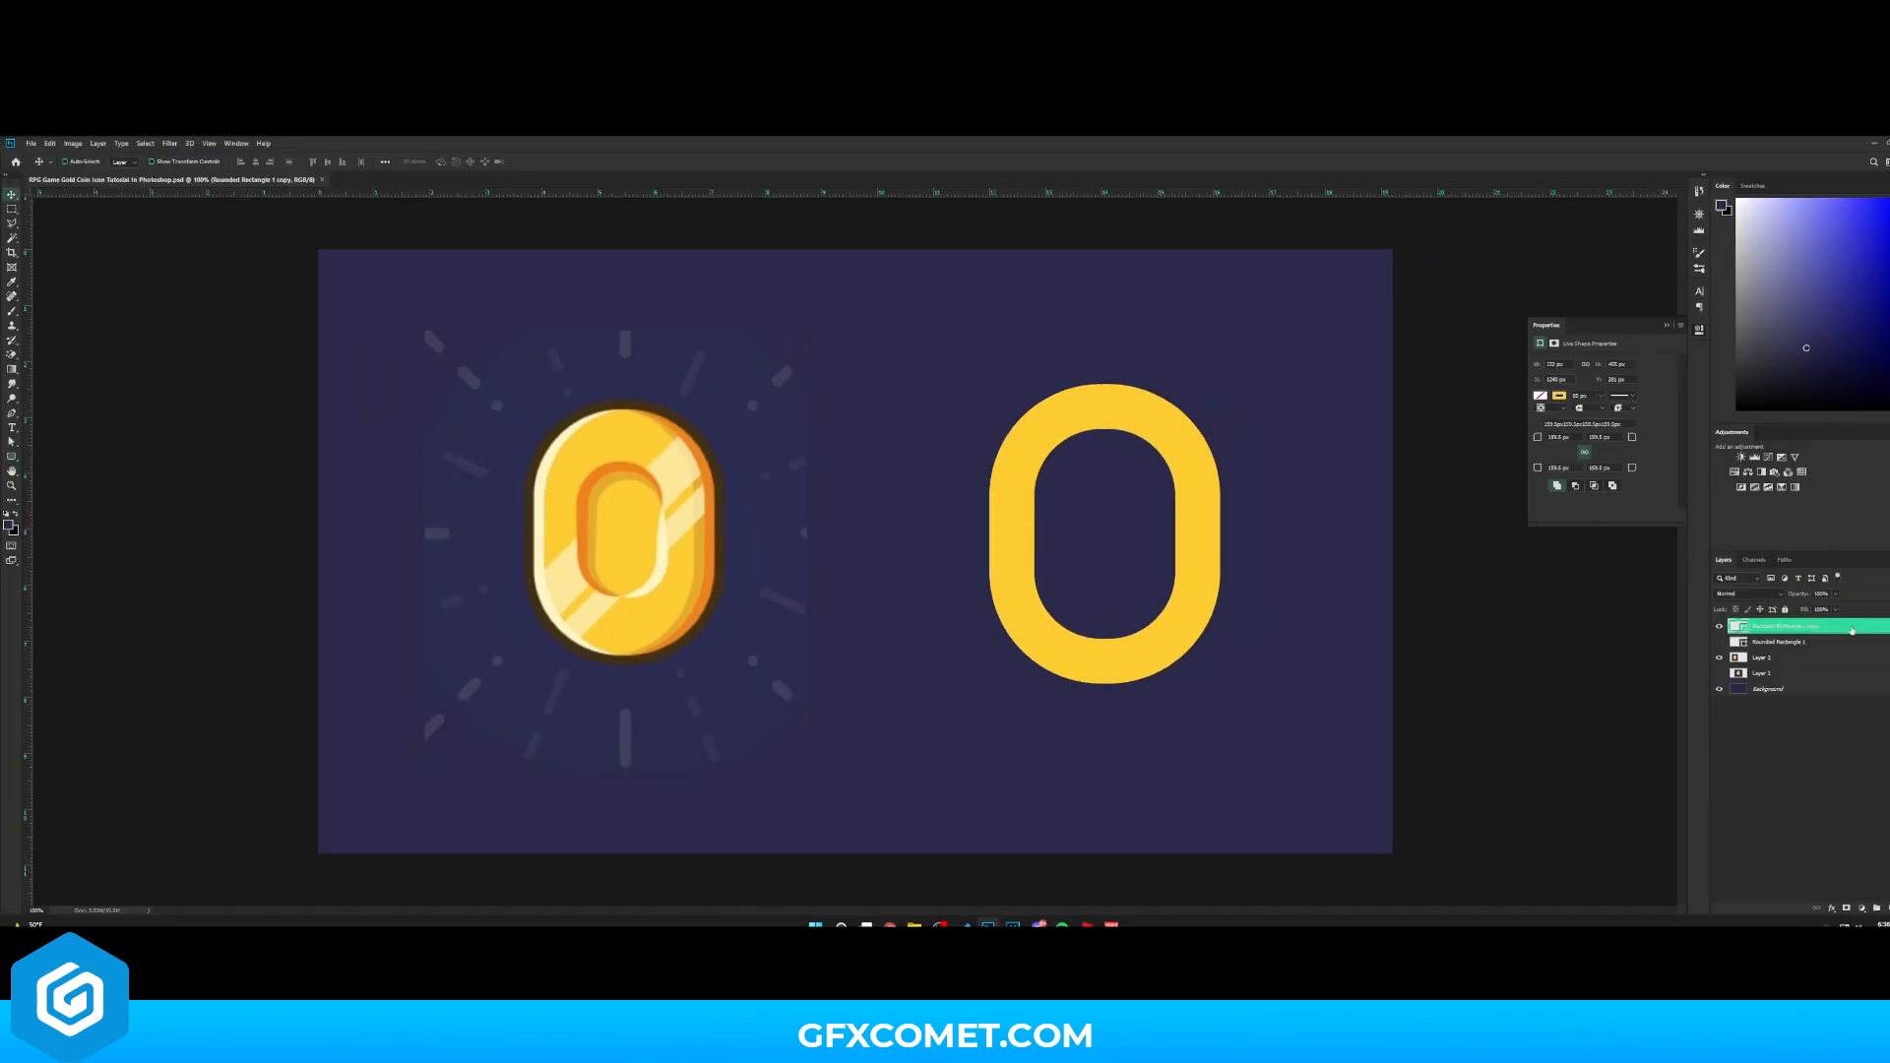
# Enable a Drop Shadow layer style on the ring layer via Blending Options
pyautogui.rightClick(1796, 626)
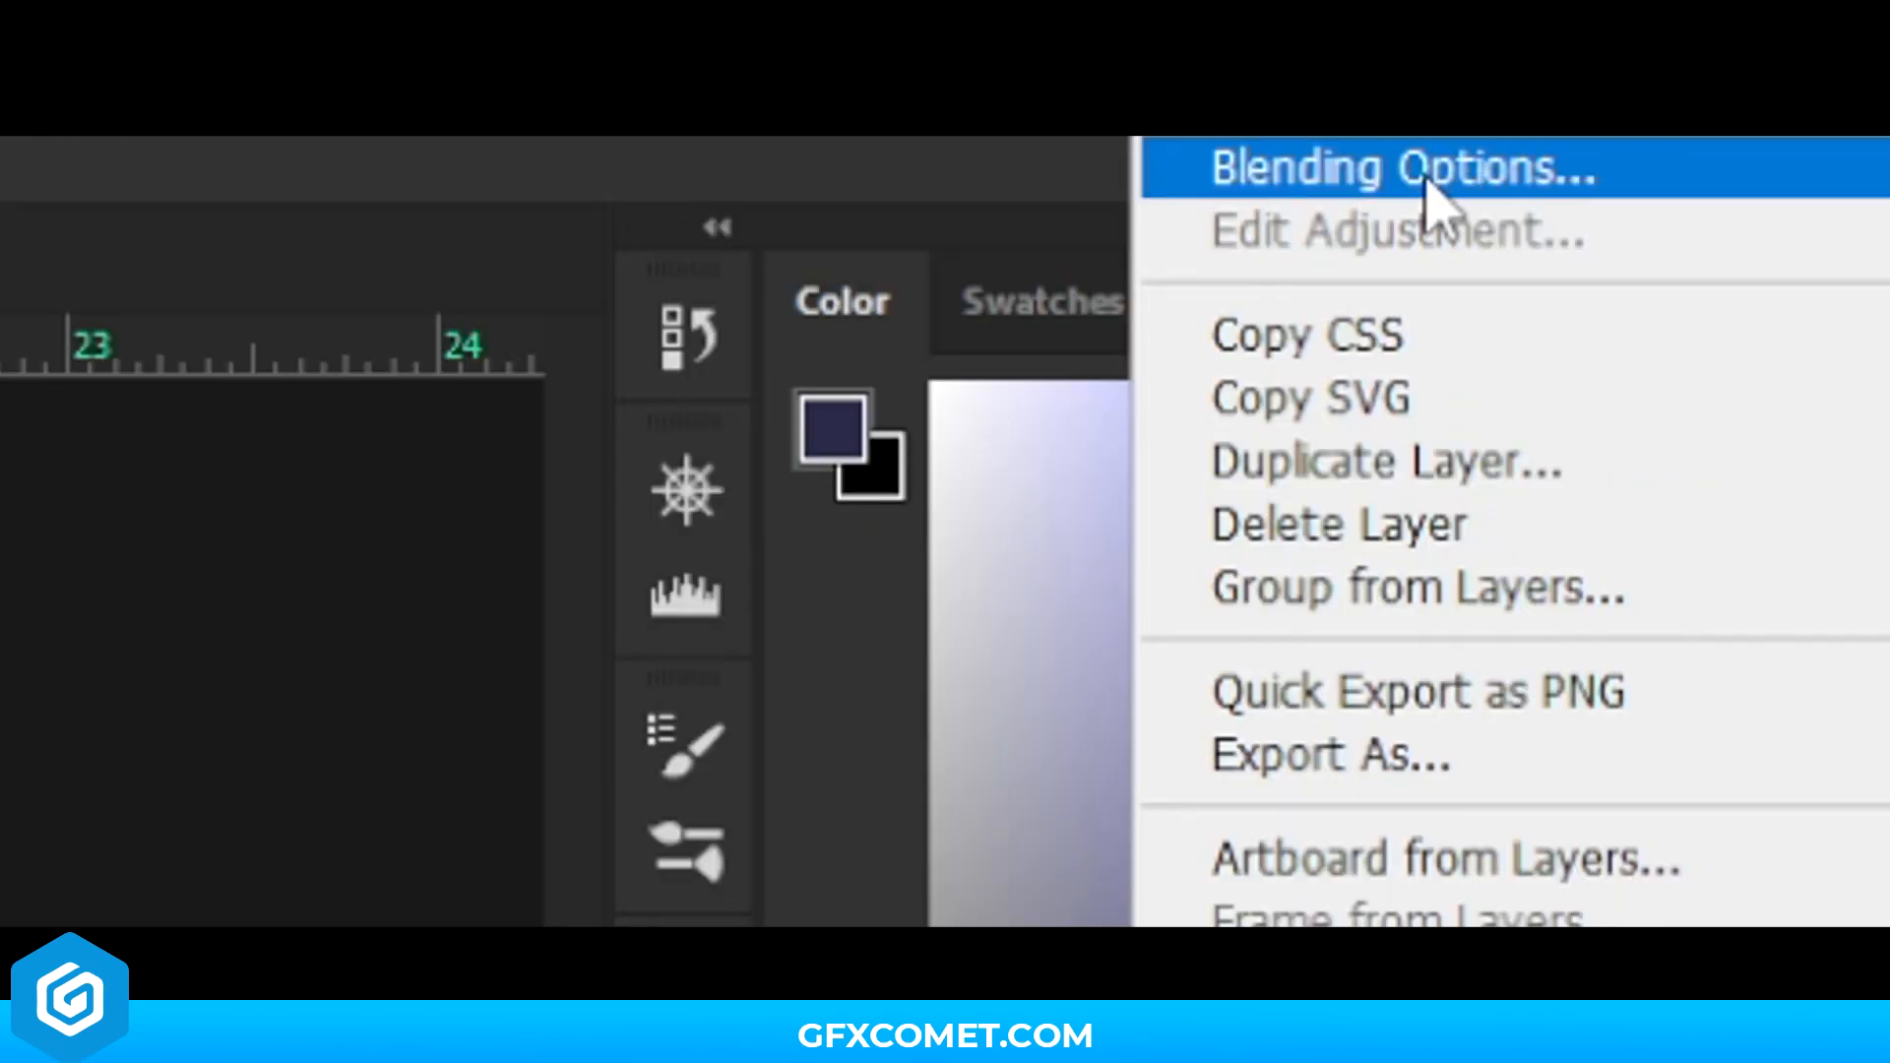
pyautogui.click(1398, 169)
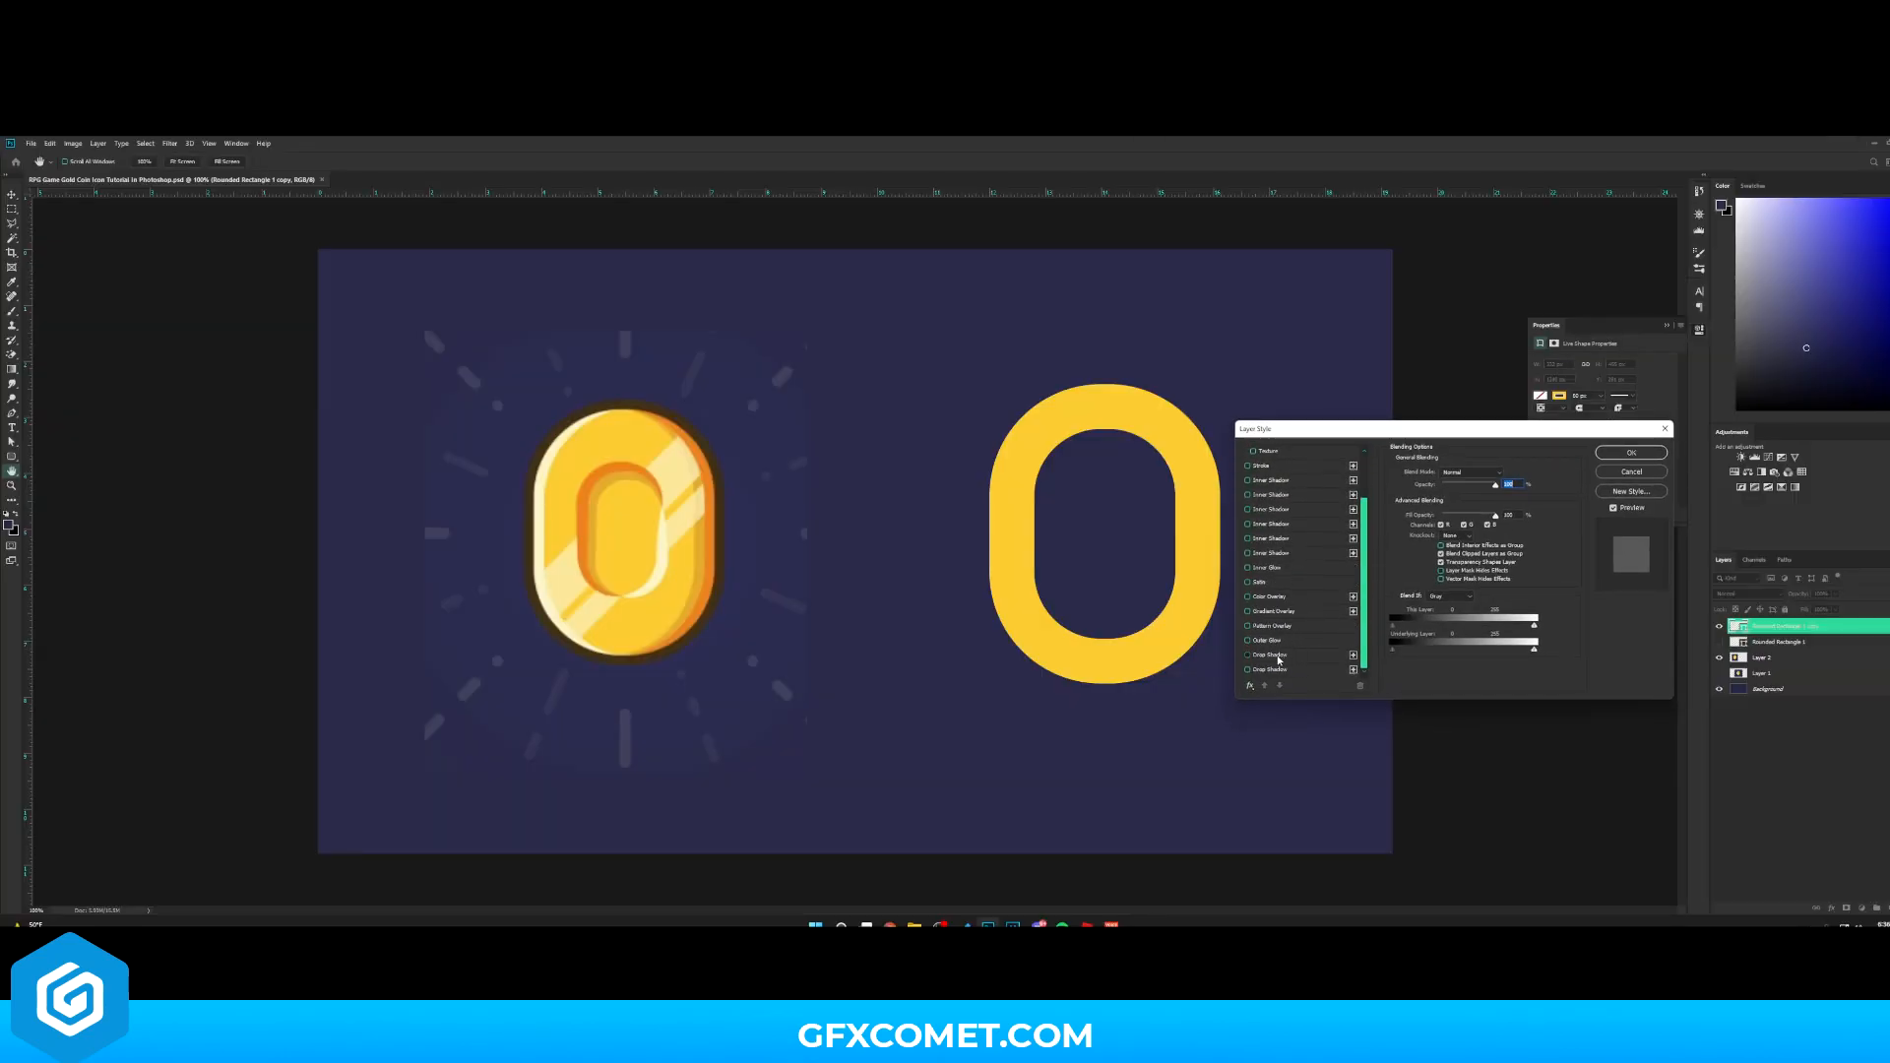
pyautogui.click(1272, 653)
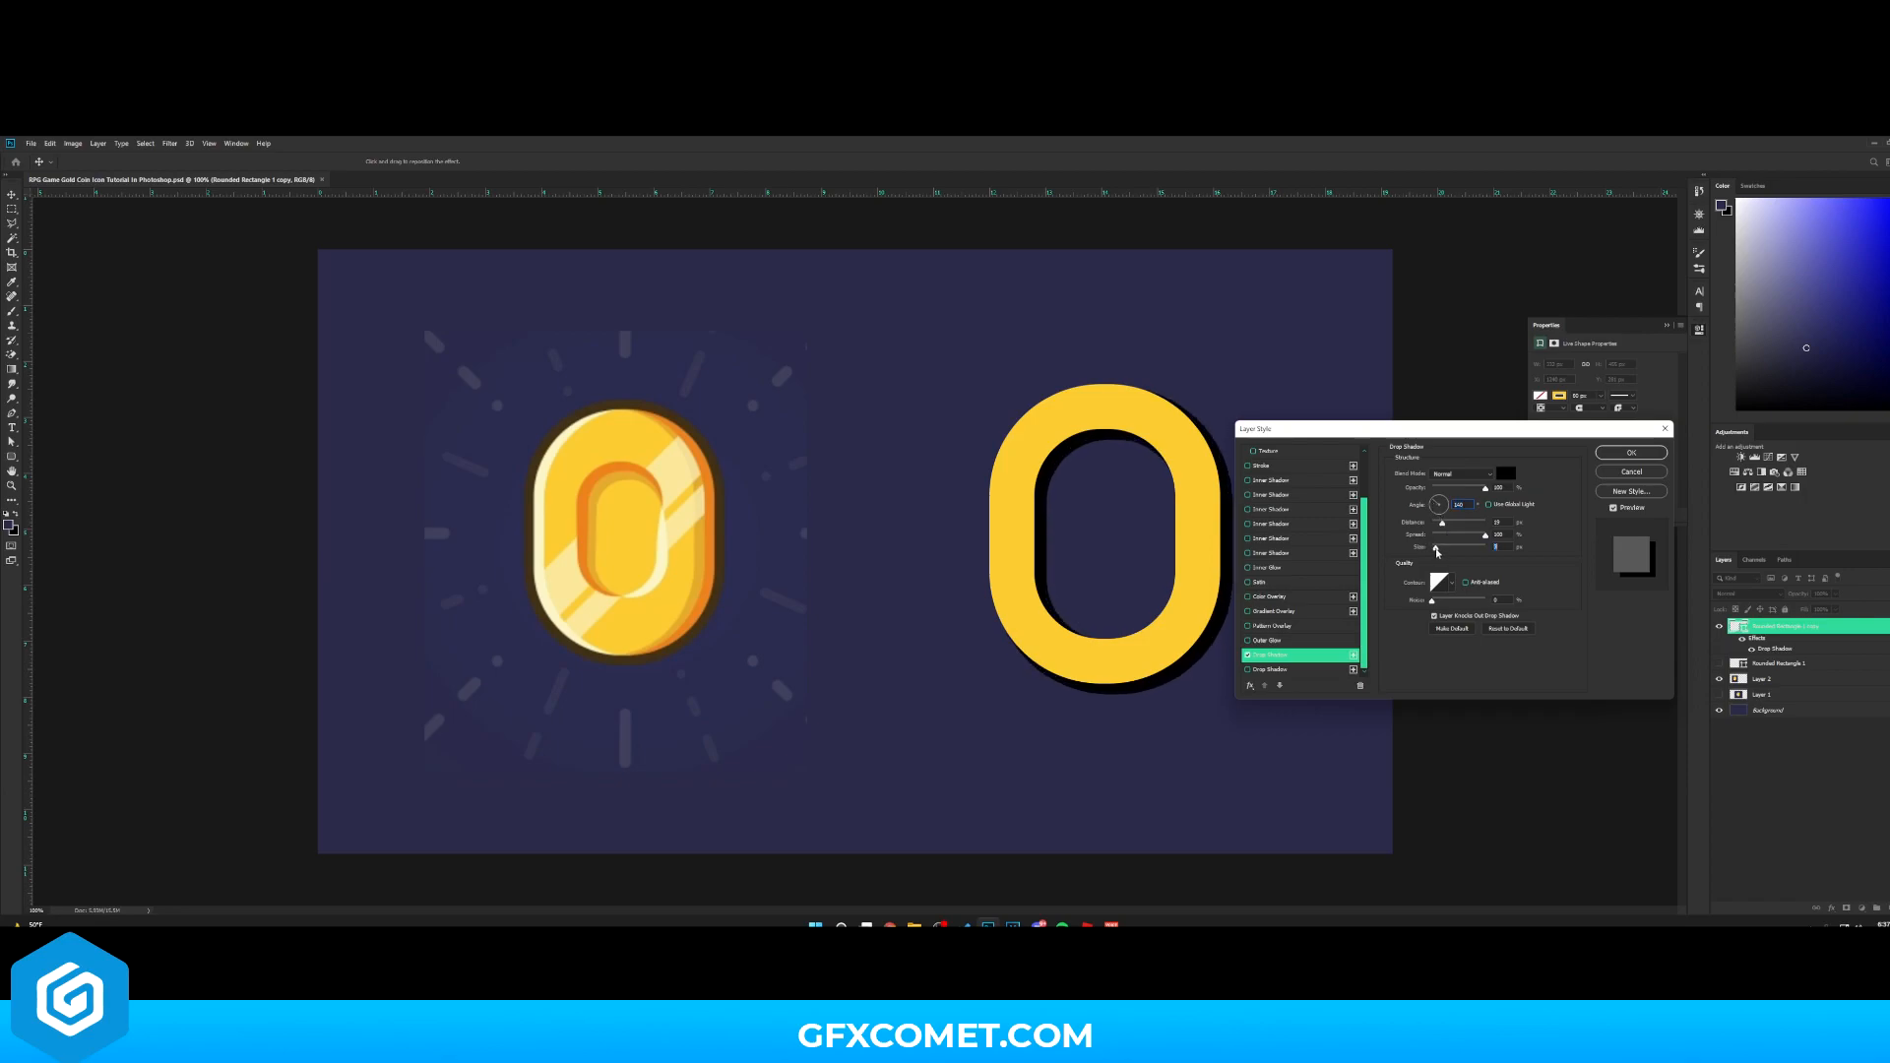
# Set the drop shadow colour to solid orange for a thick coin edge
pyautogui.click(1506, 473)
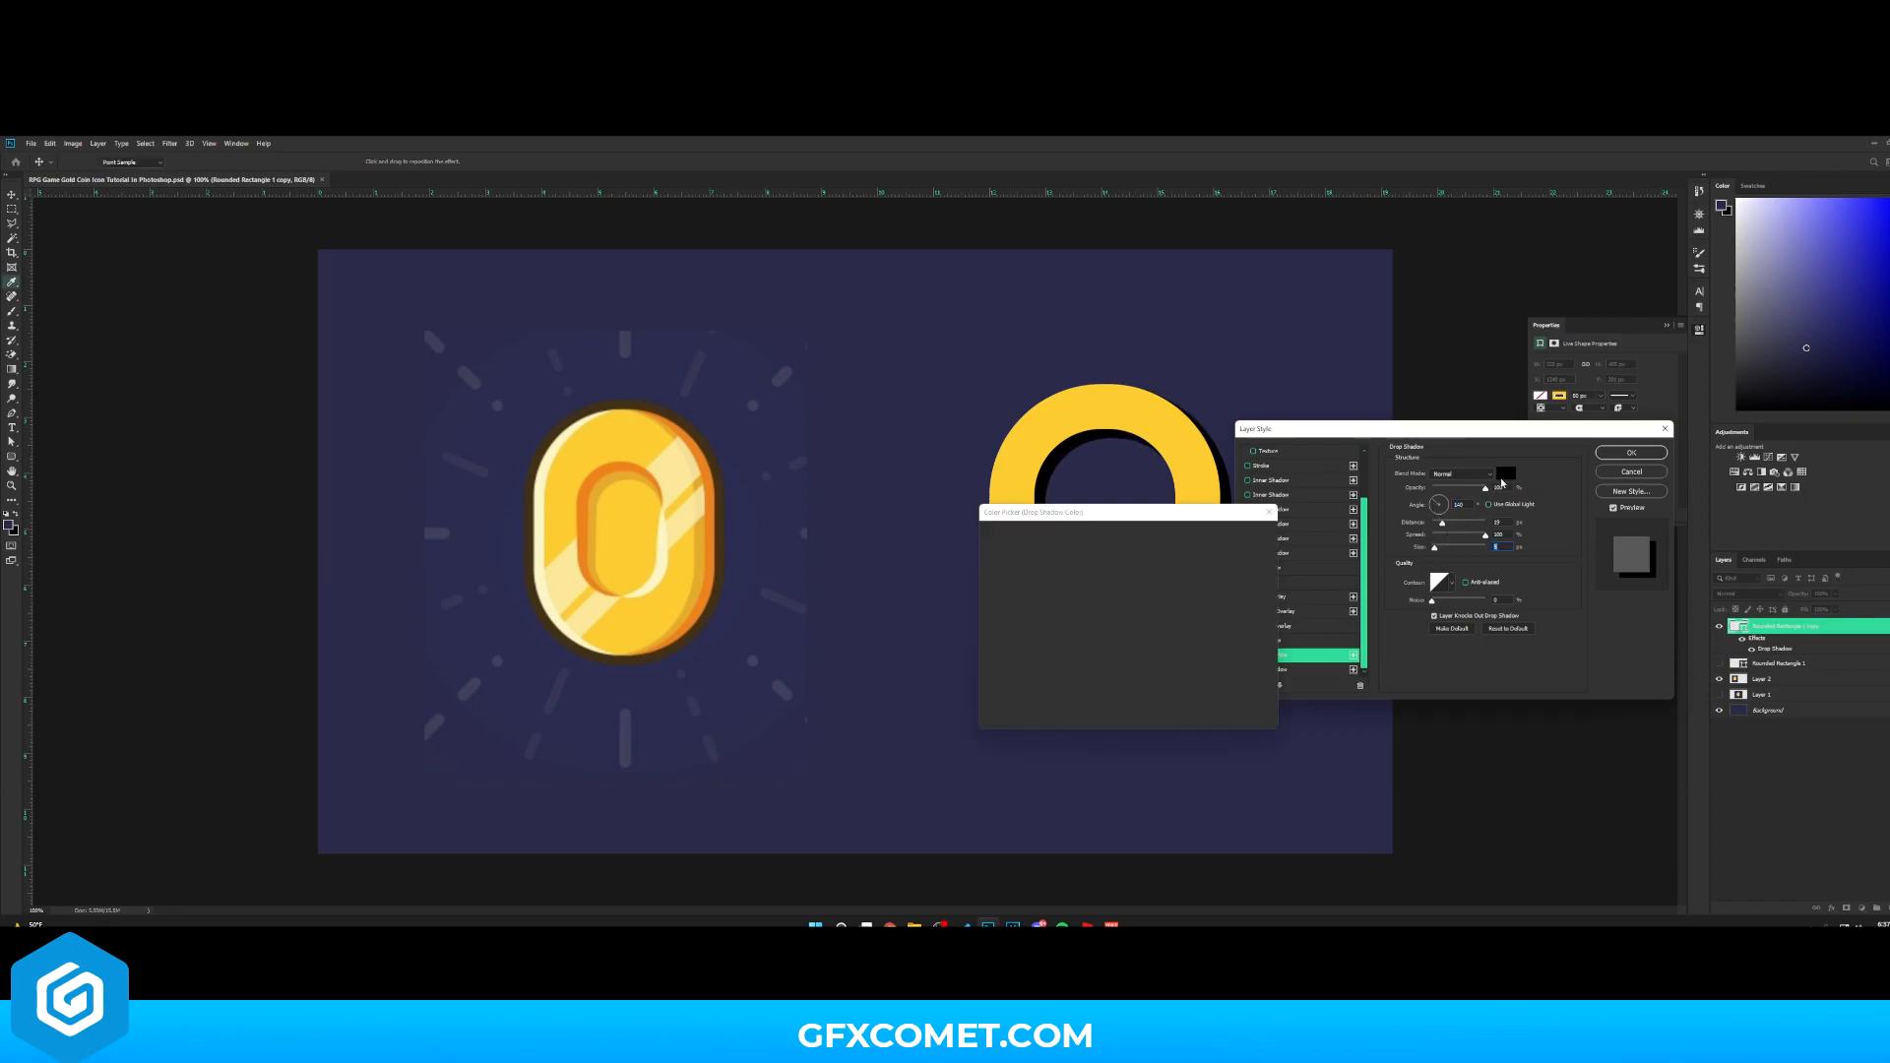
pyautogui.click(1506, 473)
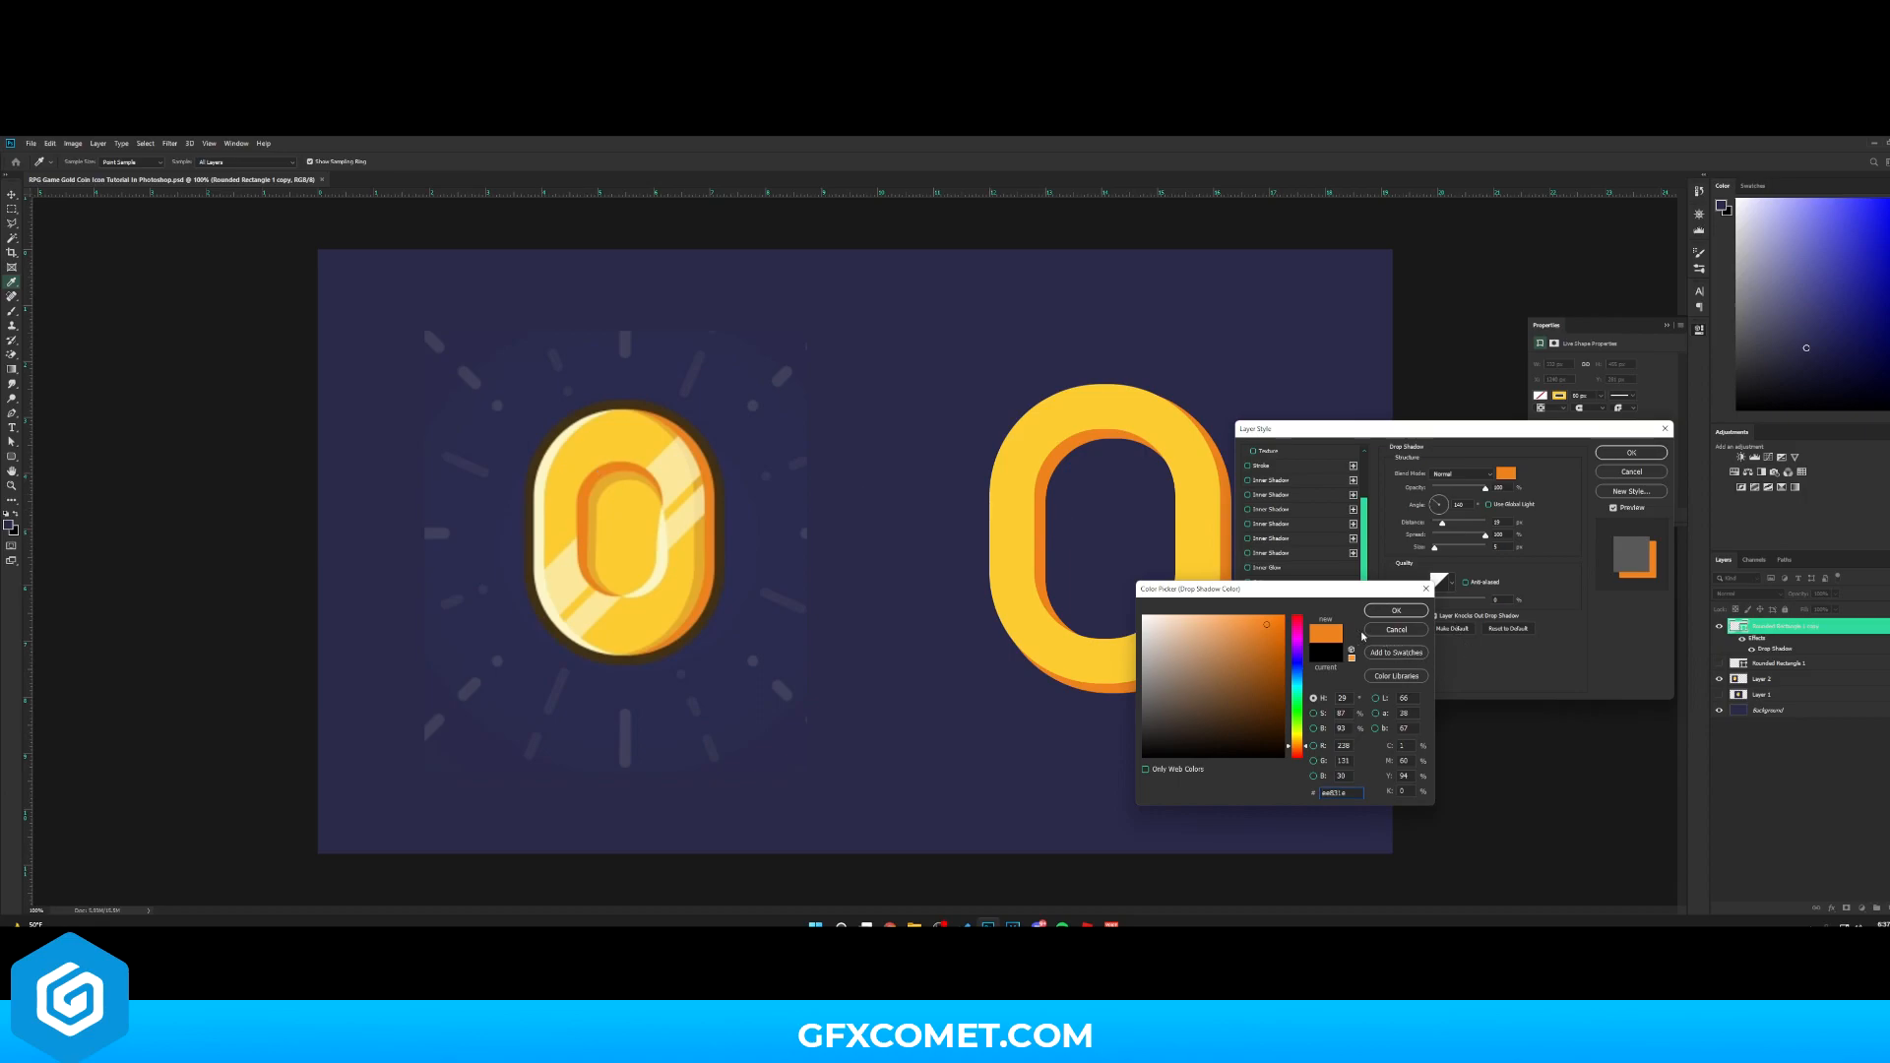
pyautogui.click(1394, 611)
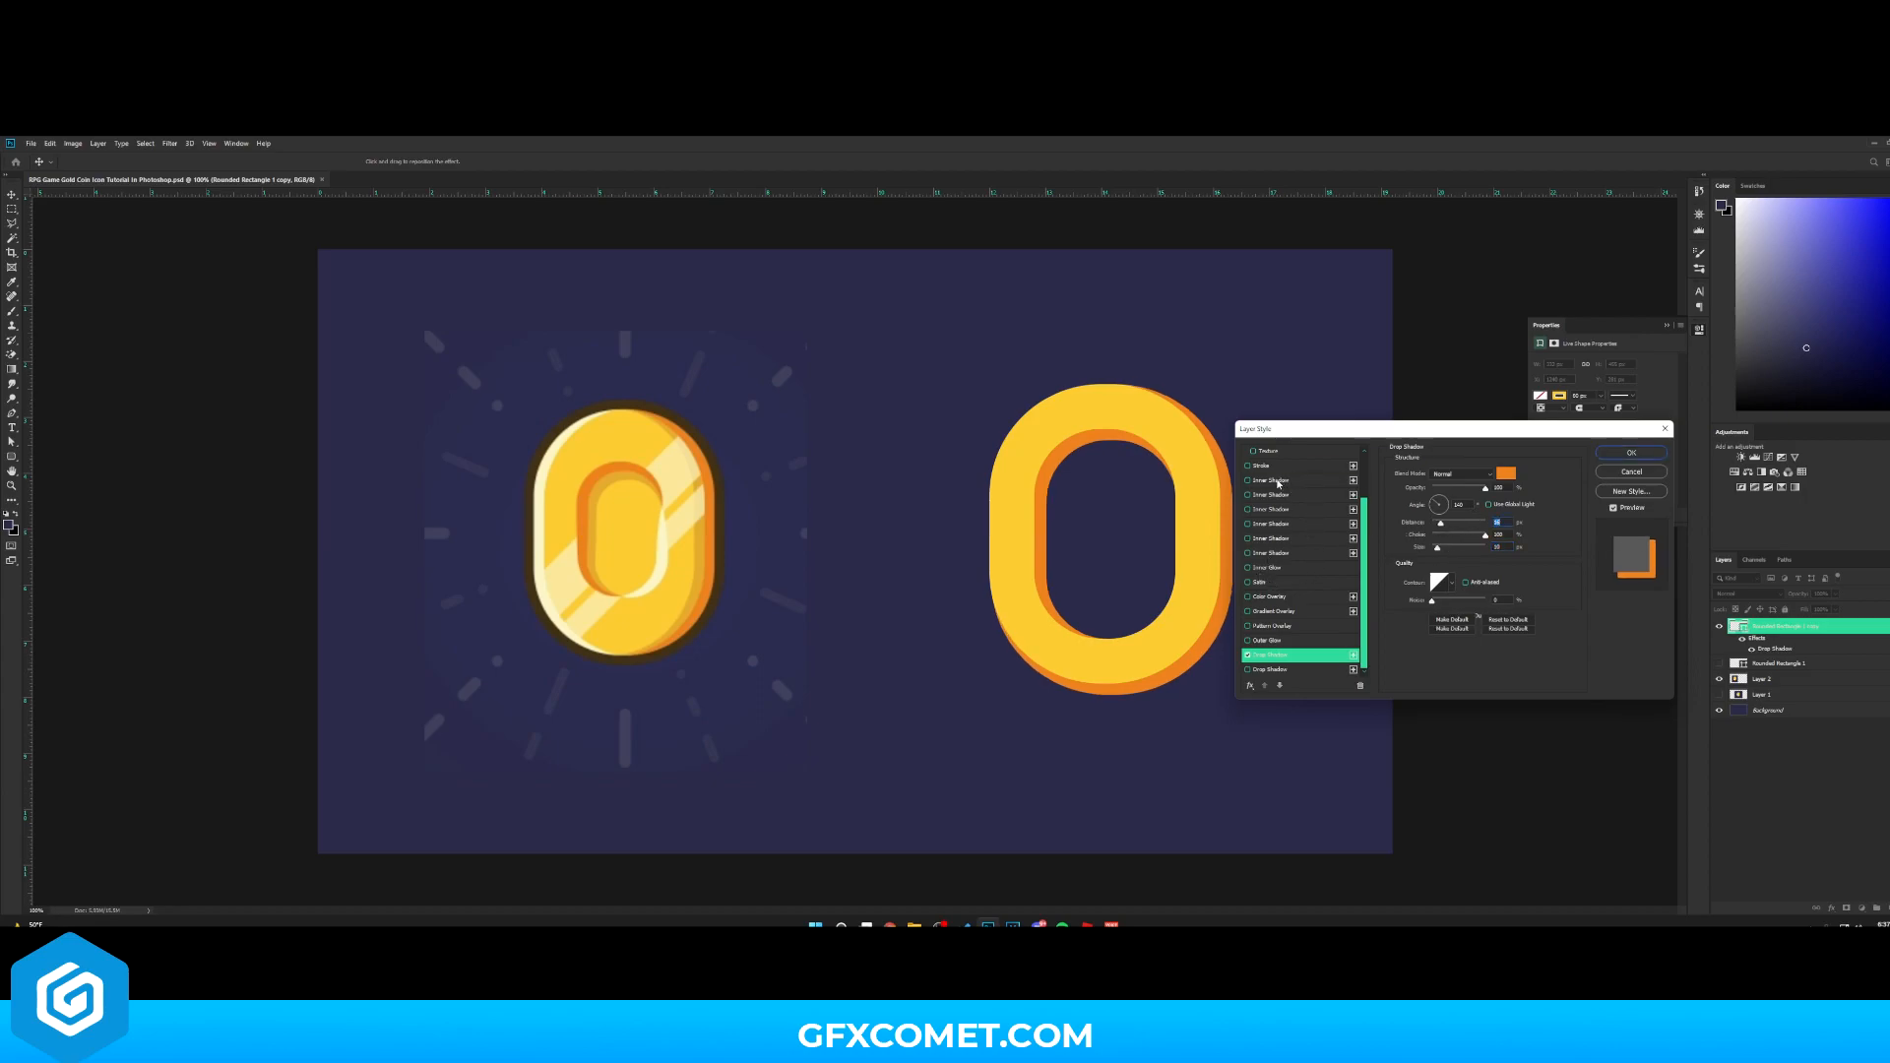
# Add a Normal-blend cream Inner Shadow highlight to the ring and apply the layer styles
pyautogui.click(1463, 473)
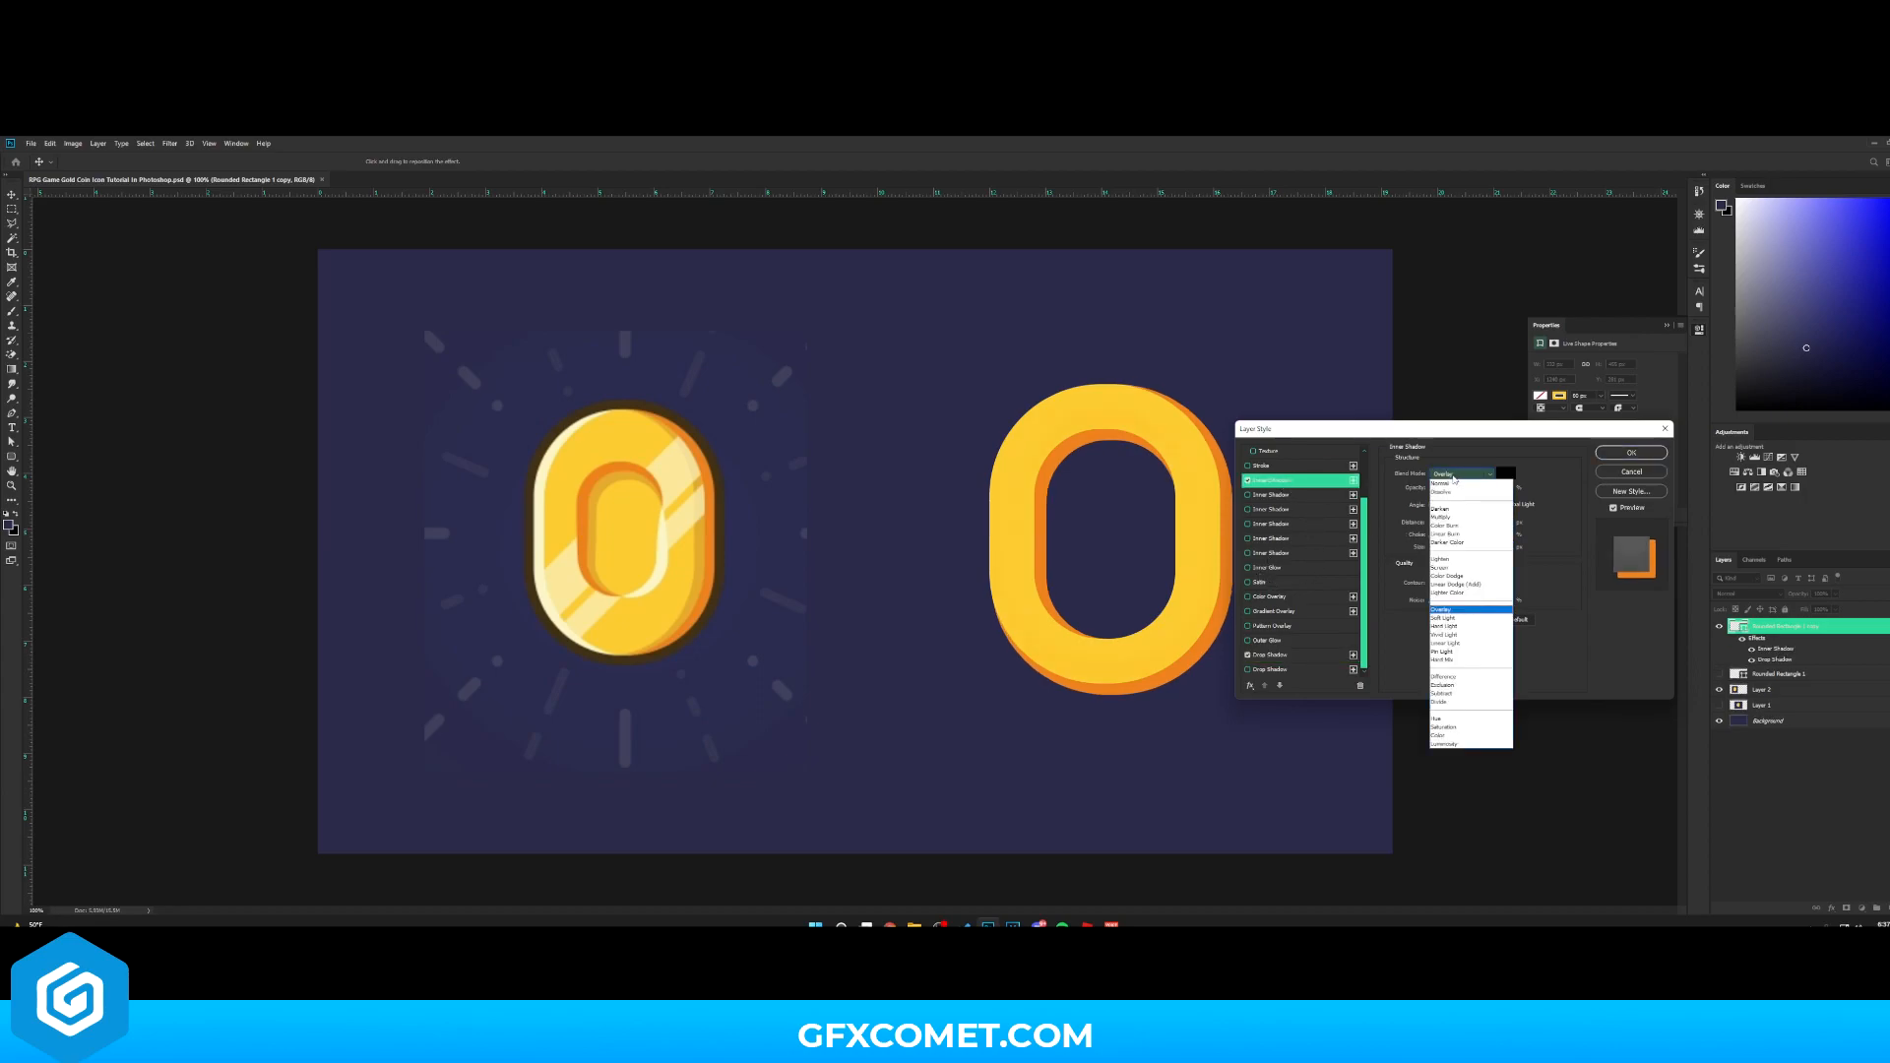
pyautogui.click(1439, 486)
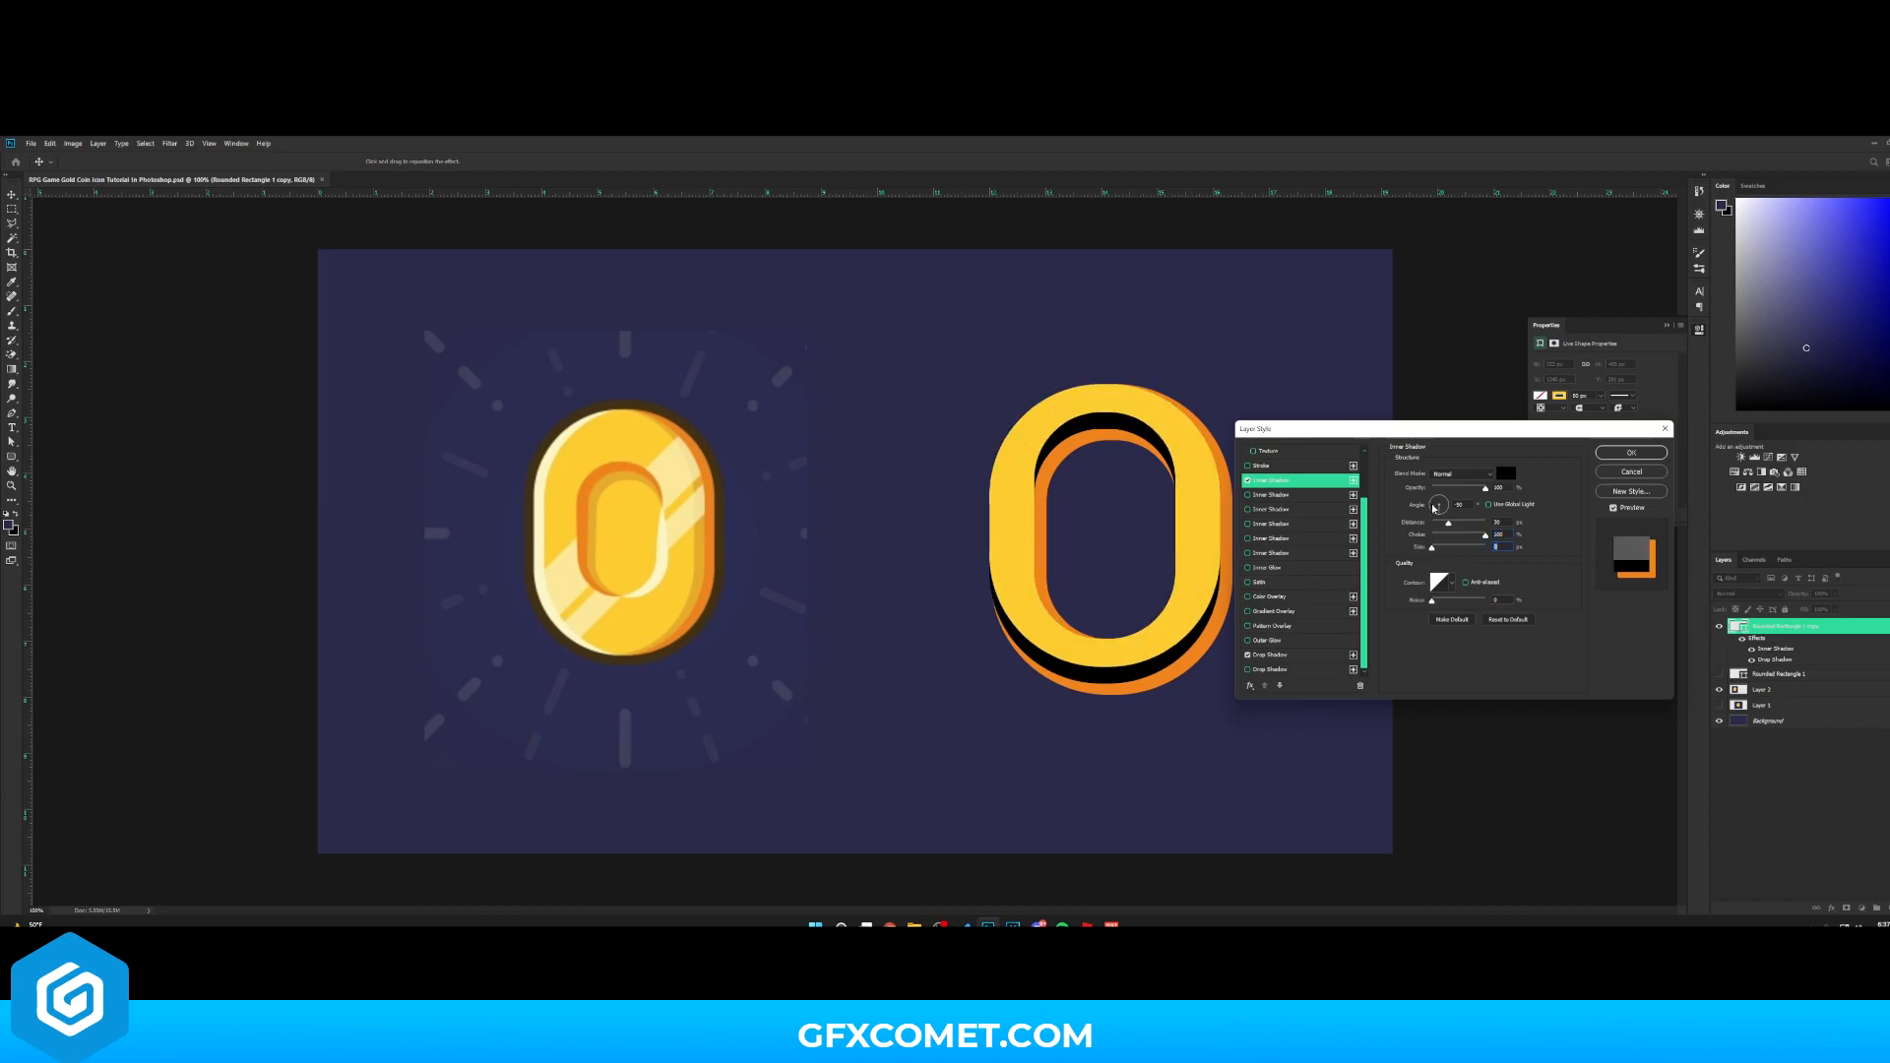
pyautogui.click(1506, 473)
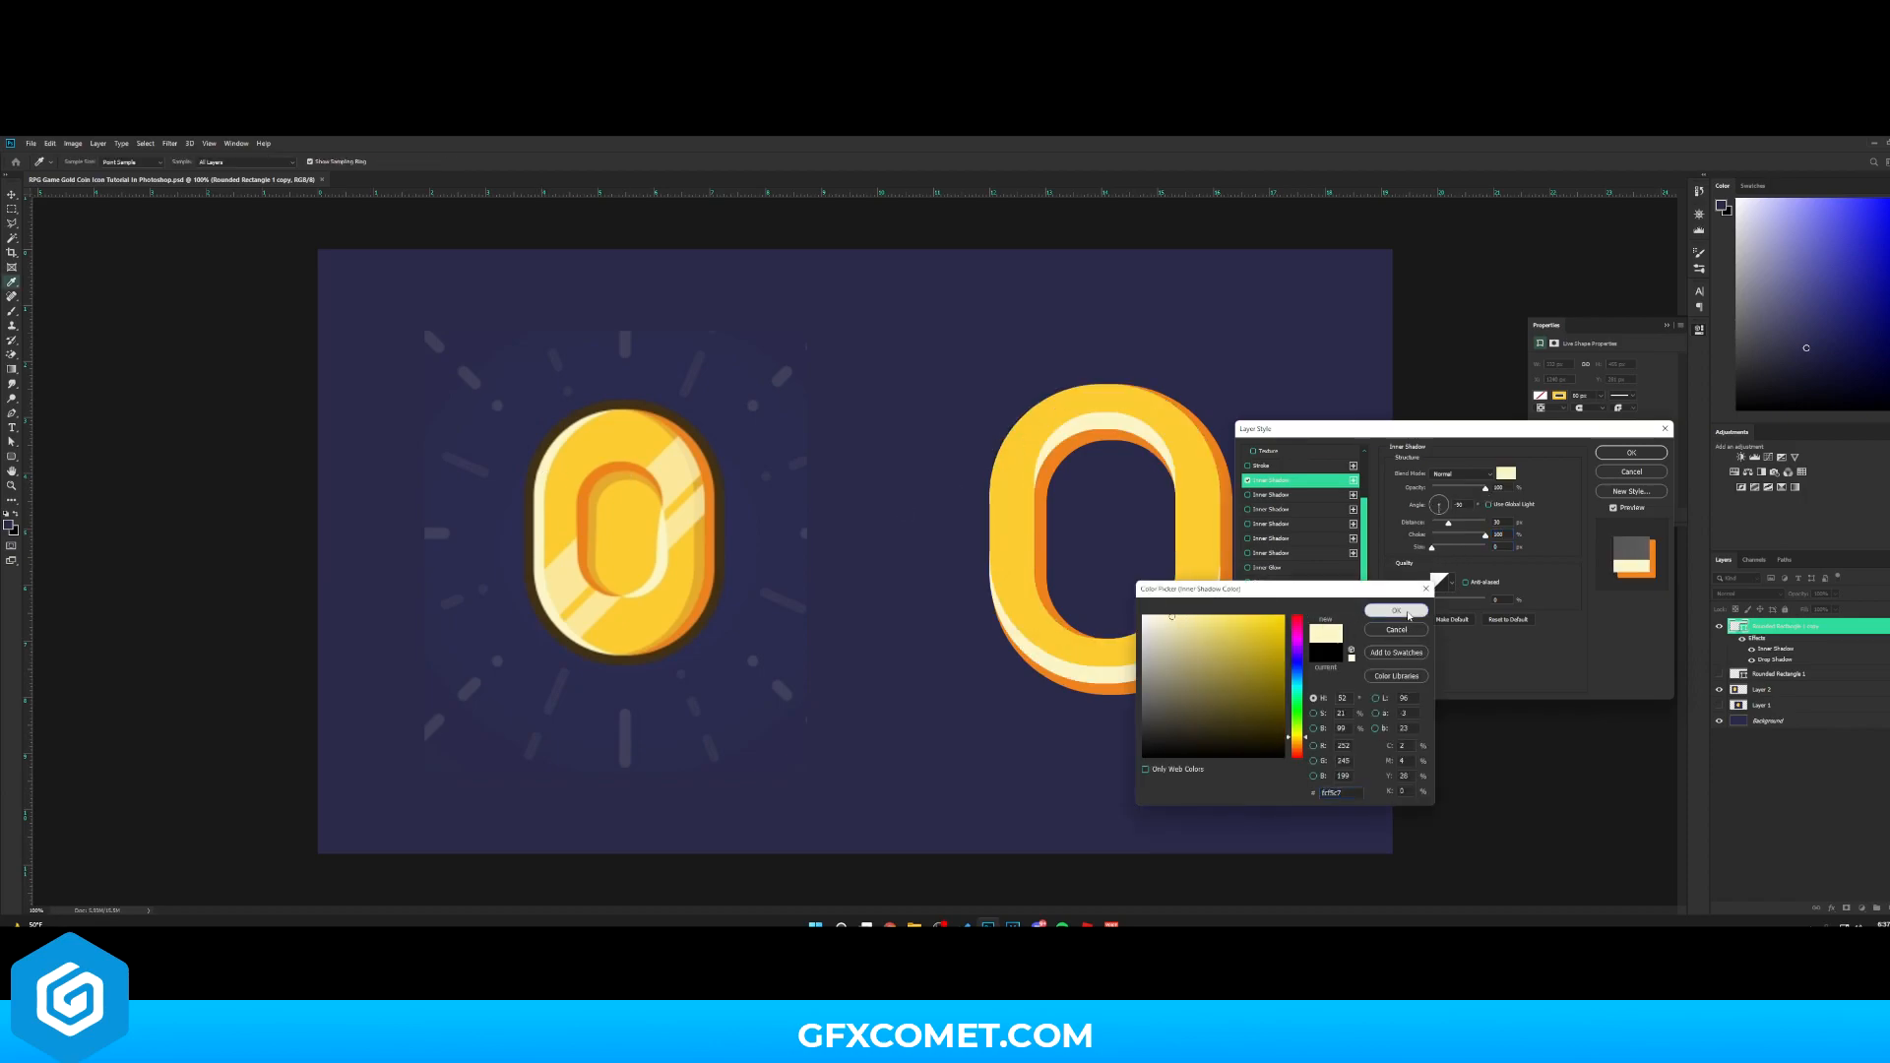
pyautogui.click(1394, 610)
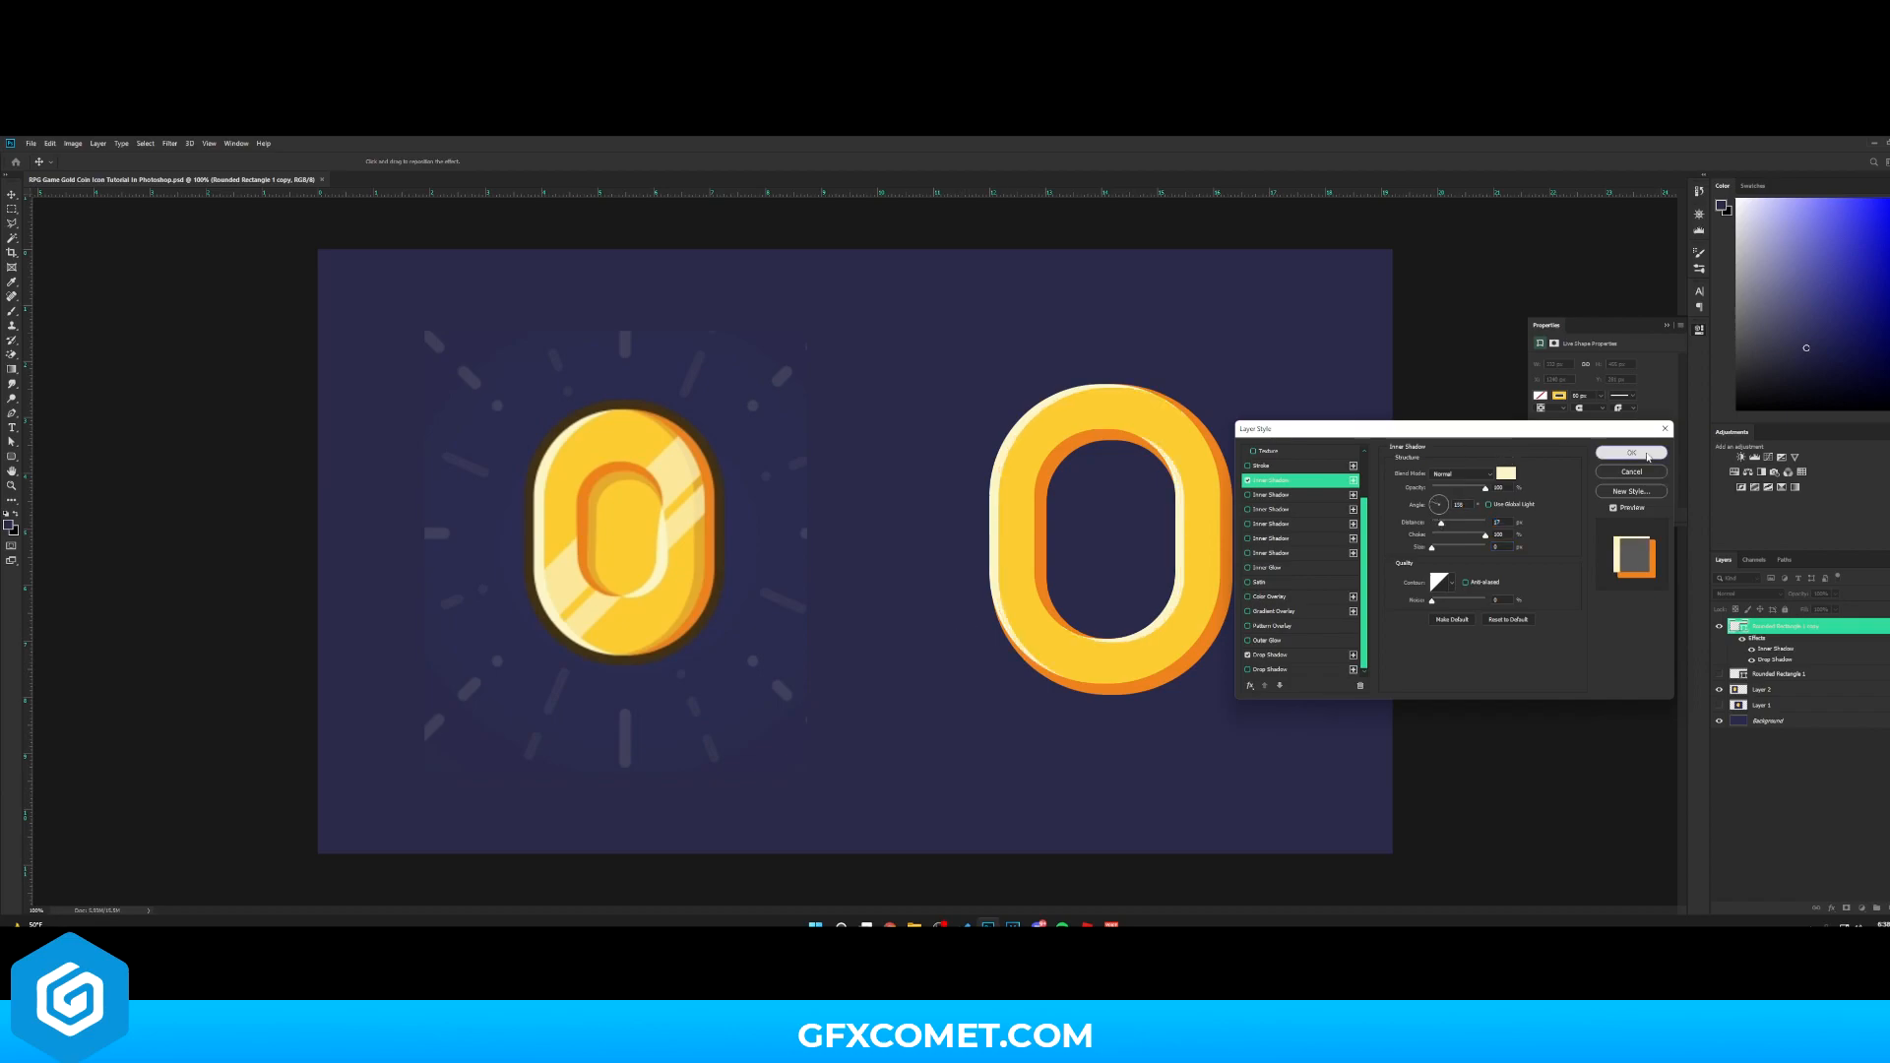
pyautogui.click(1630, 453)
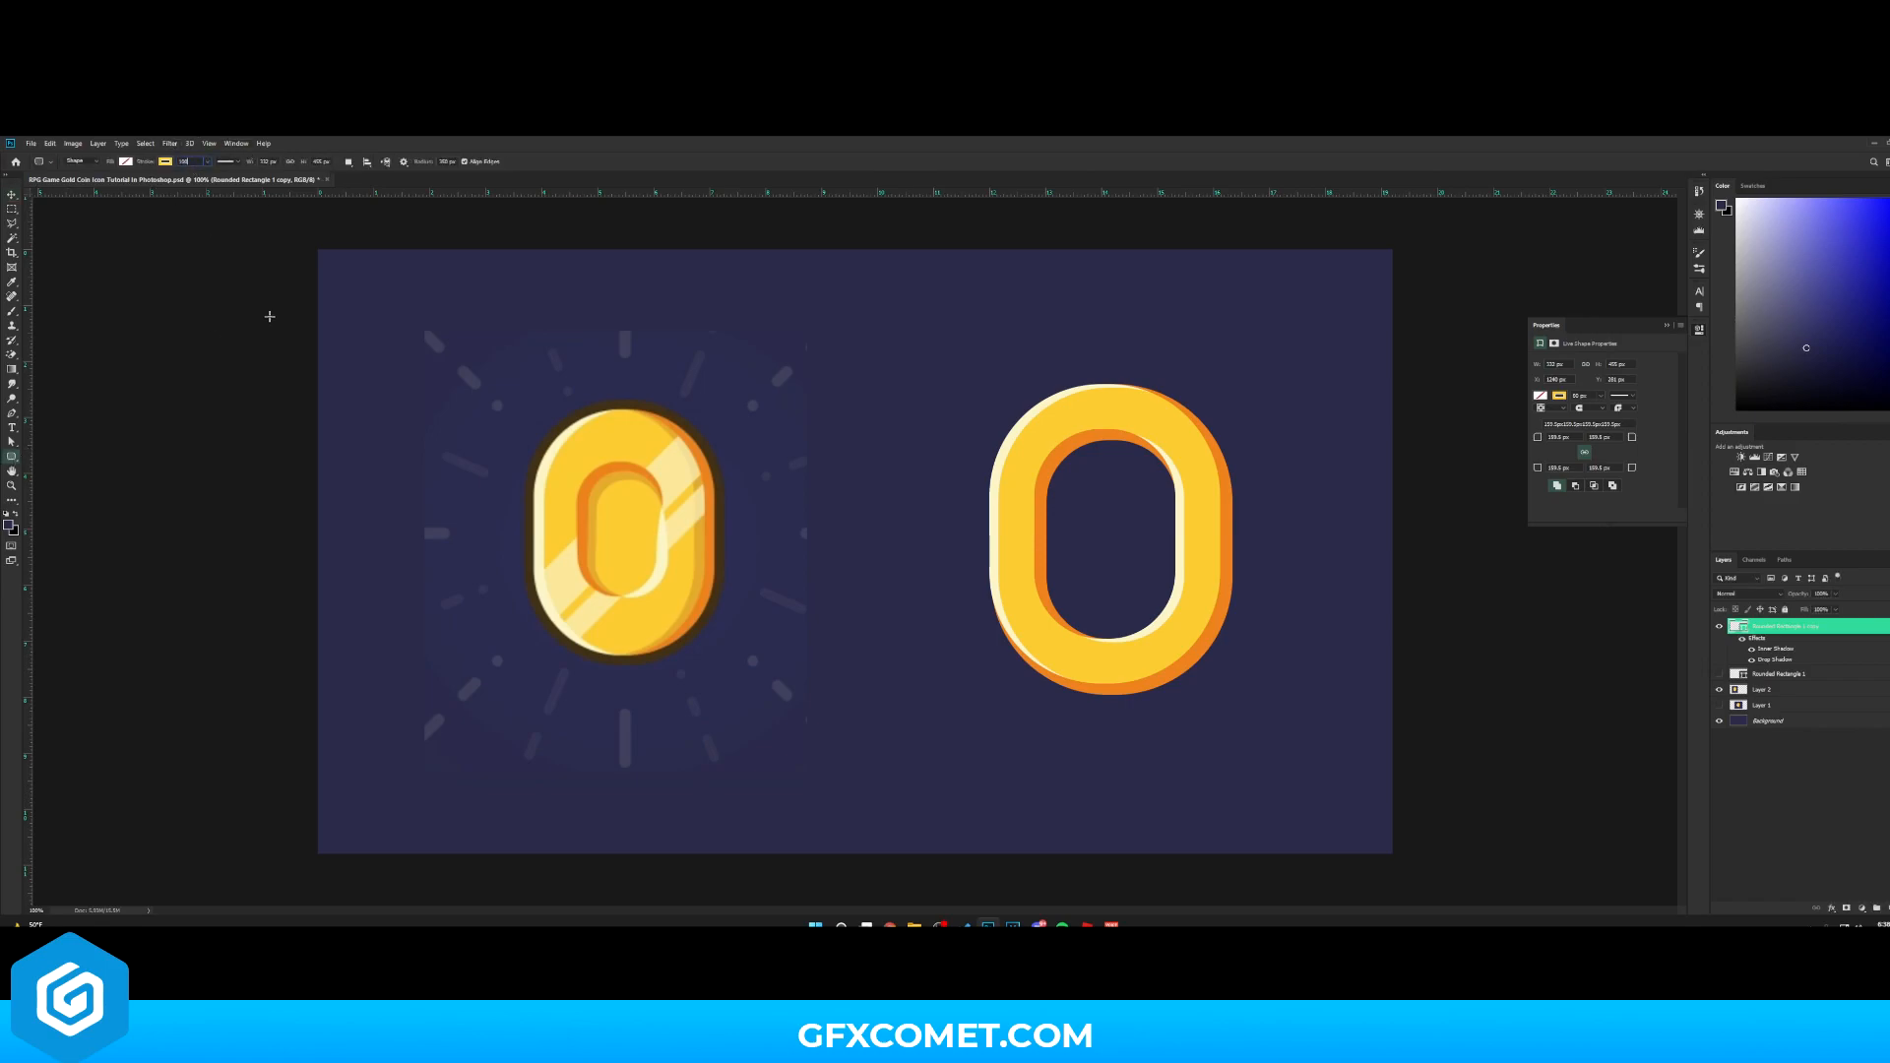
# Show Rounded Rectangle 1 as the coin face and apply an orange Inner Shadow to it
pyautogui.click(12, 195)
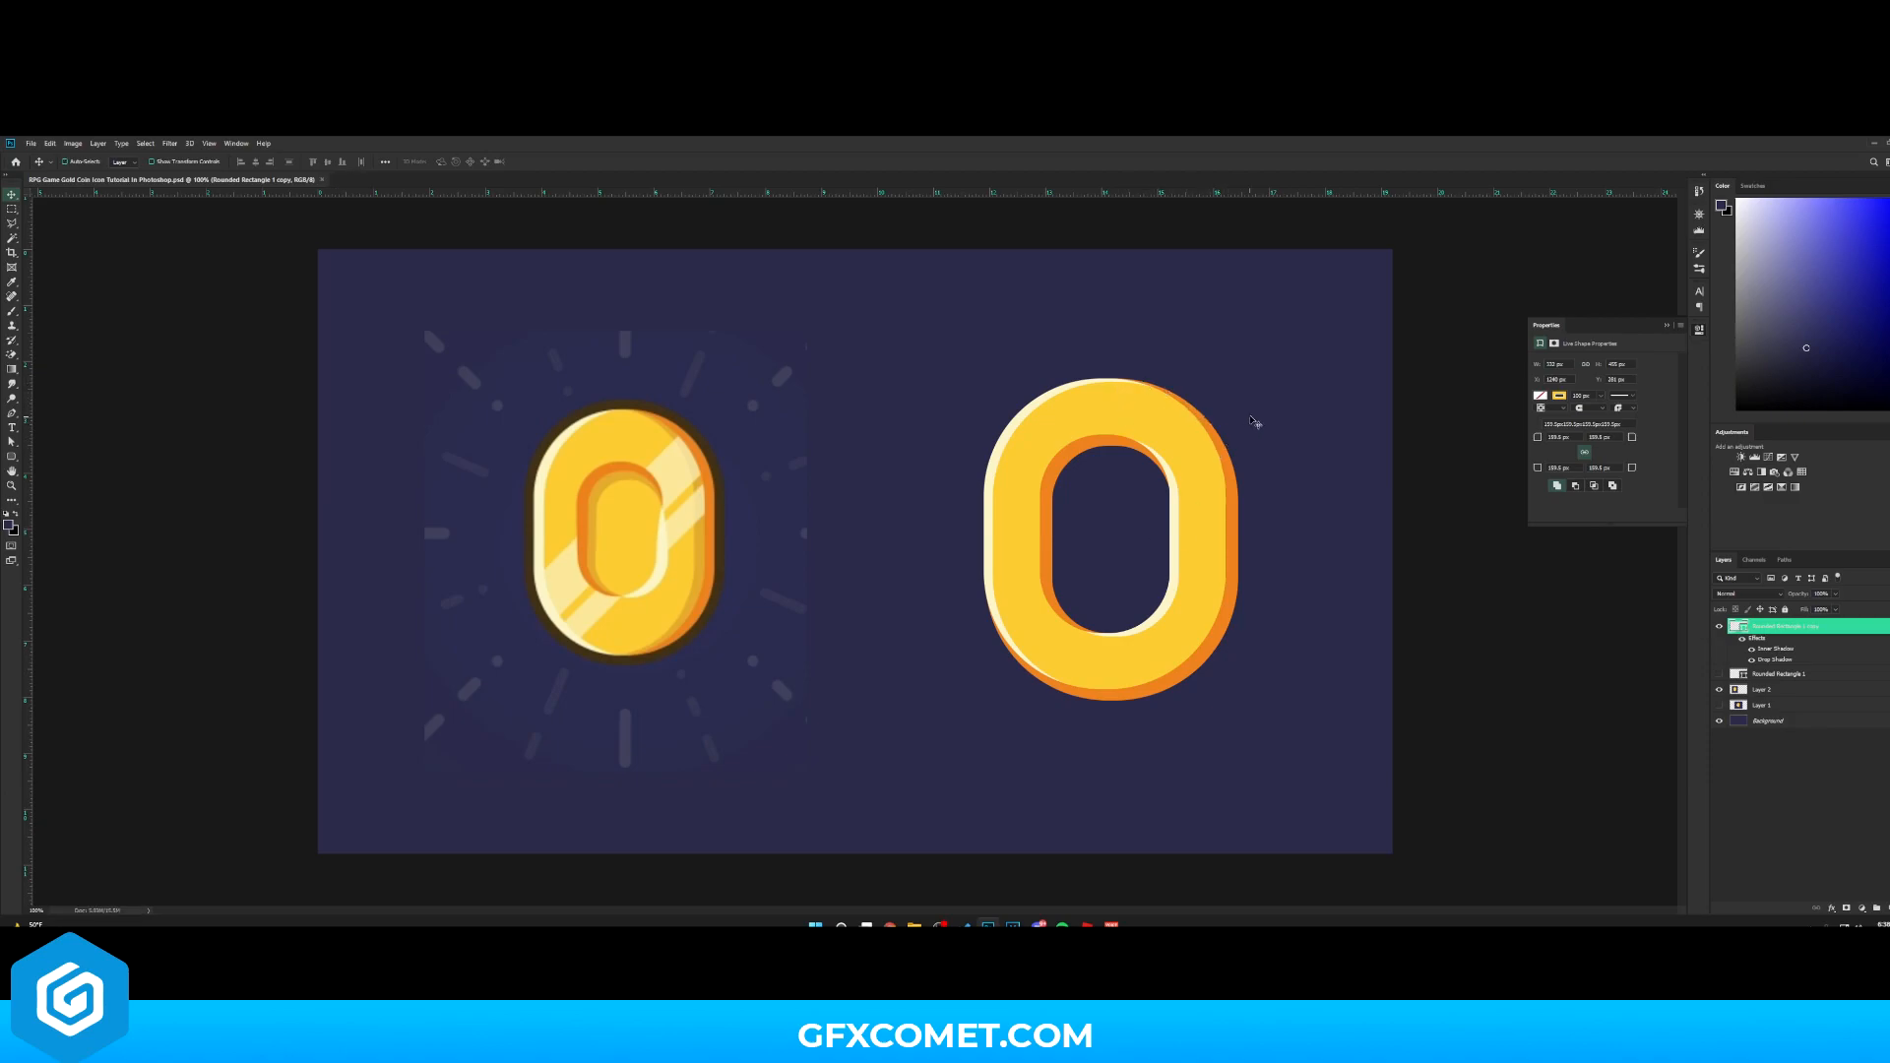
pyautogui.moveTo(1252, 421)
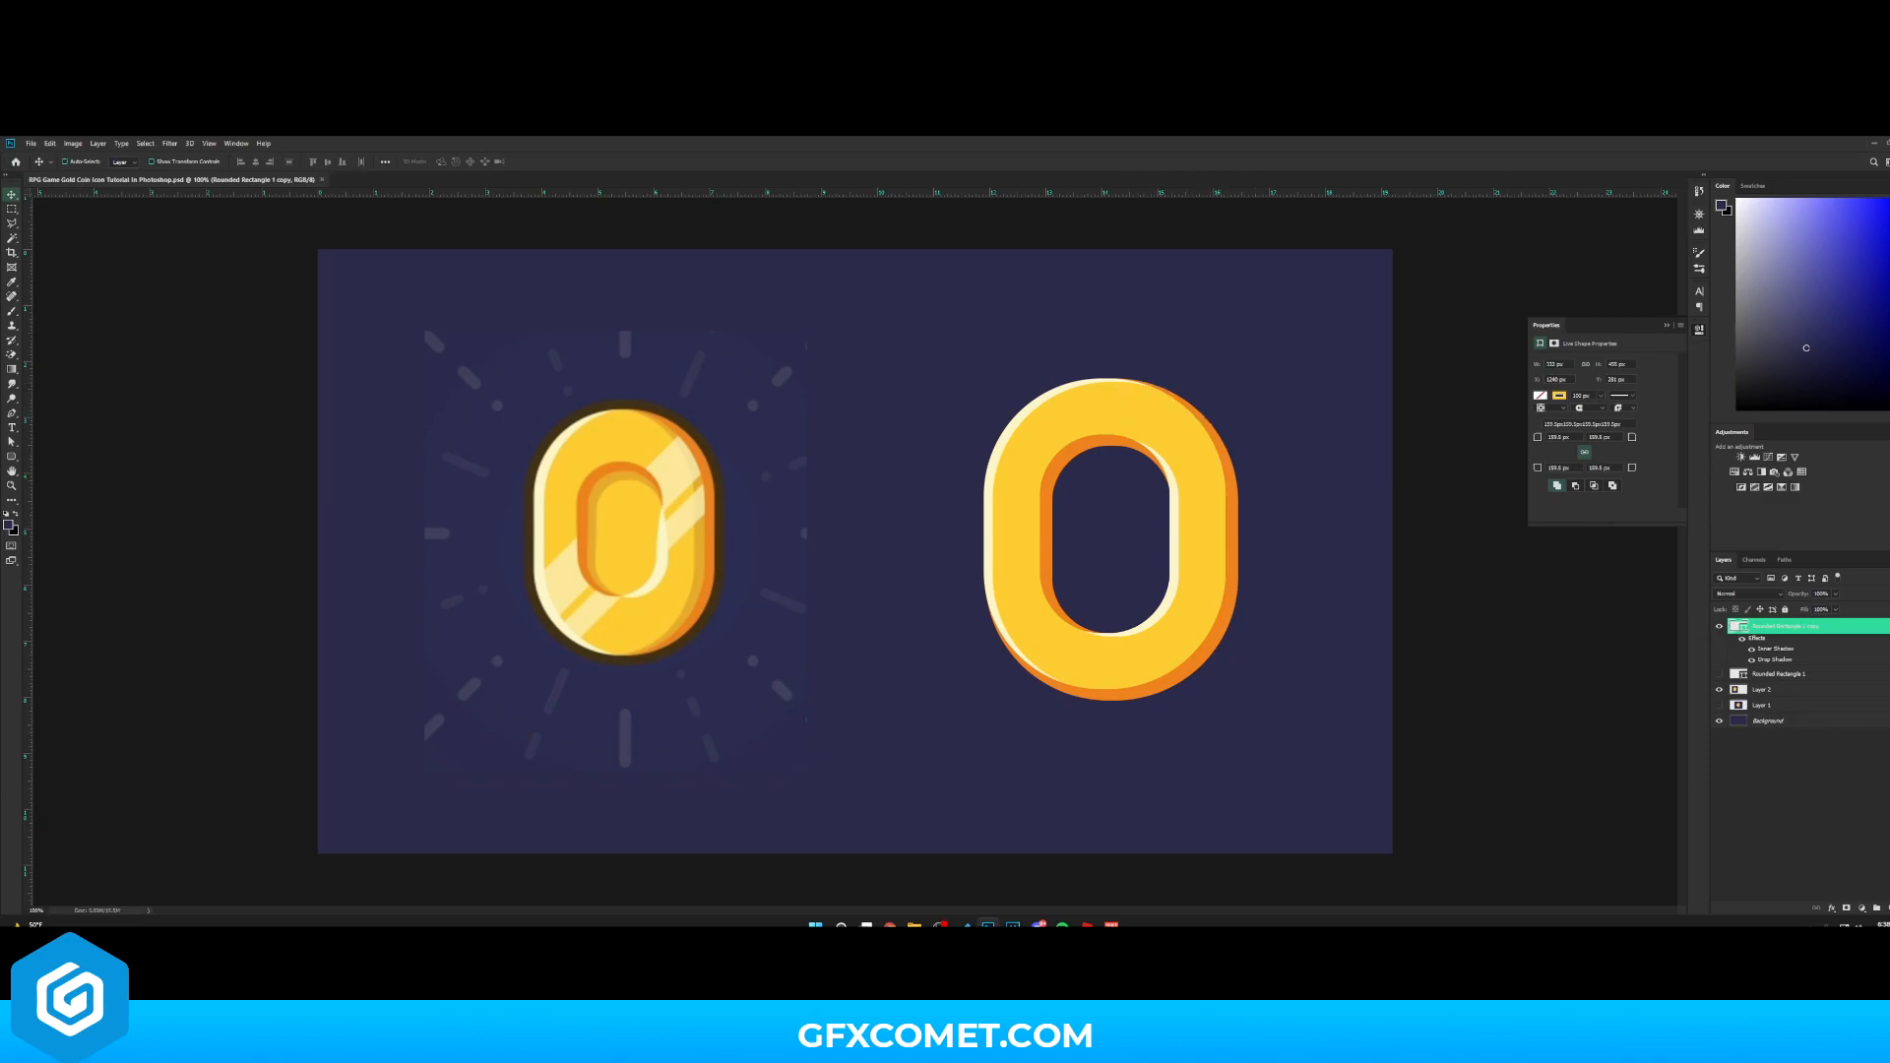
pyautogui.click(1772, 642)
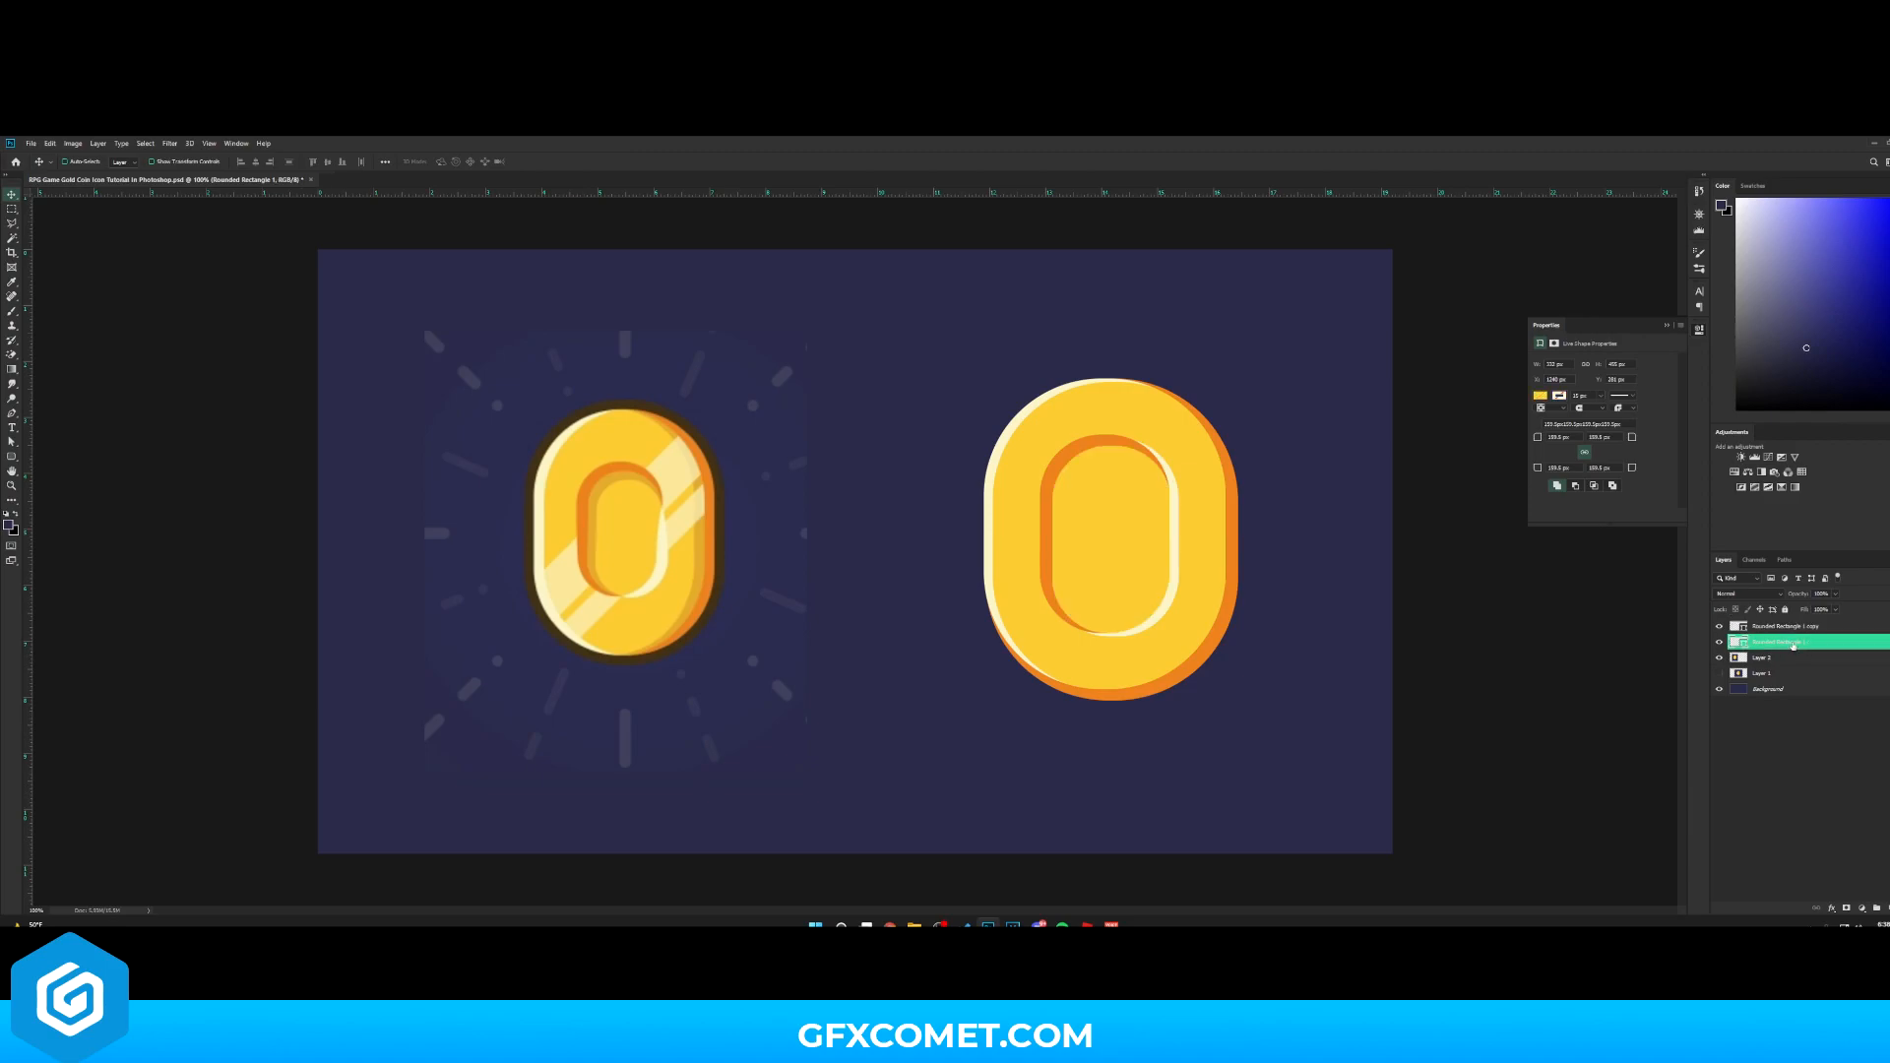
pyautogui.rightClick(1784, 642)
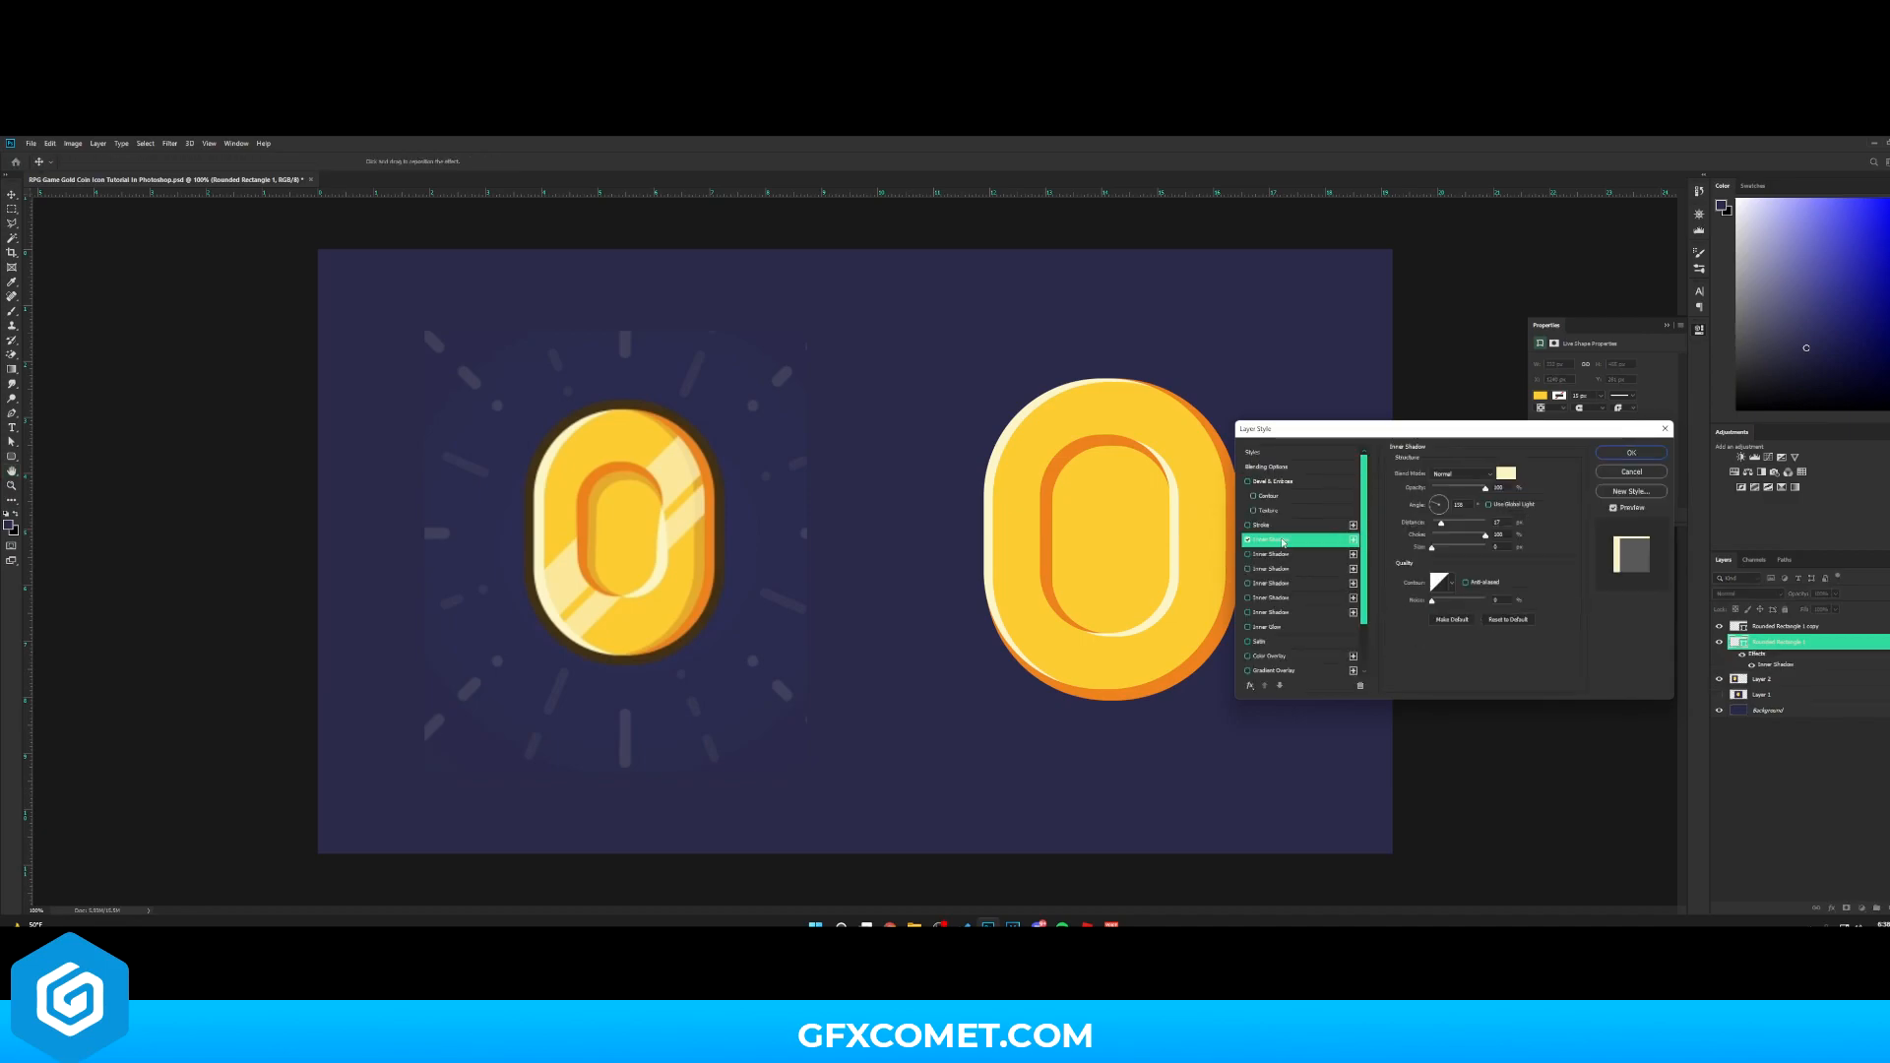
pyautogui.click(1498, 472)
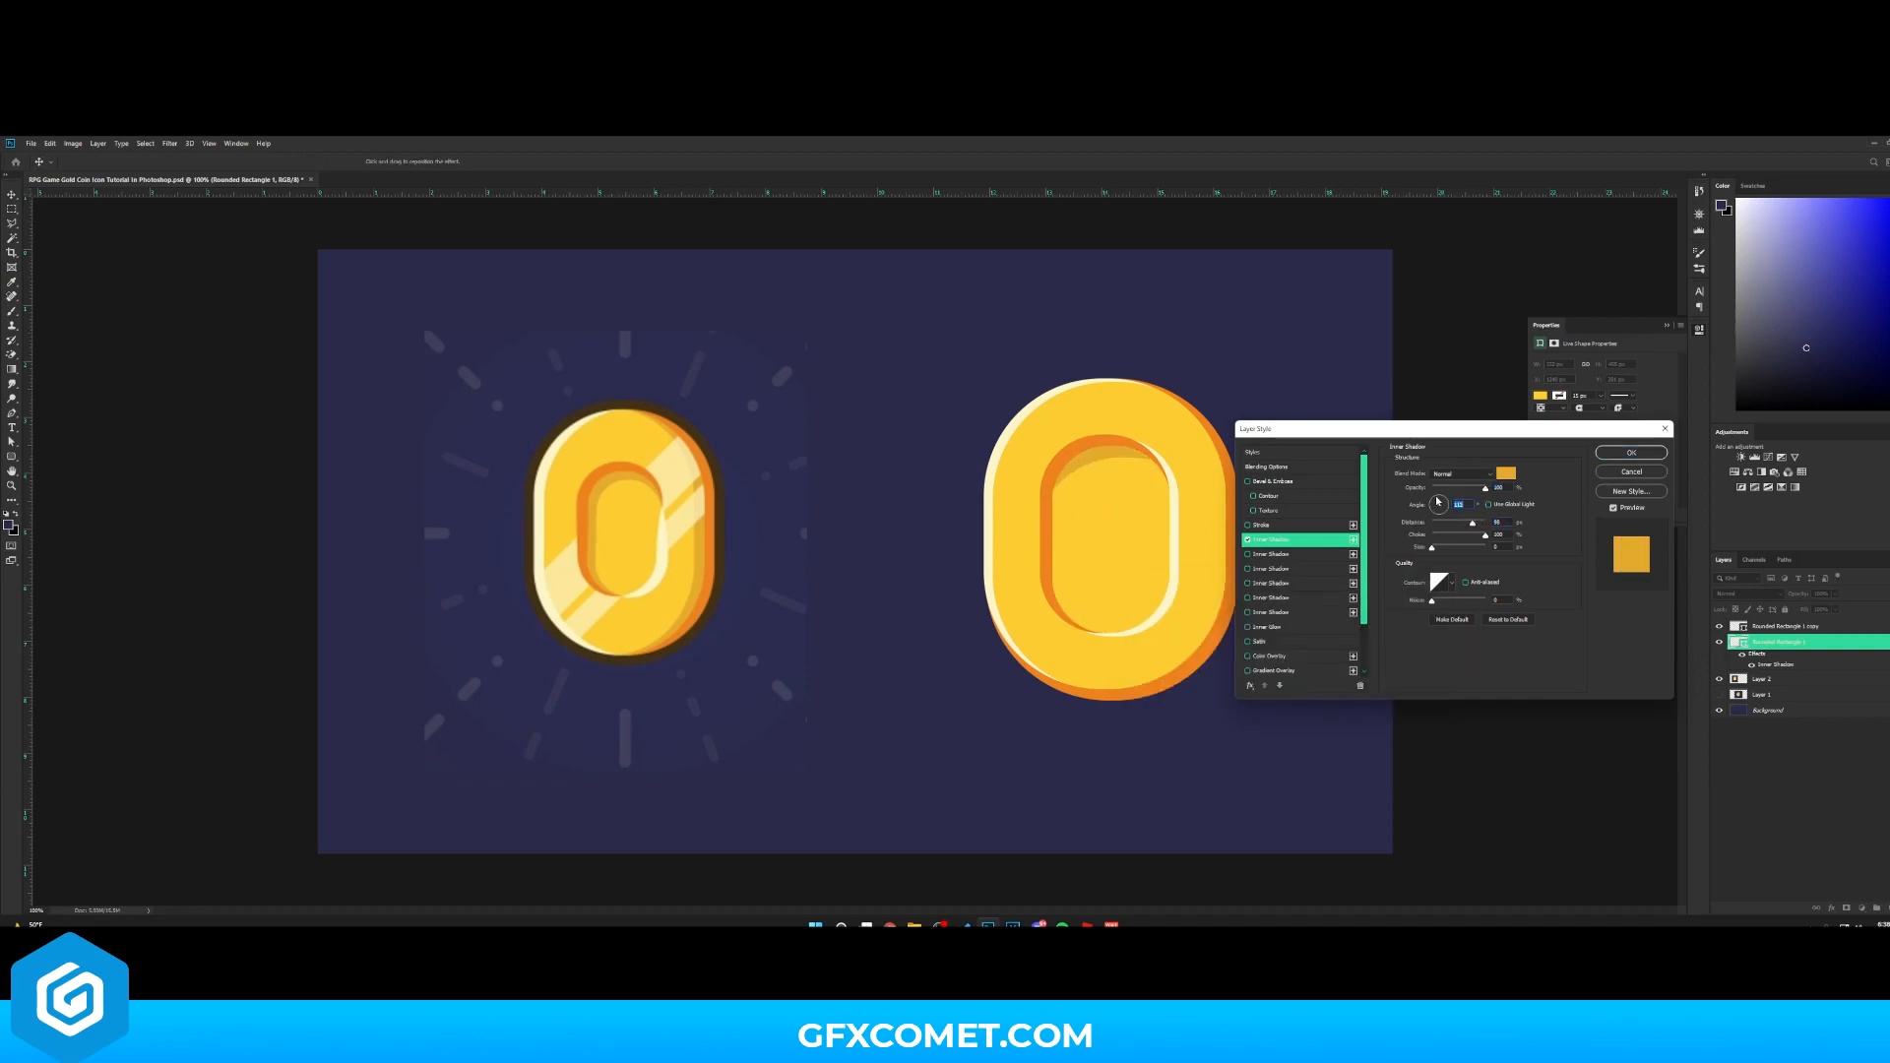
pyautogui.click(1630, 453)
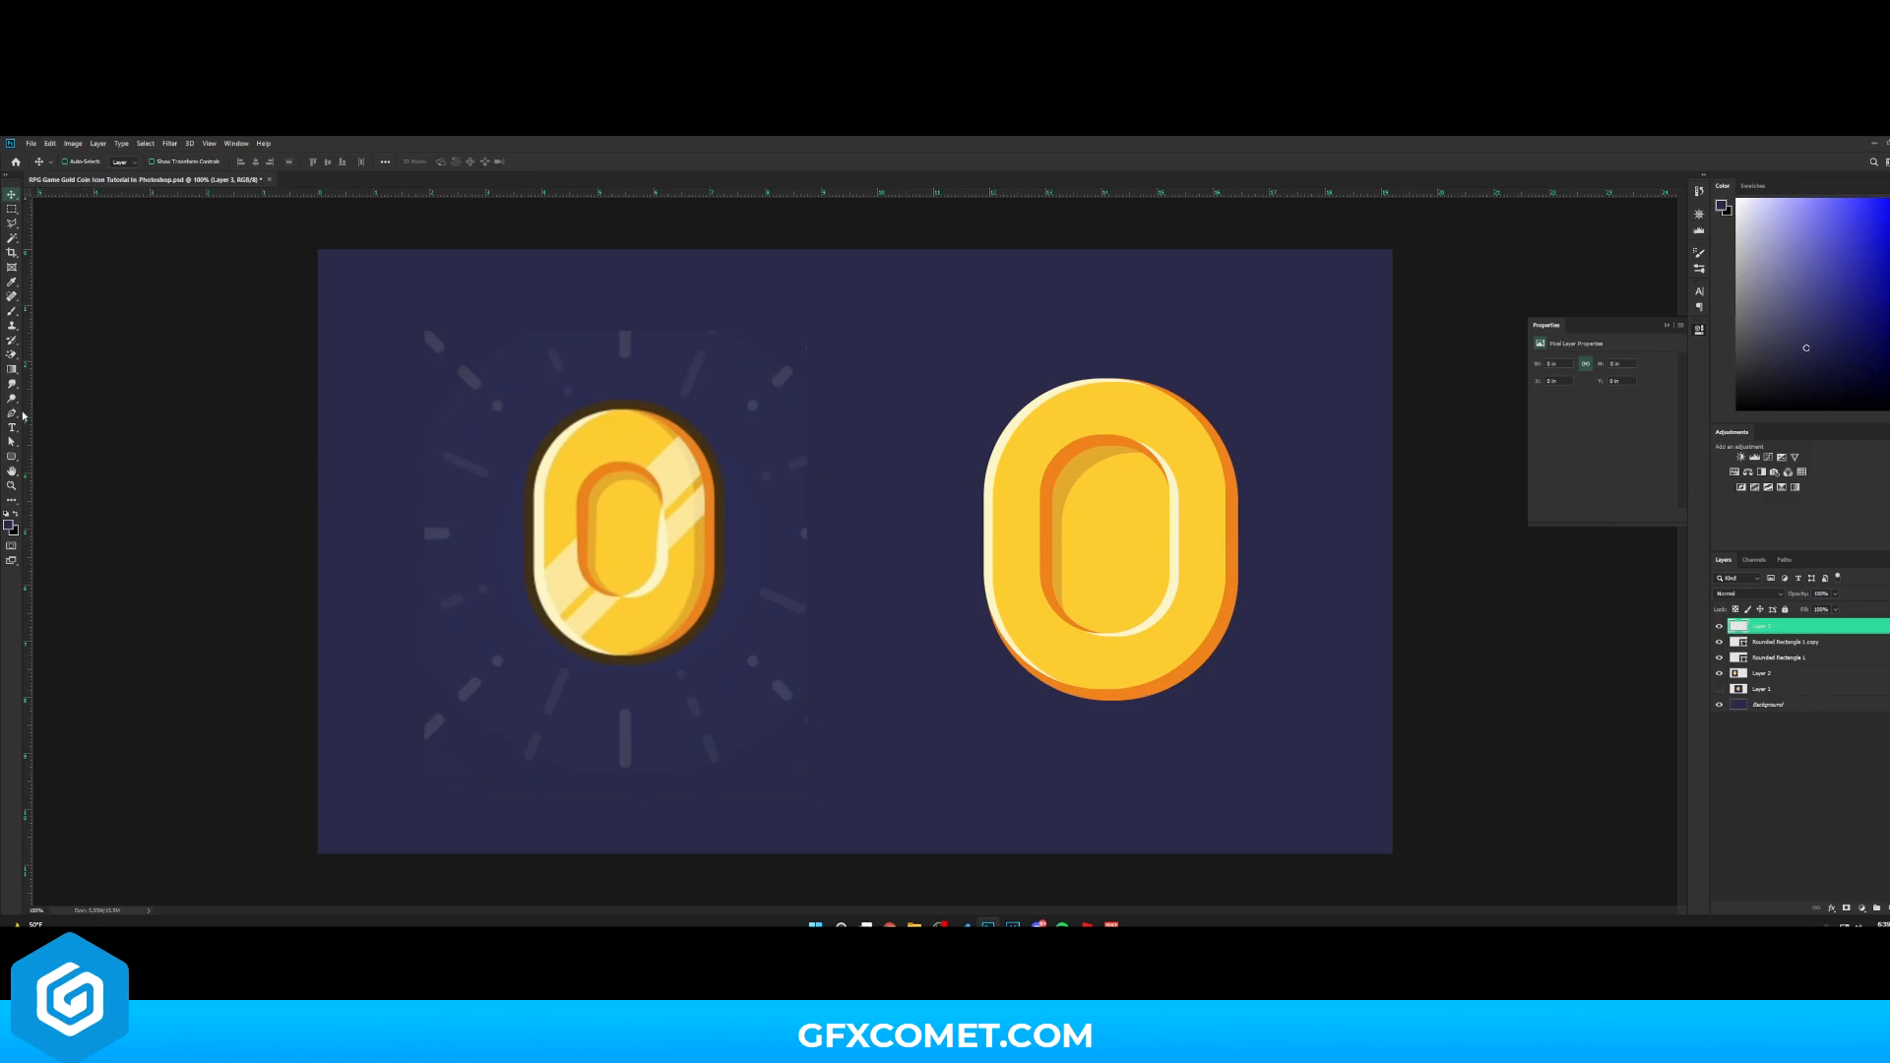
# Draw two white horizontal bars across the coin and merge them into one layer
pyautogui.click(12, 459)
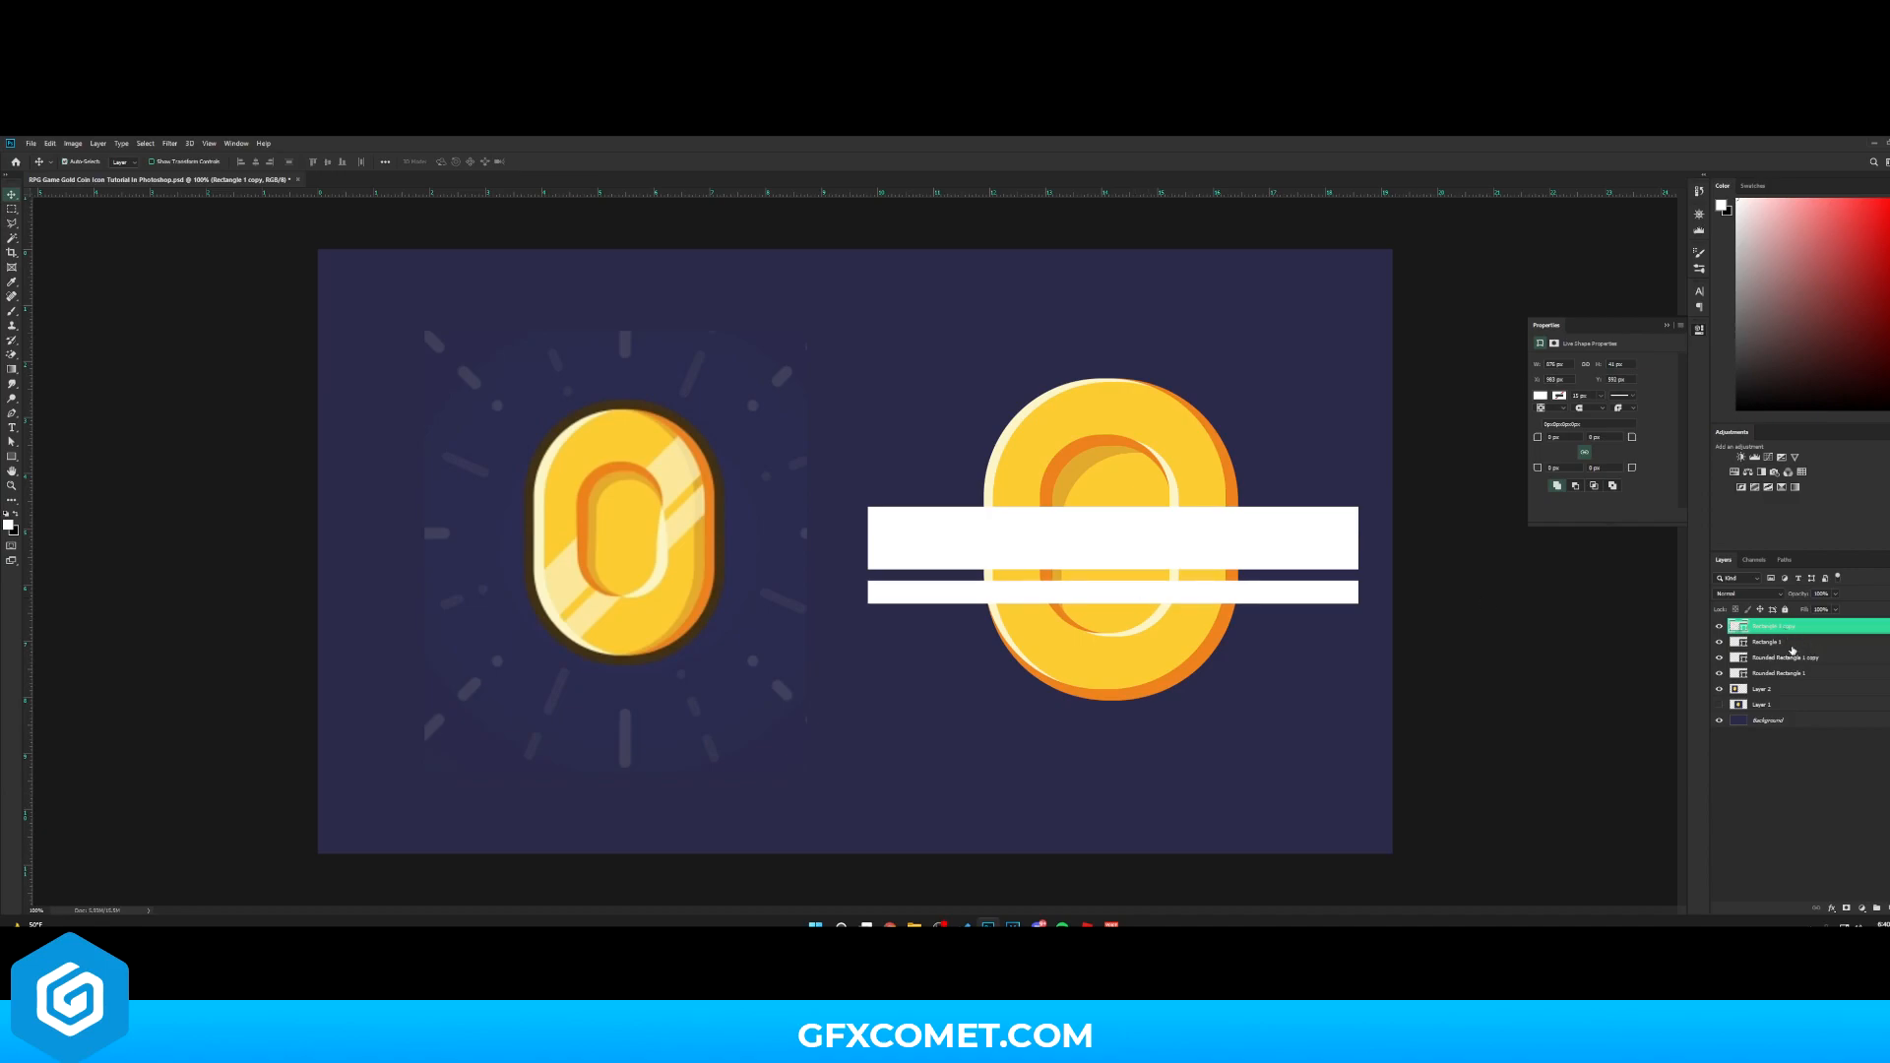
pyautogui.click(1772, 627)
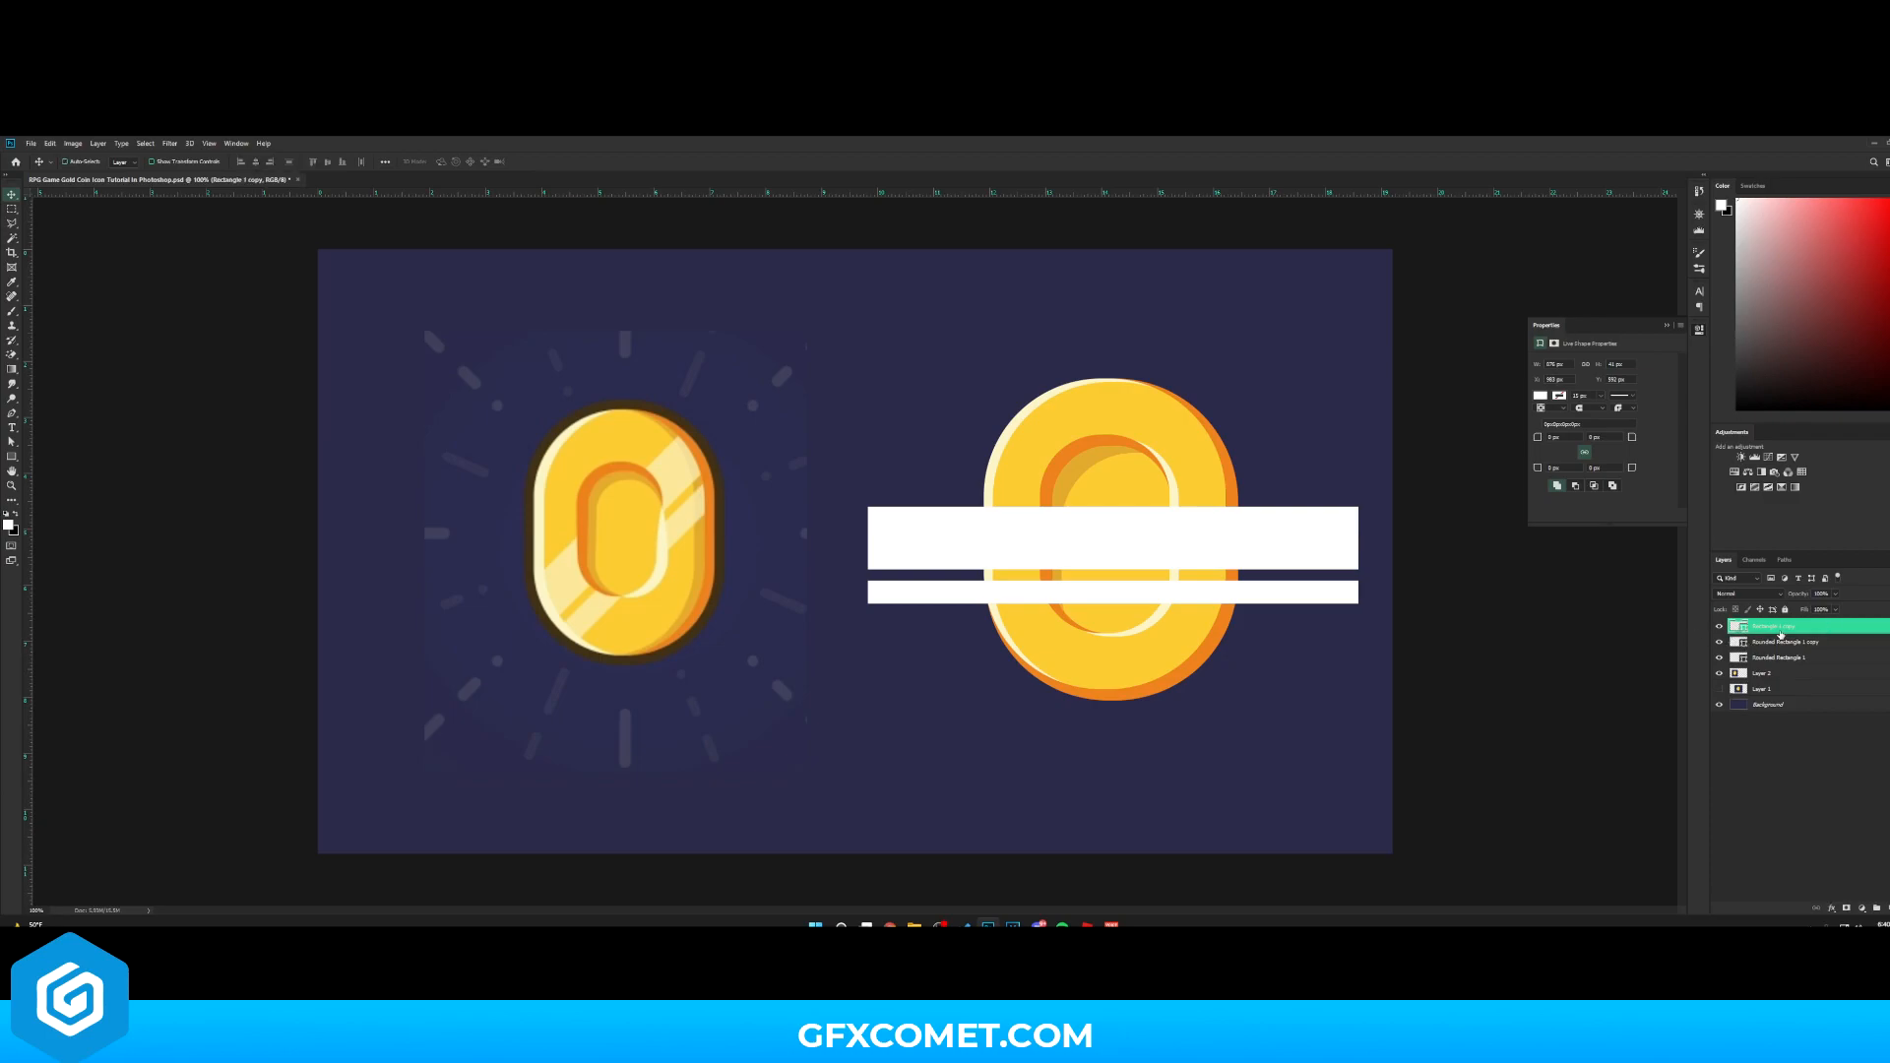
# Clip the white bars to the coin, tilt them diagonally and choose a softer blend mode
pyautogui.rightClick(1778, 627)
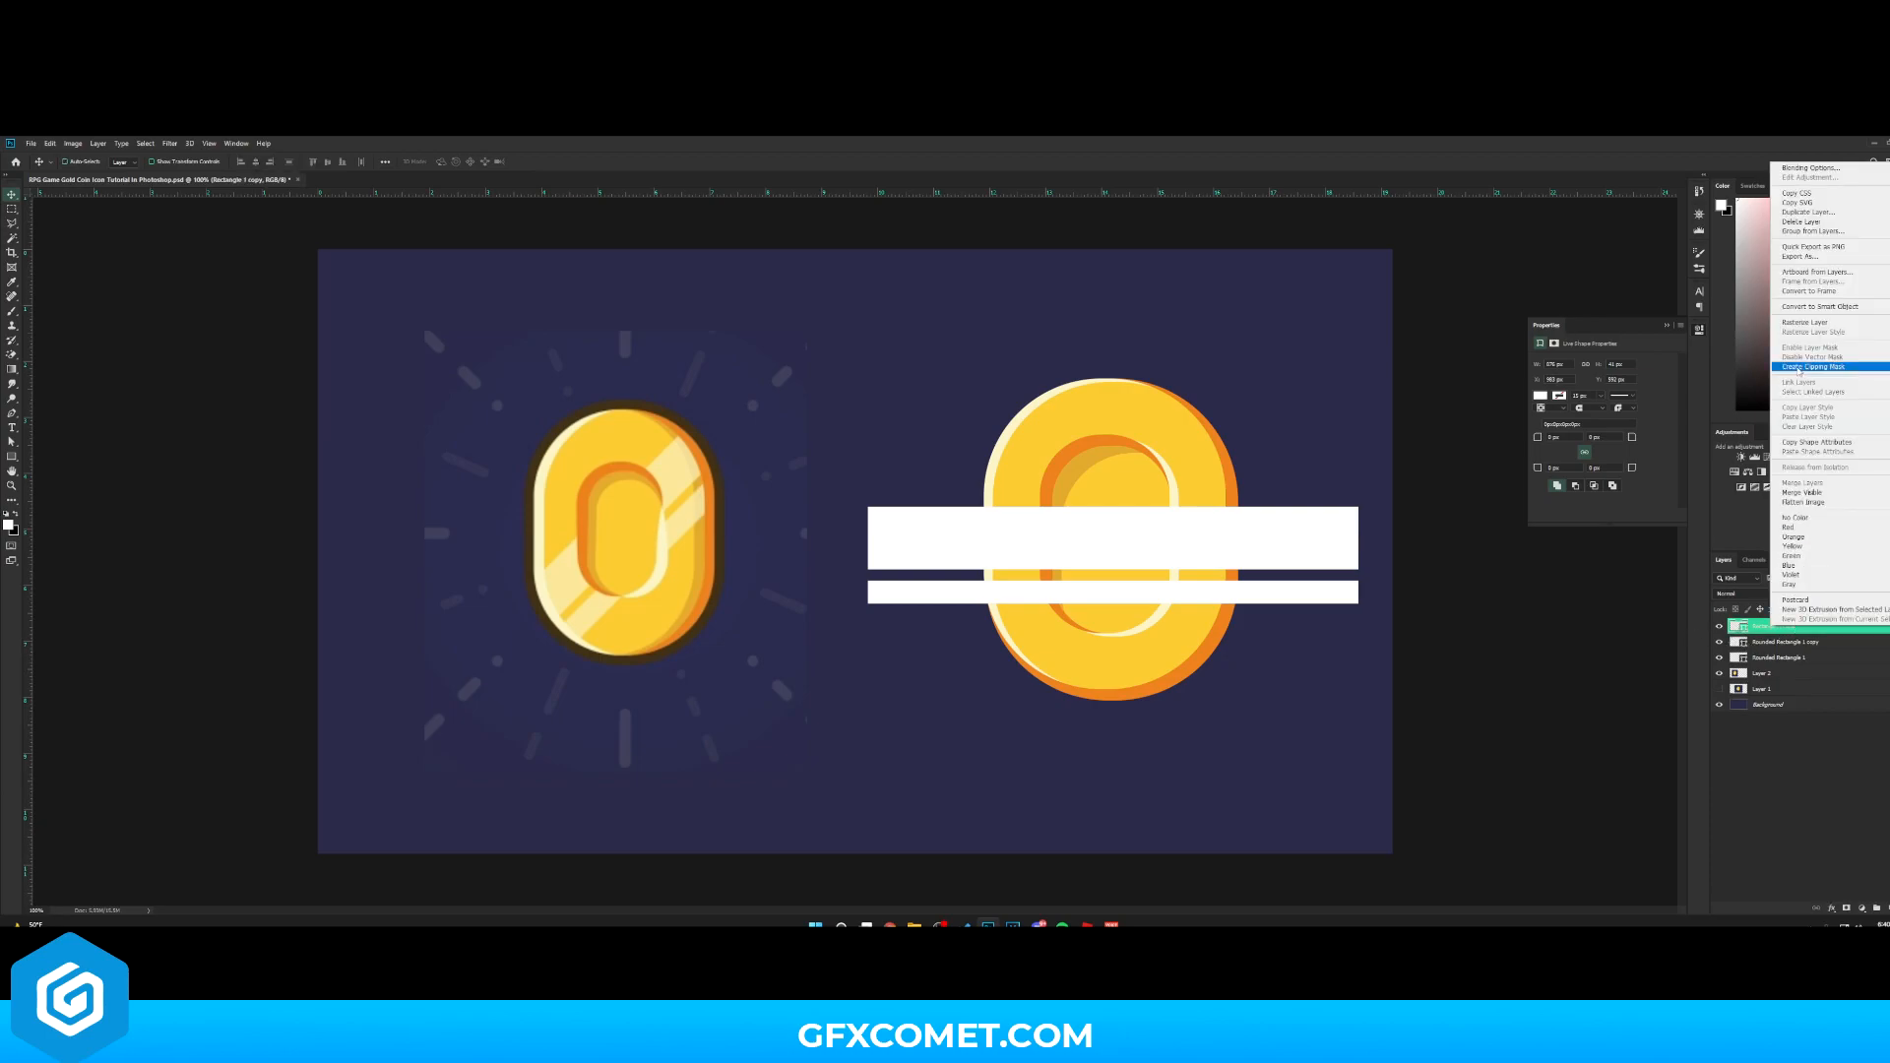
pyautogui.click(1811, 366)
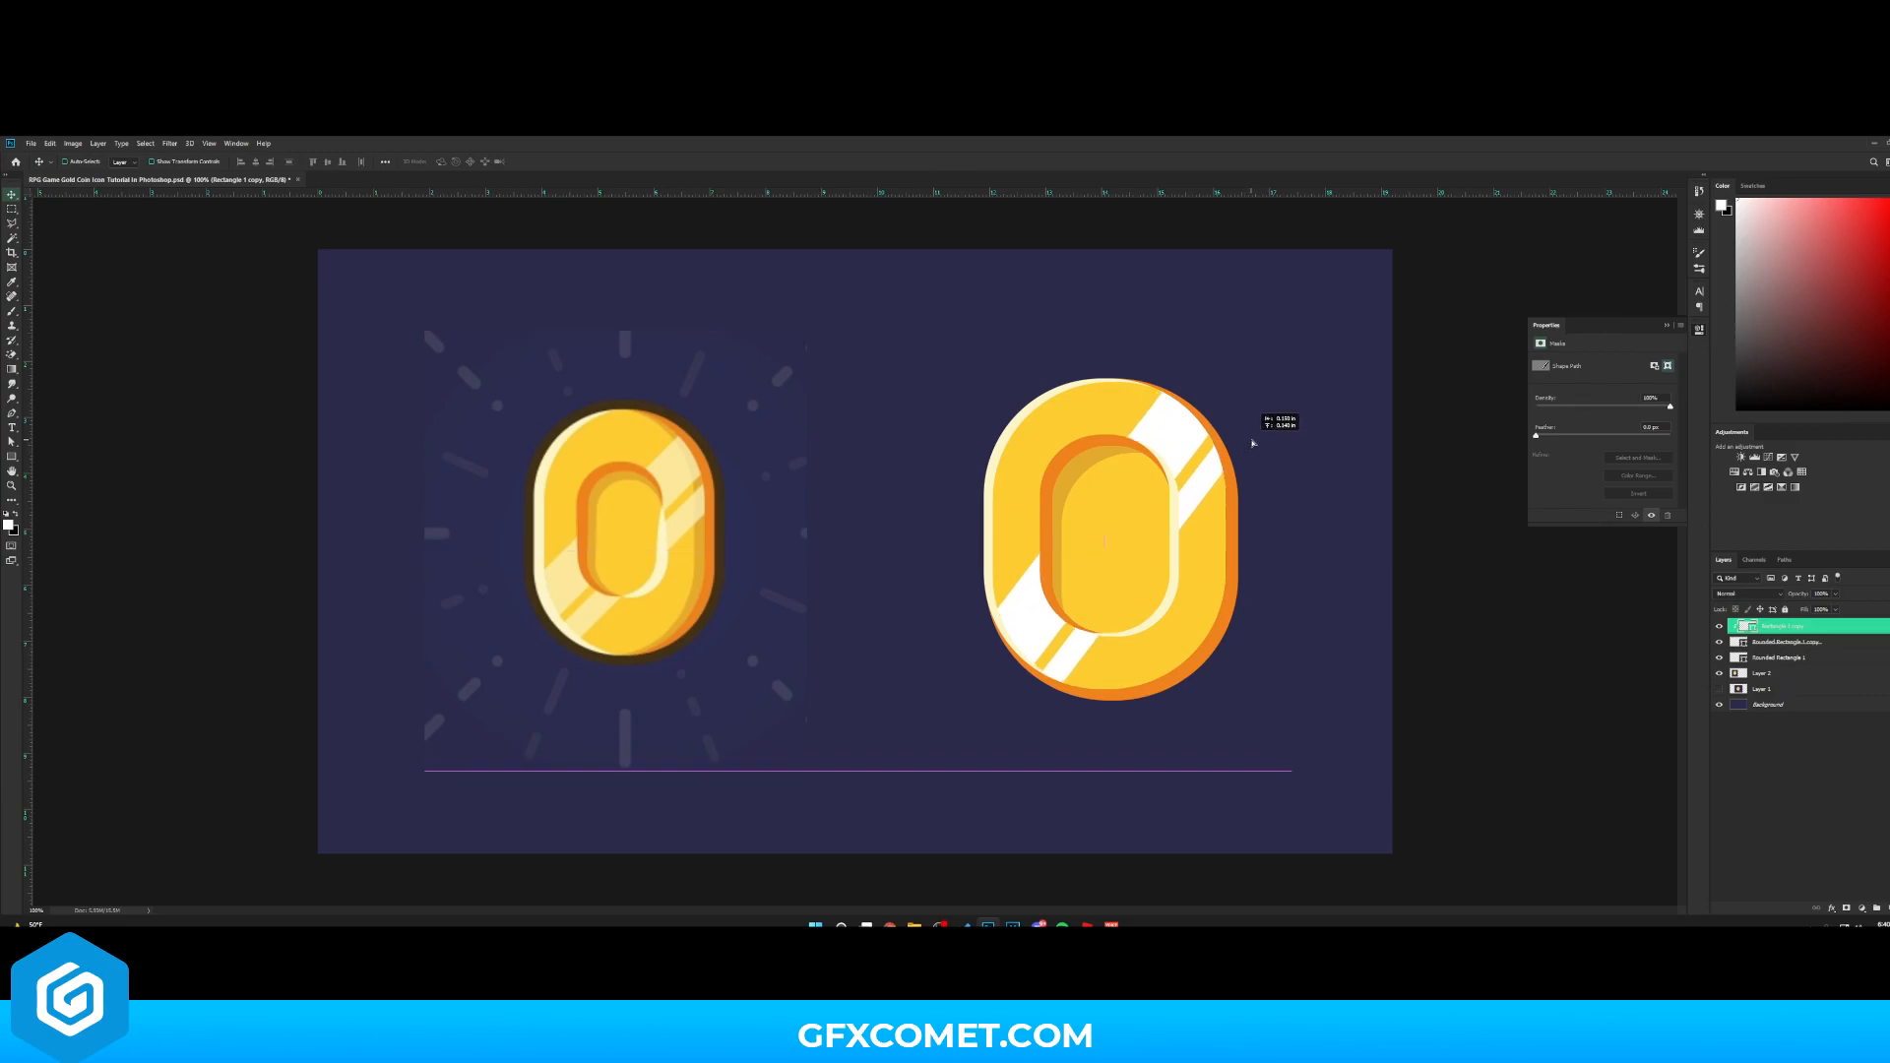
pyautogui.click(1736, 592)
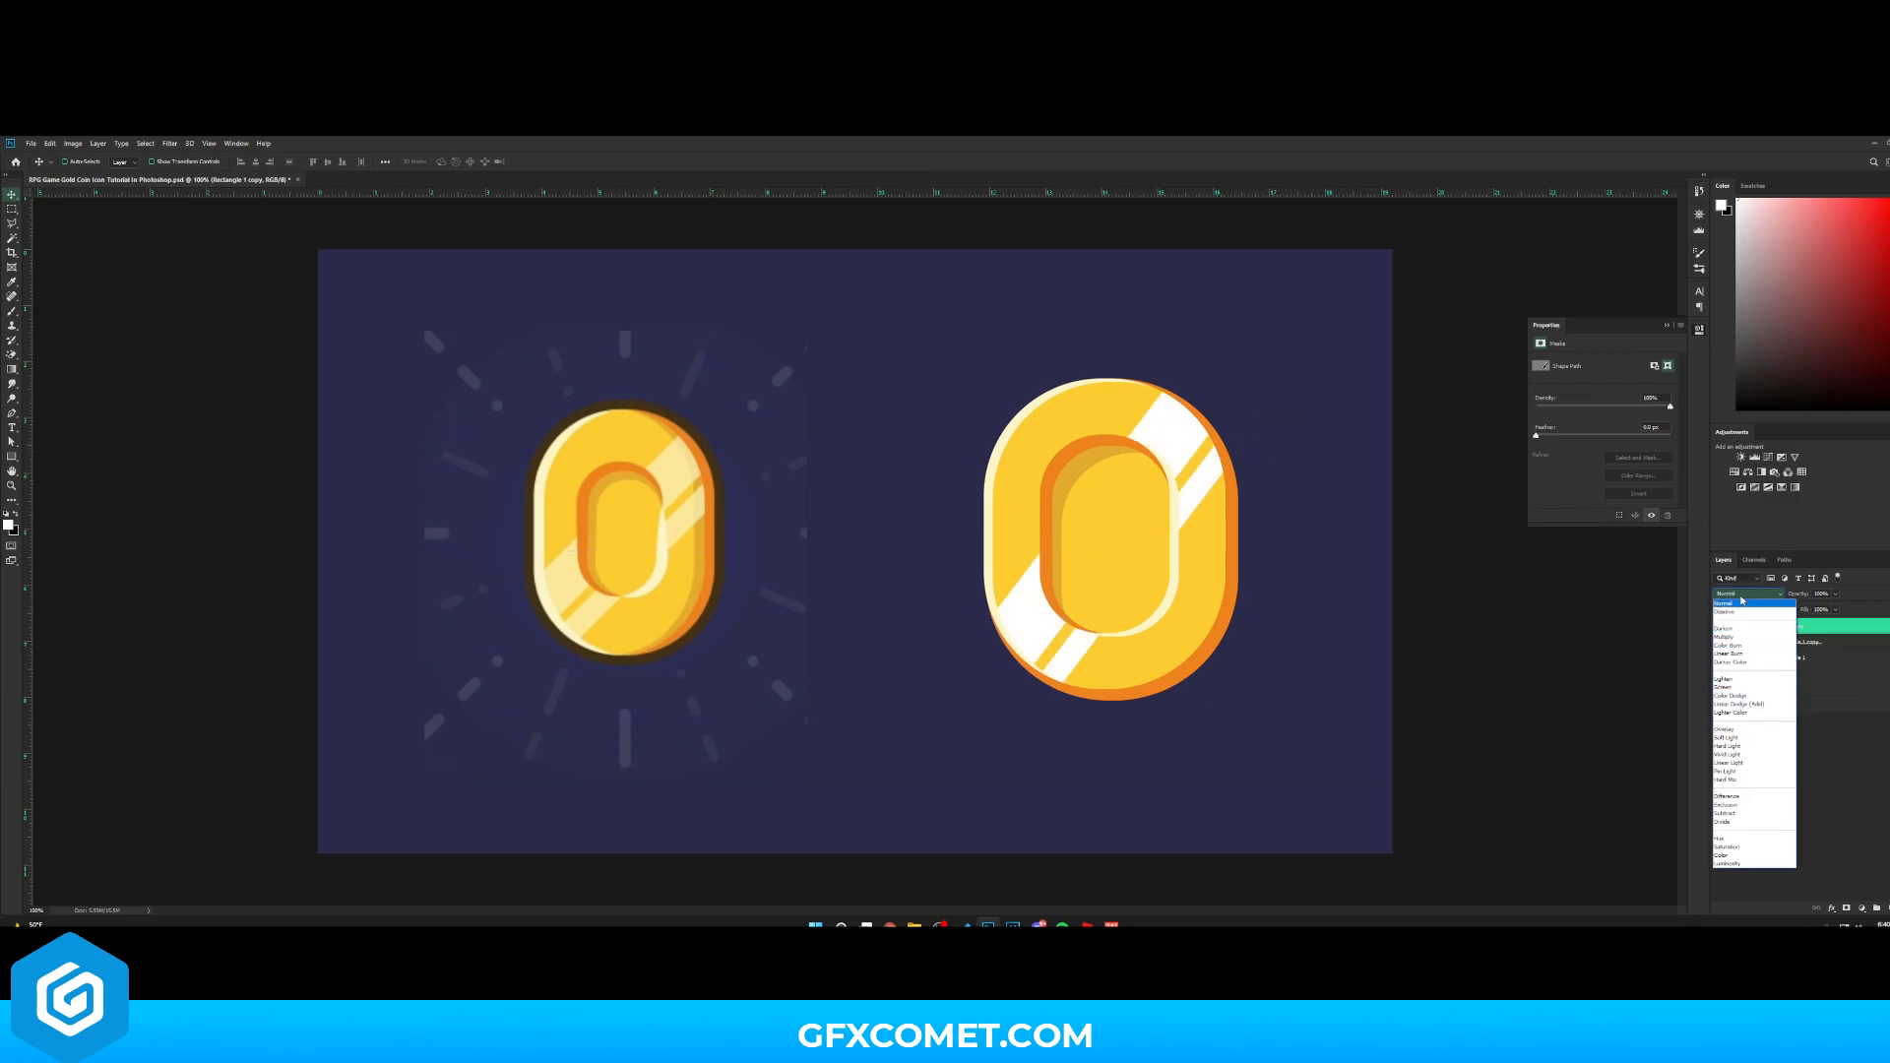
pyautogui.click(1729, 602)
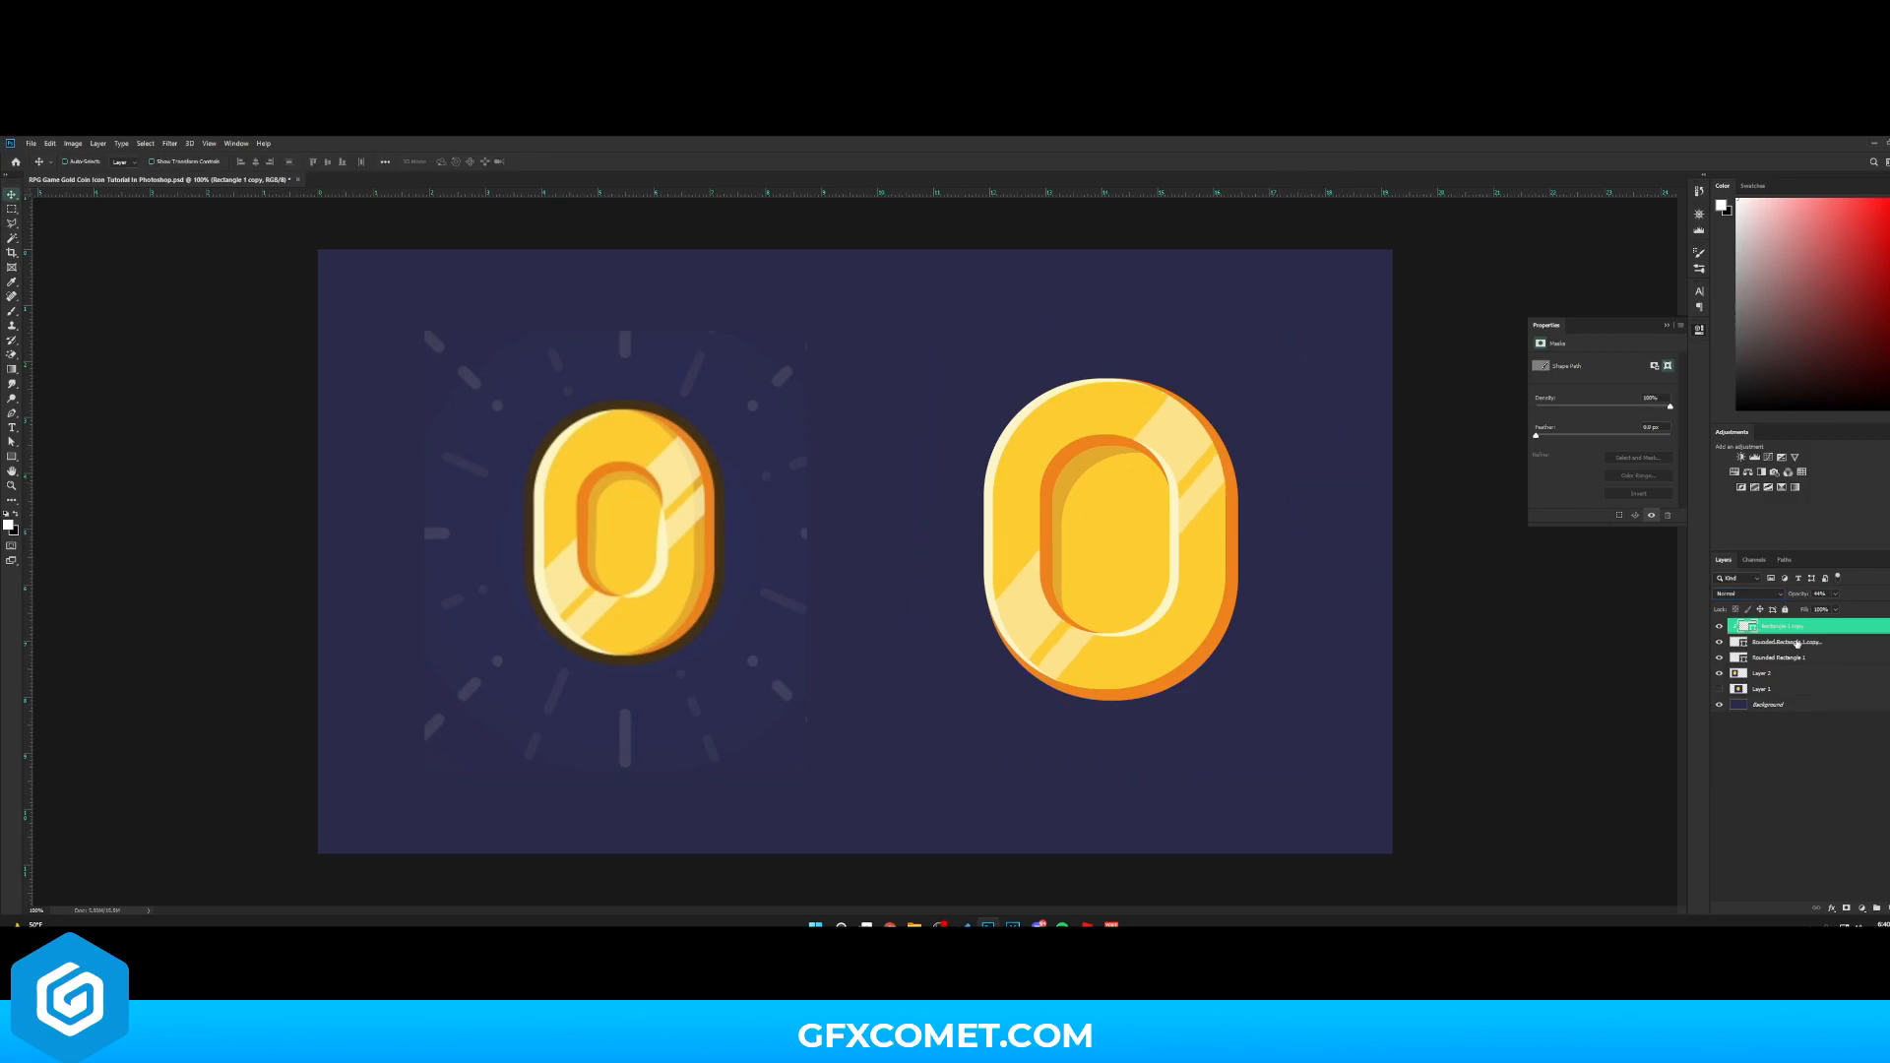
# Add a new empty layer above the coin body for painting shading
pyautogui.click(1772, 640)
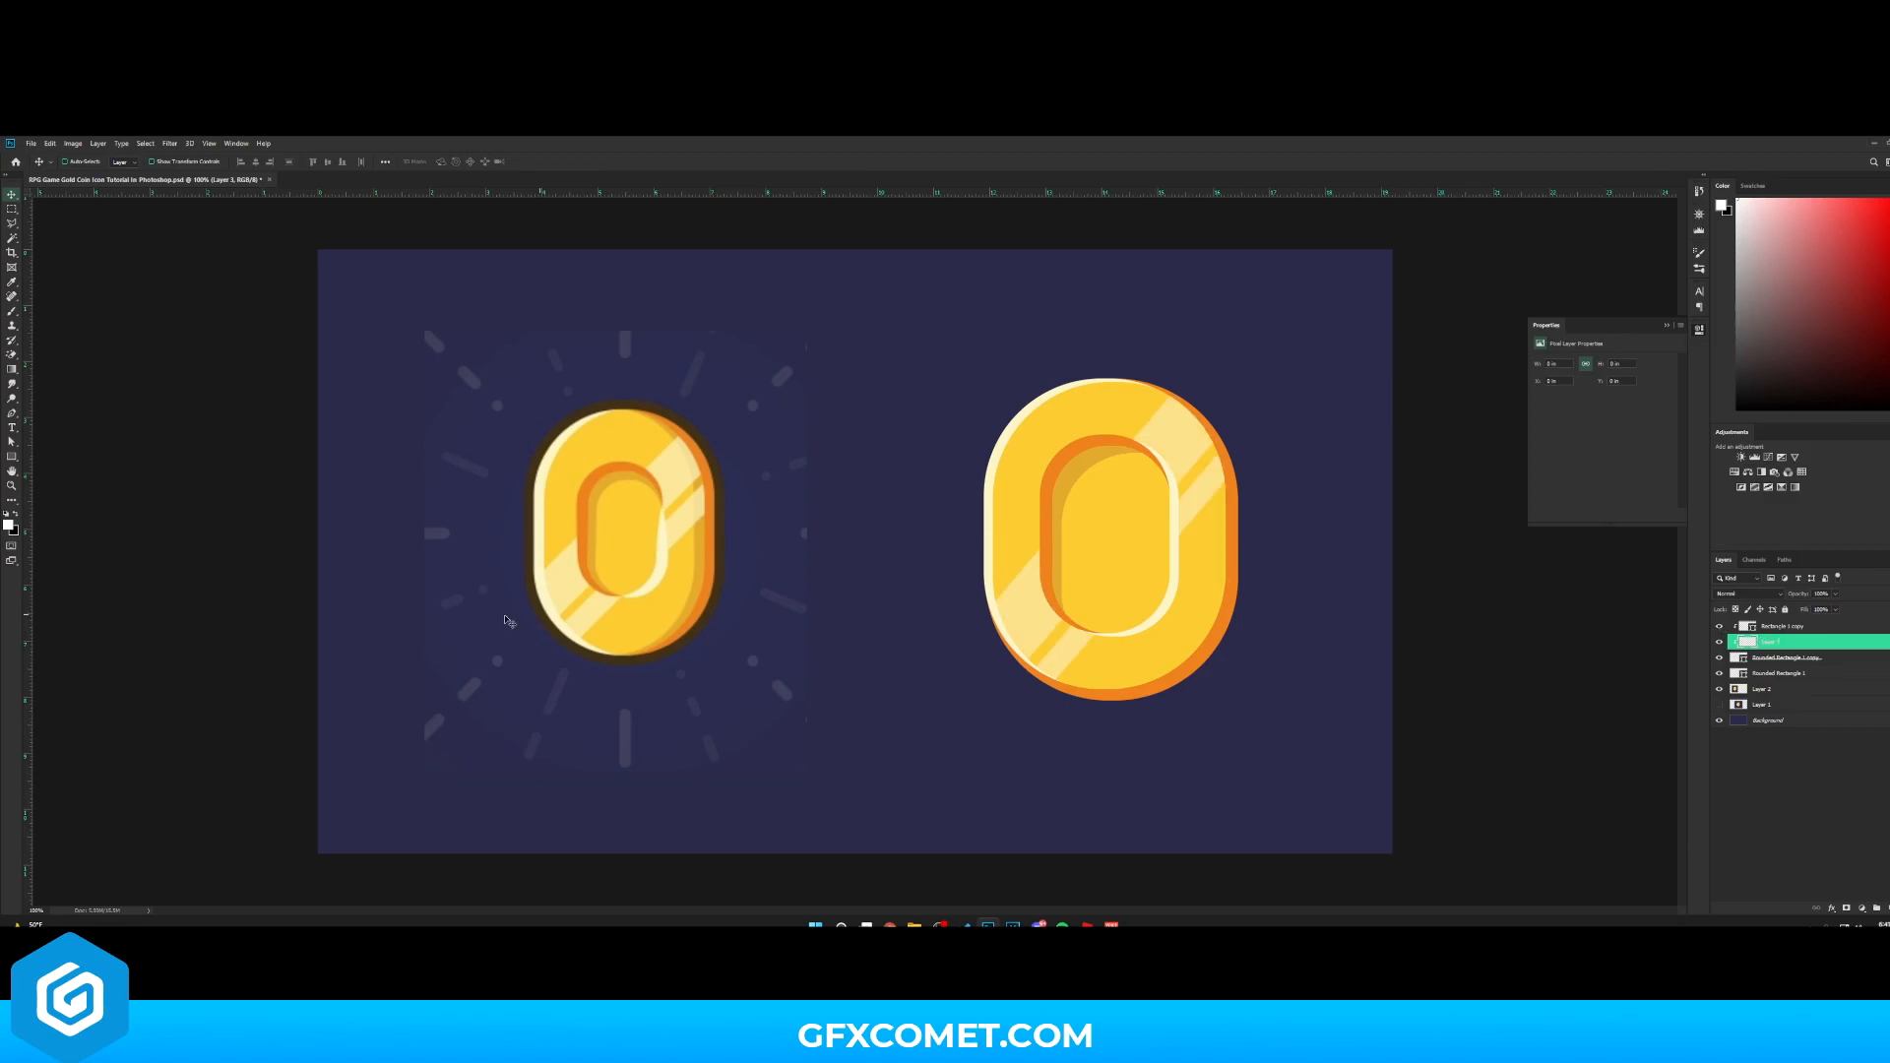
pyautogui.click(12, 295)
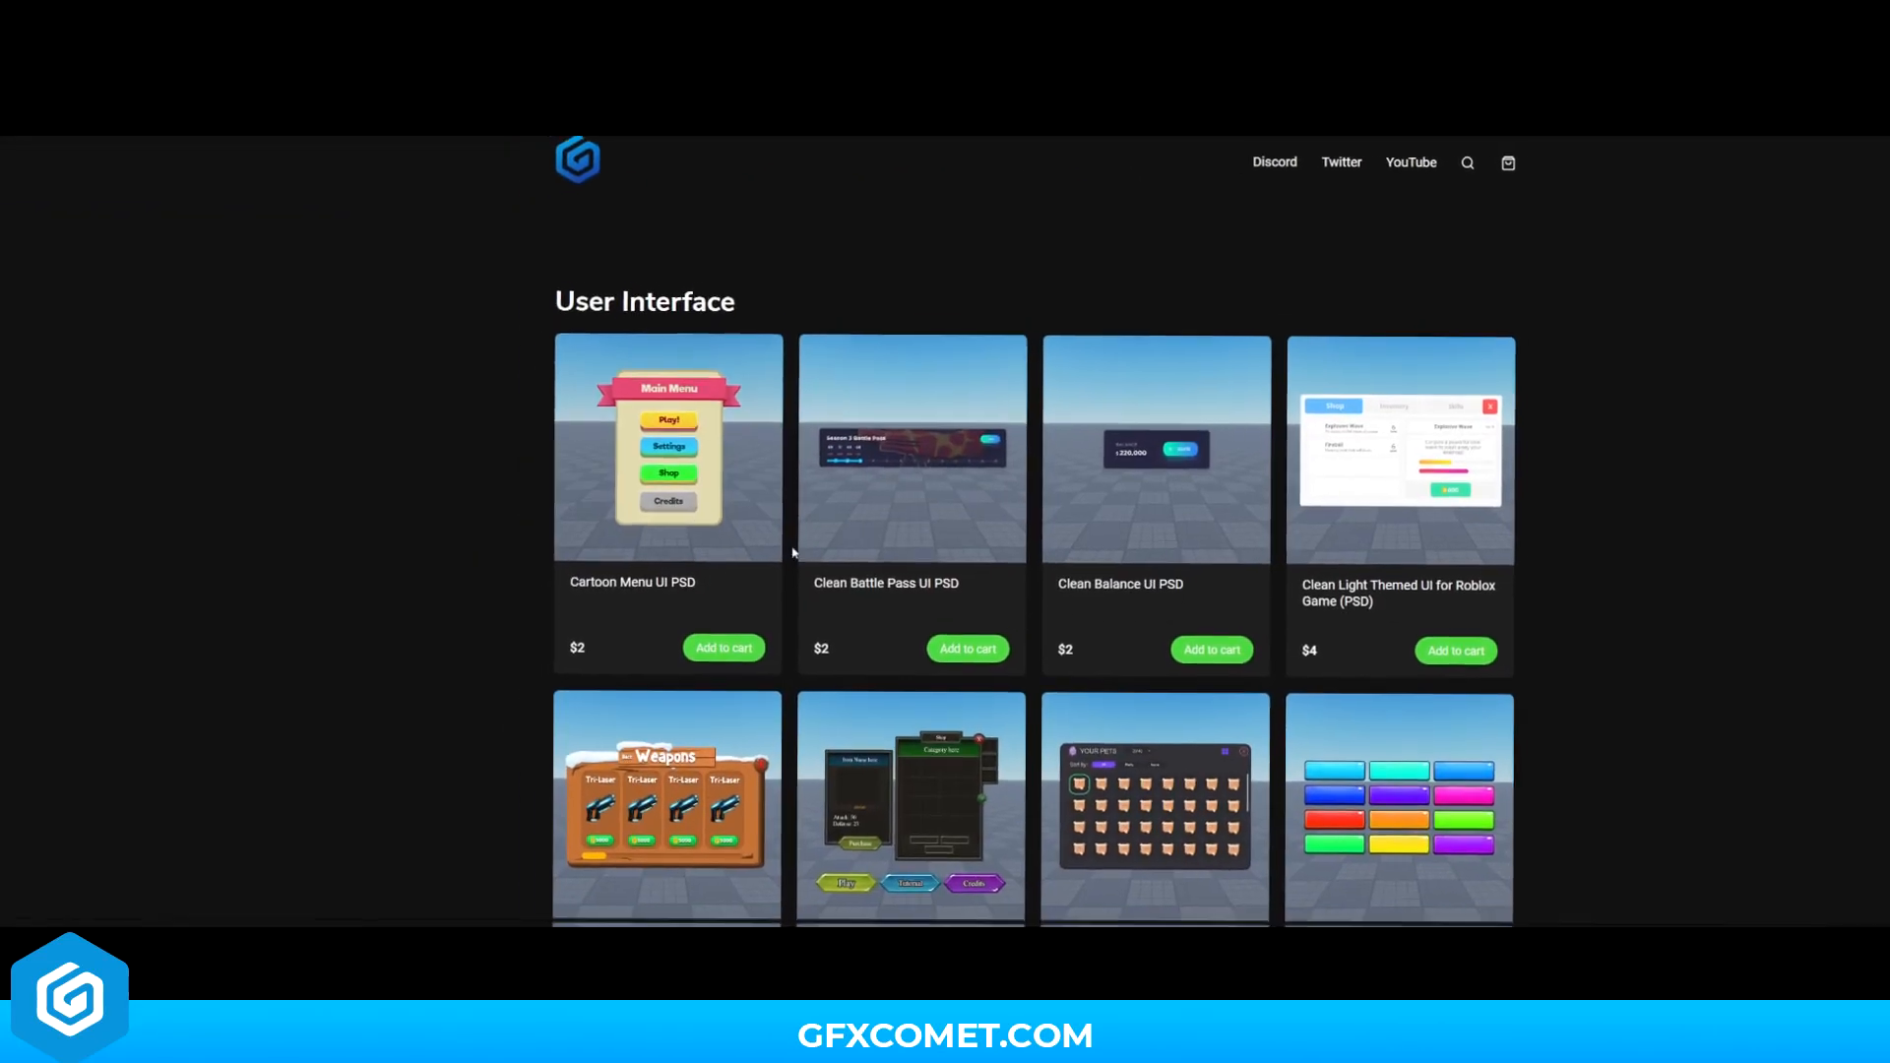
# Scroll the GFXComet store page between the User Interface and Free sections
pyautogui.scroll(3)
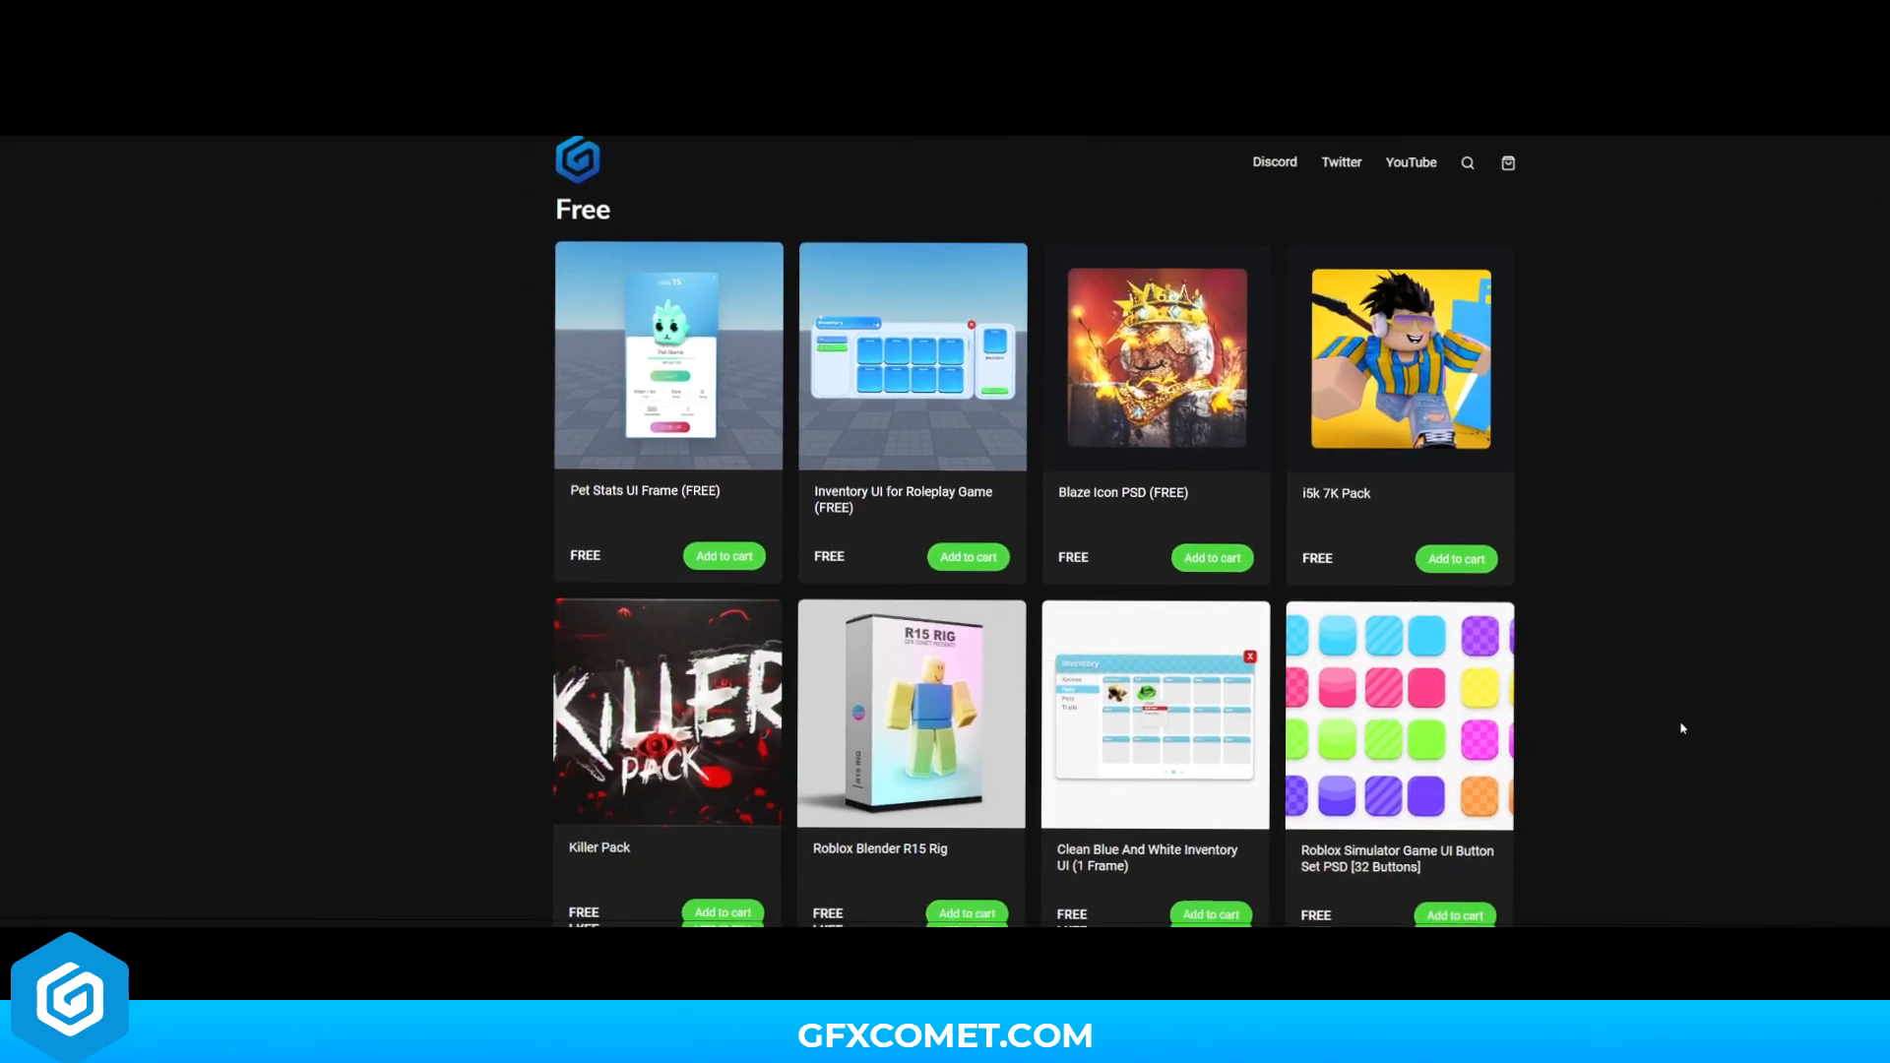
pyautogui.scroll(-3)
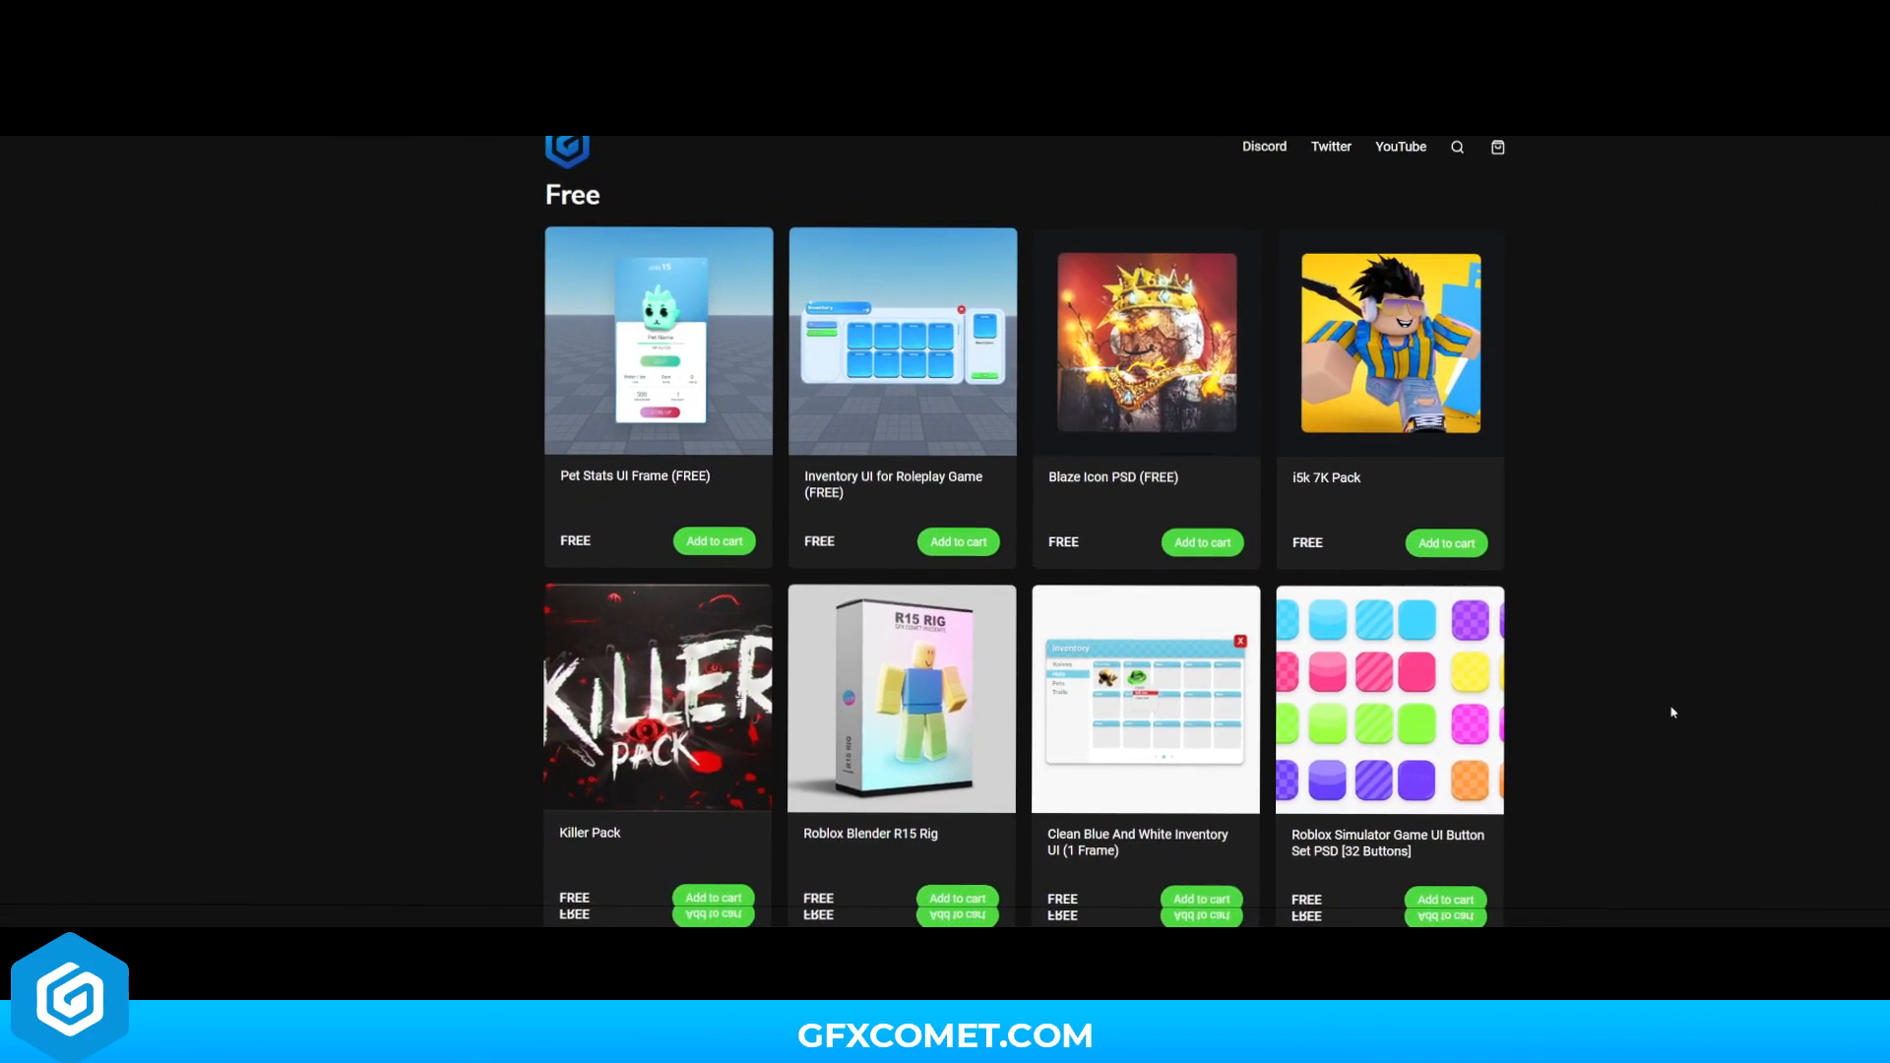
pyautogui.scroll(3)
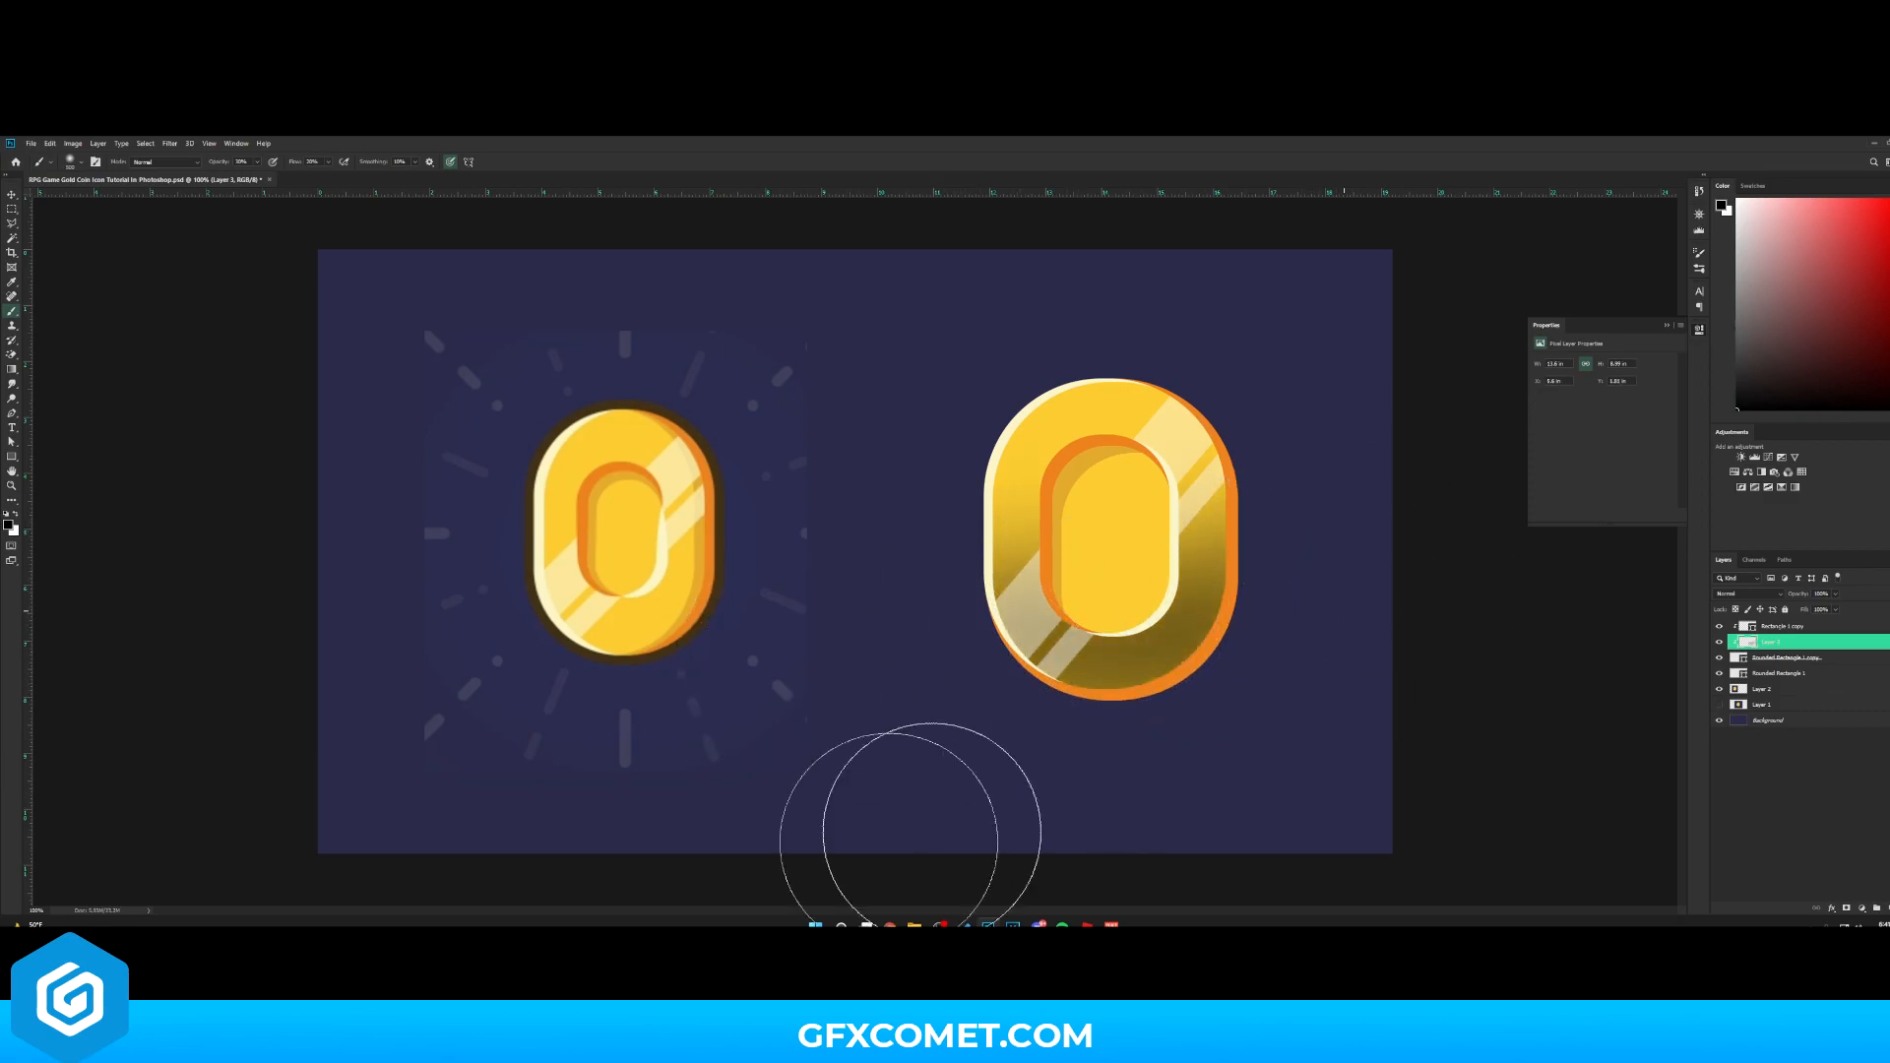
pyautogui.moveTo(1532, 561)
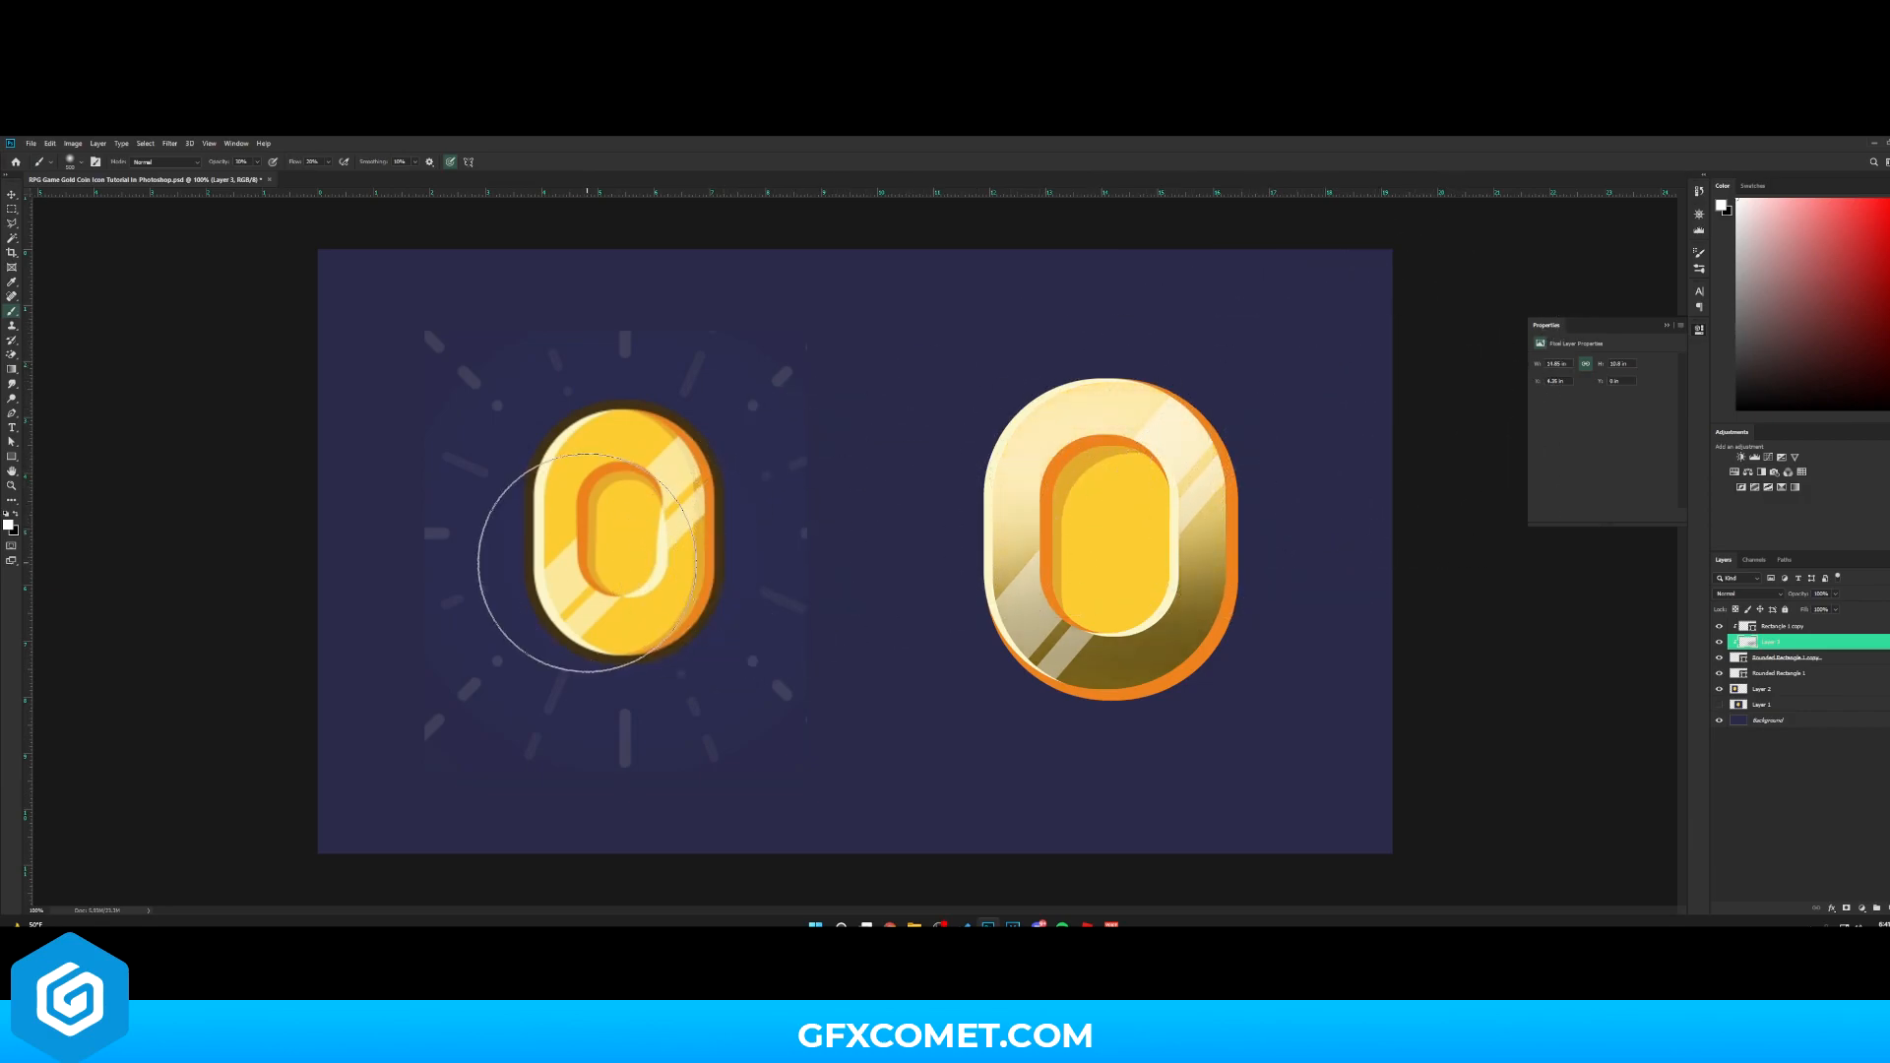
# Blend the painted shading layer as Overlay and select the coin's rounded rectangle layers
pyautogui.click(1743, 592)
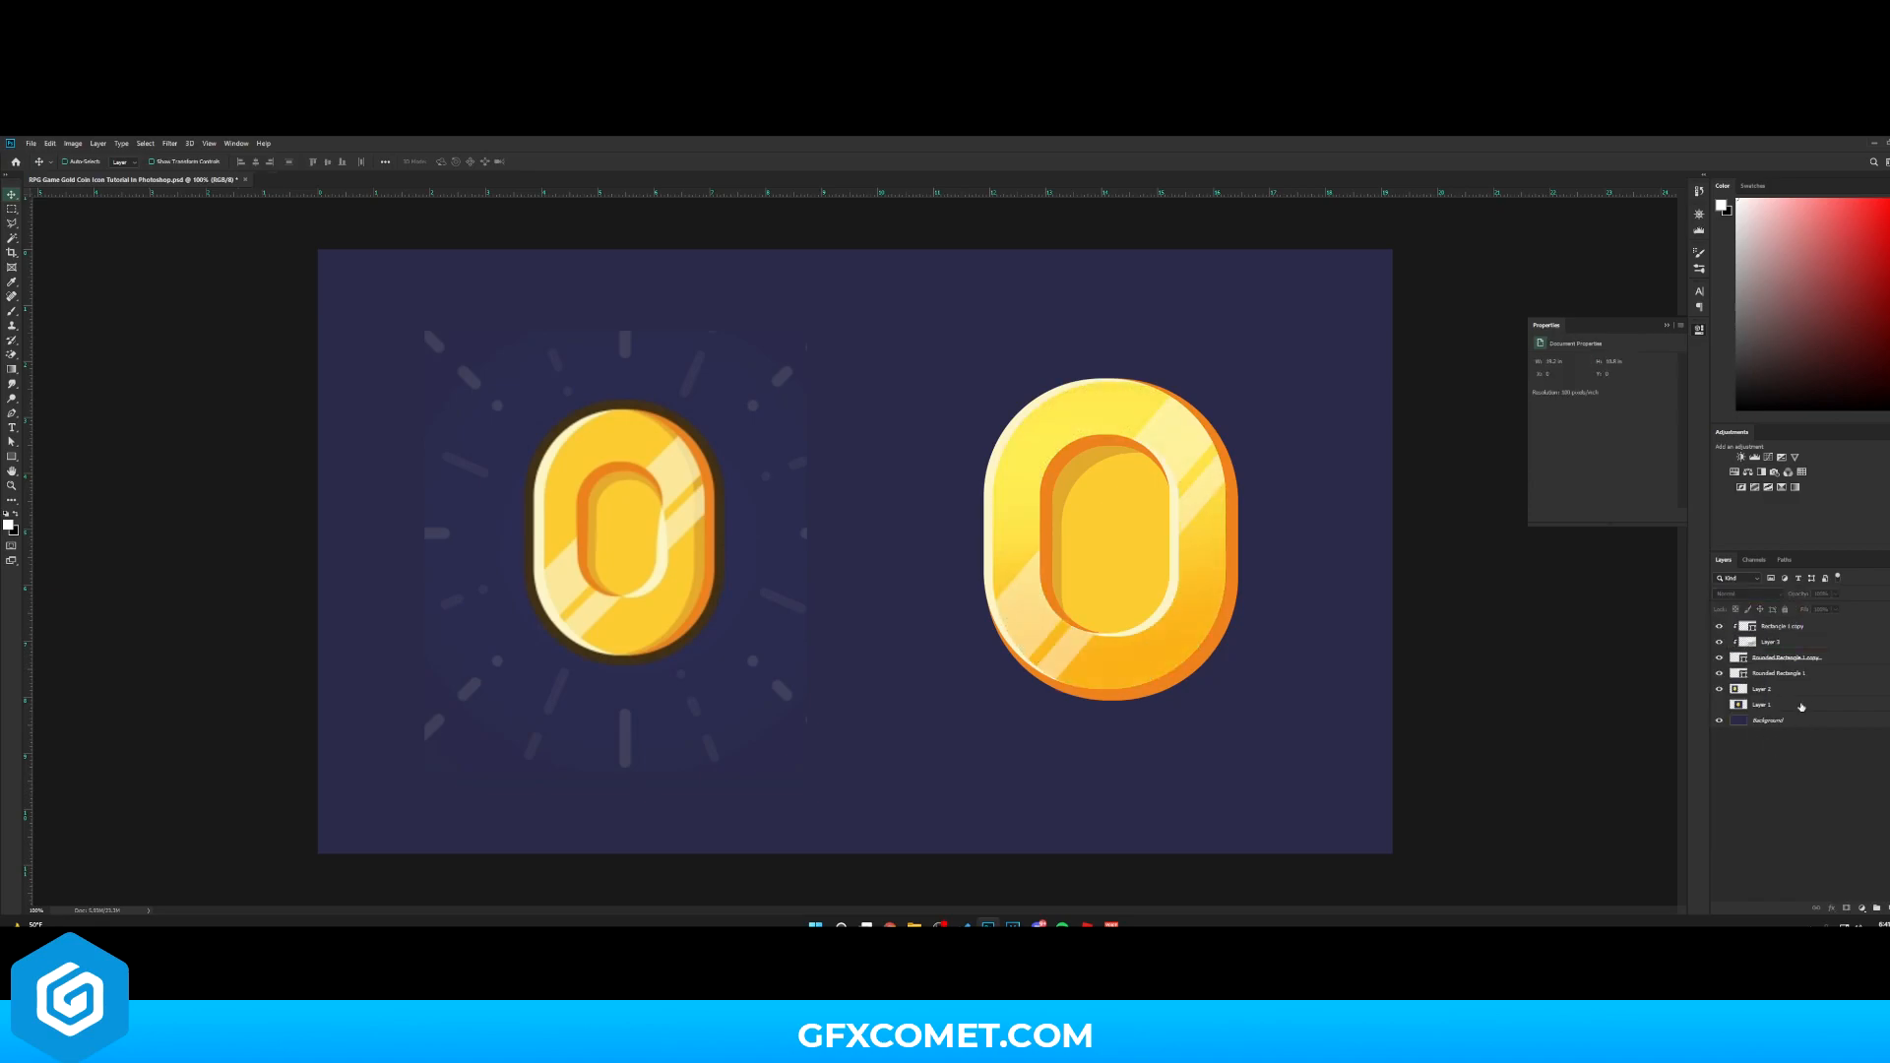
pyautogui.click(1766, 642)
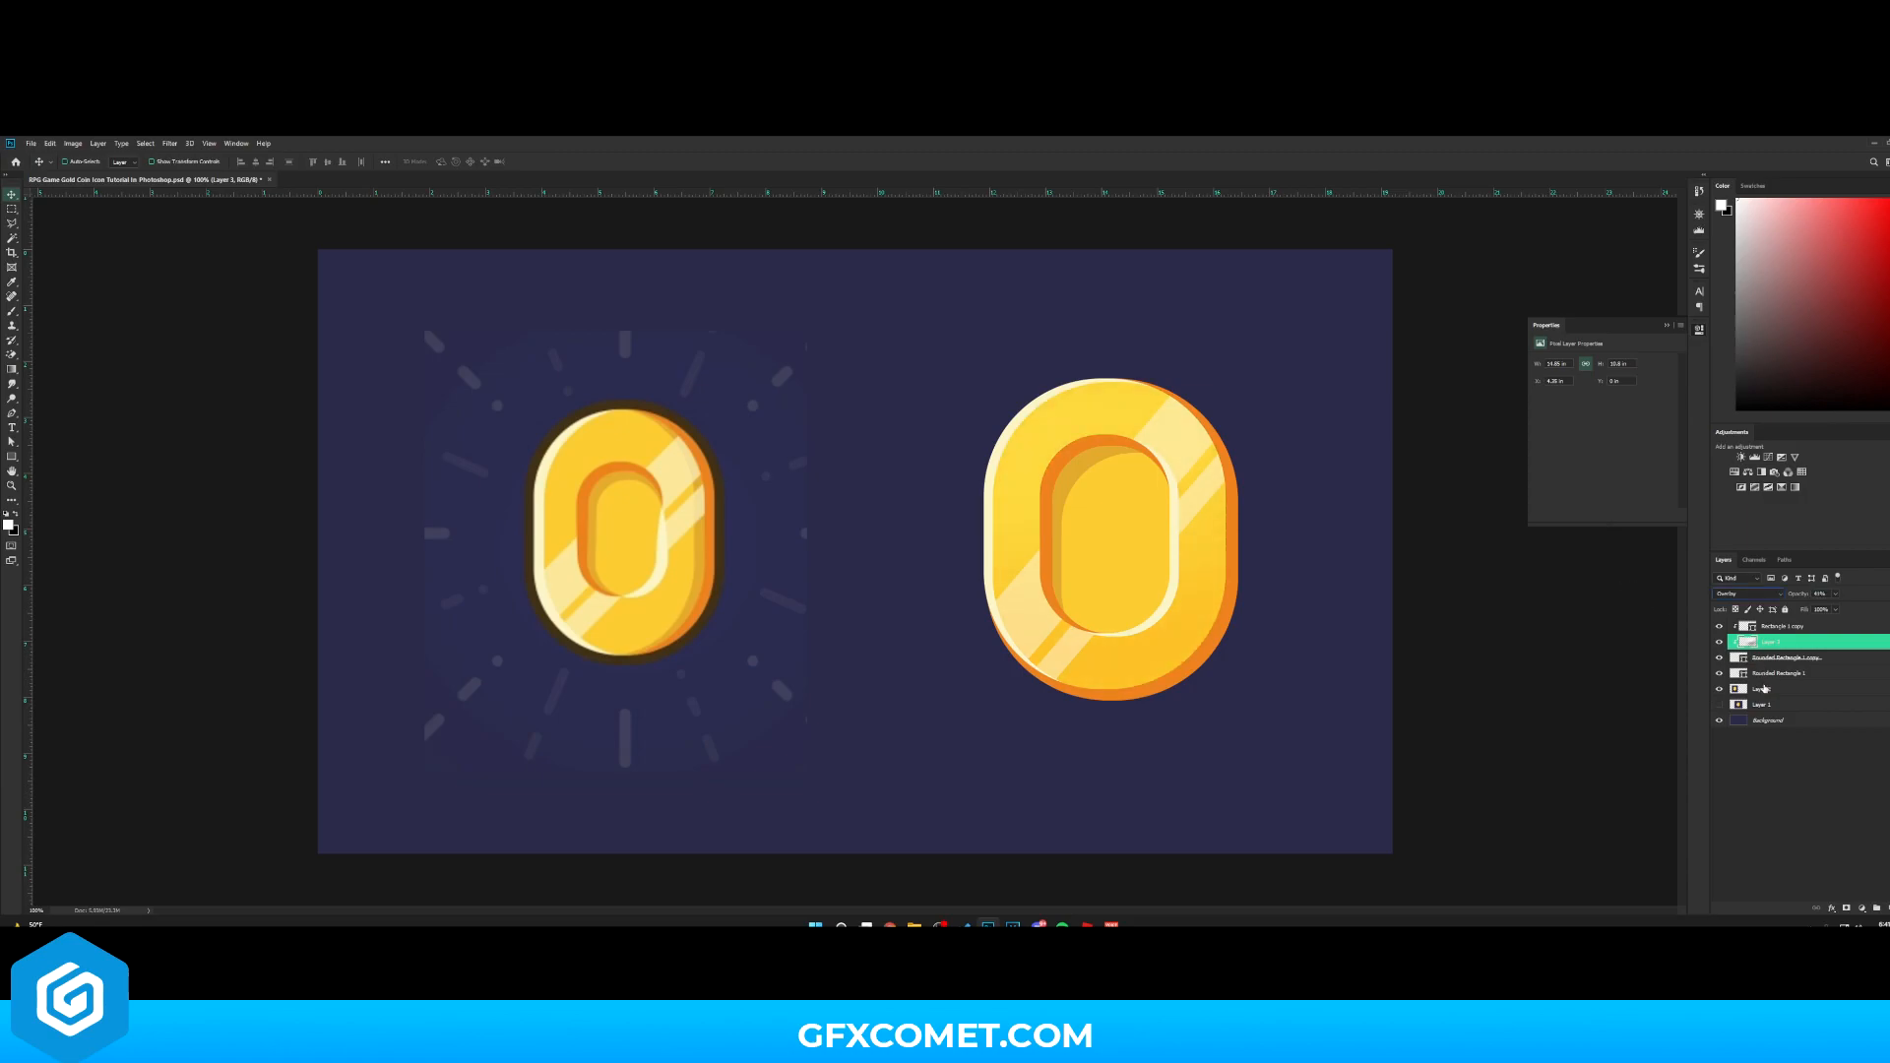
pyautogui.click(1784, 673)
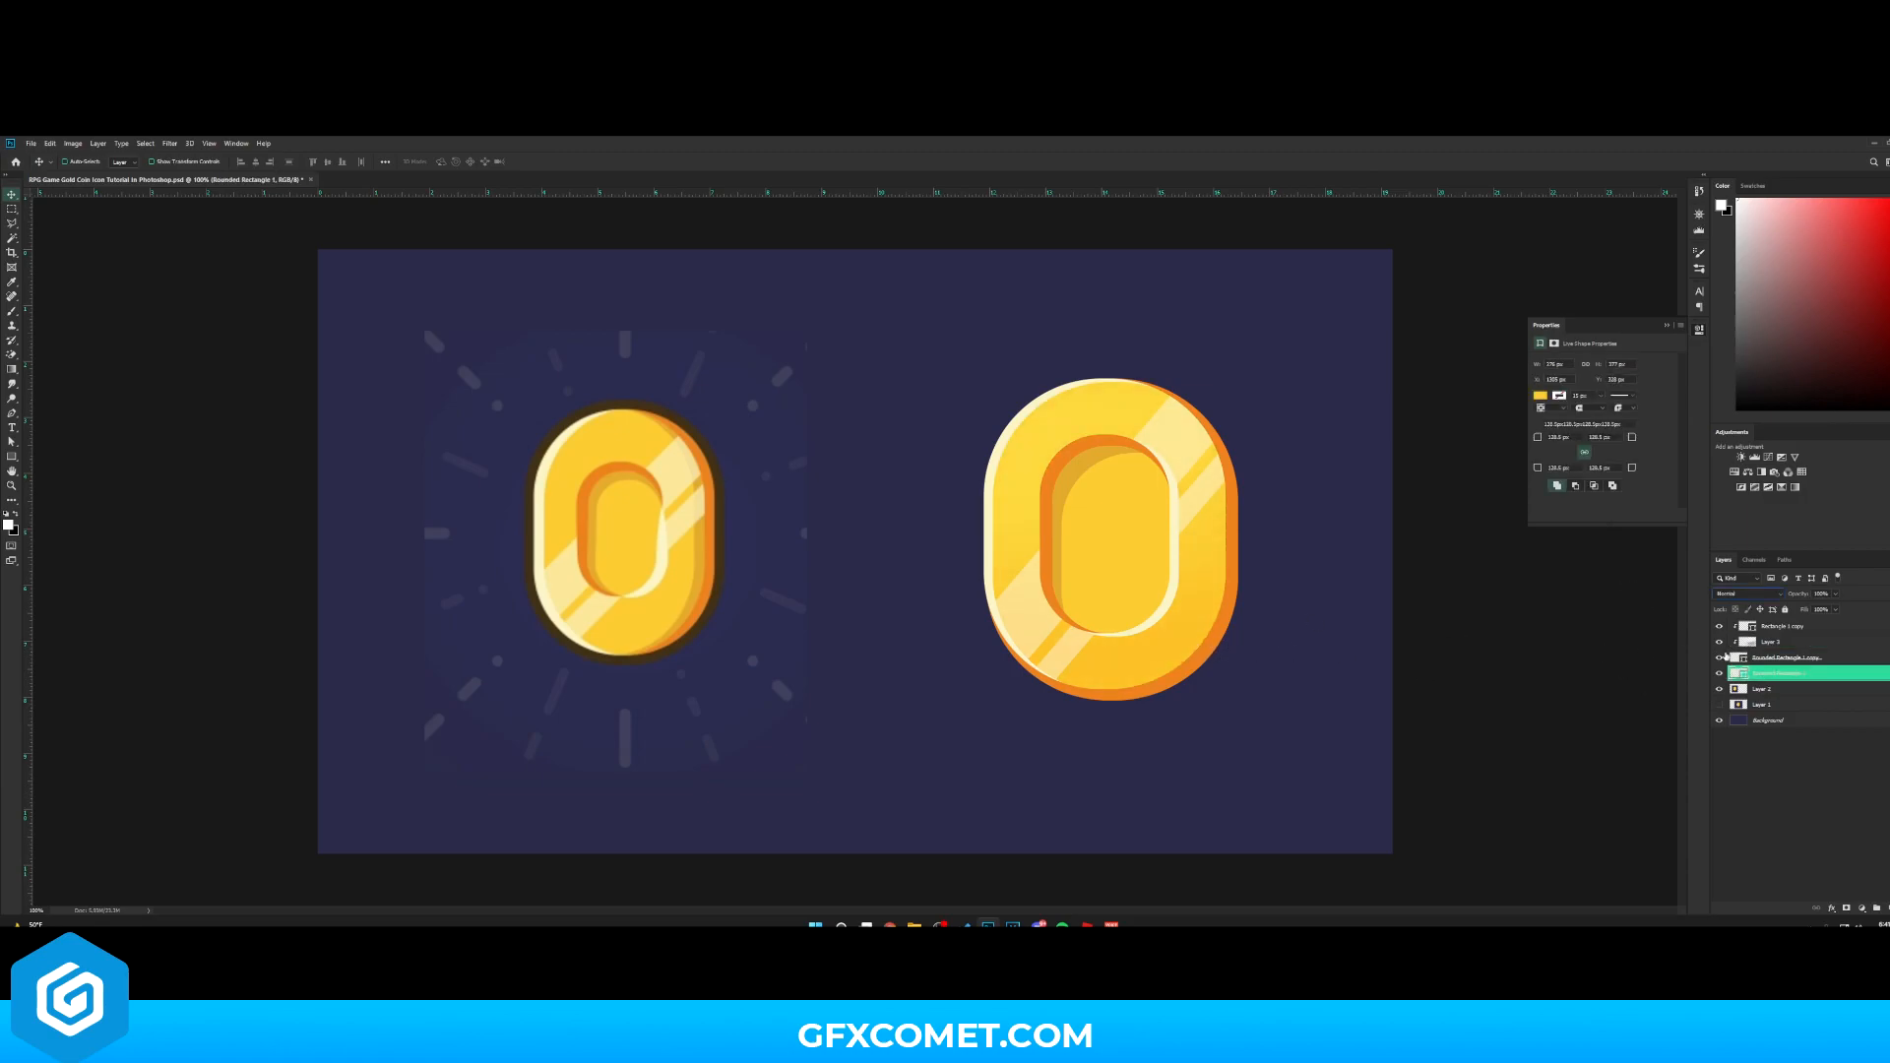
pyautogui.click(1784, 657)
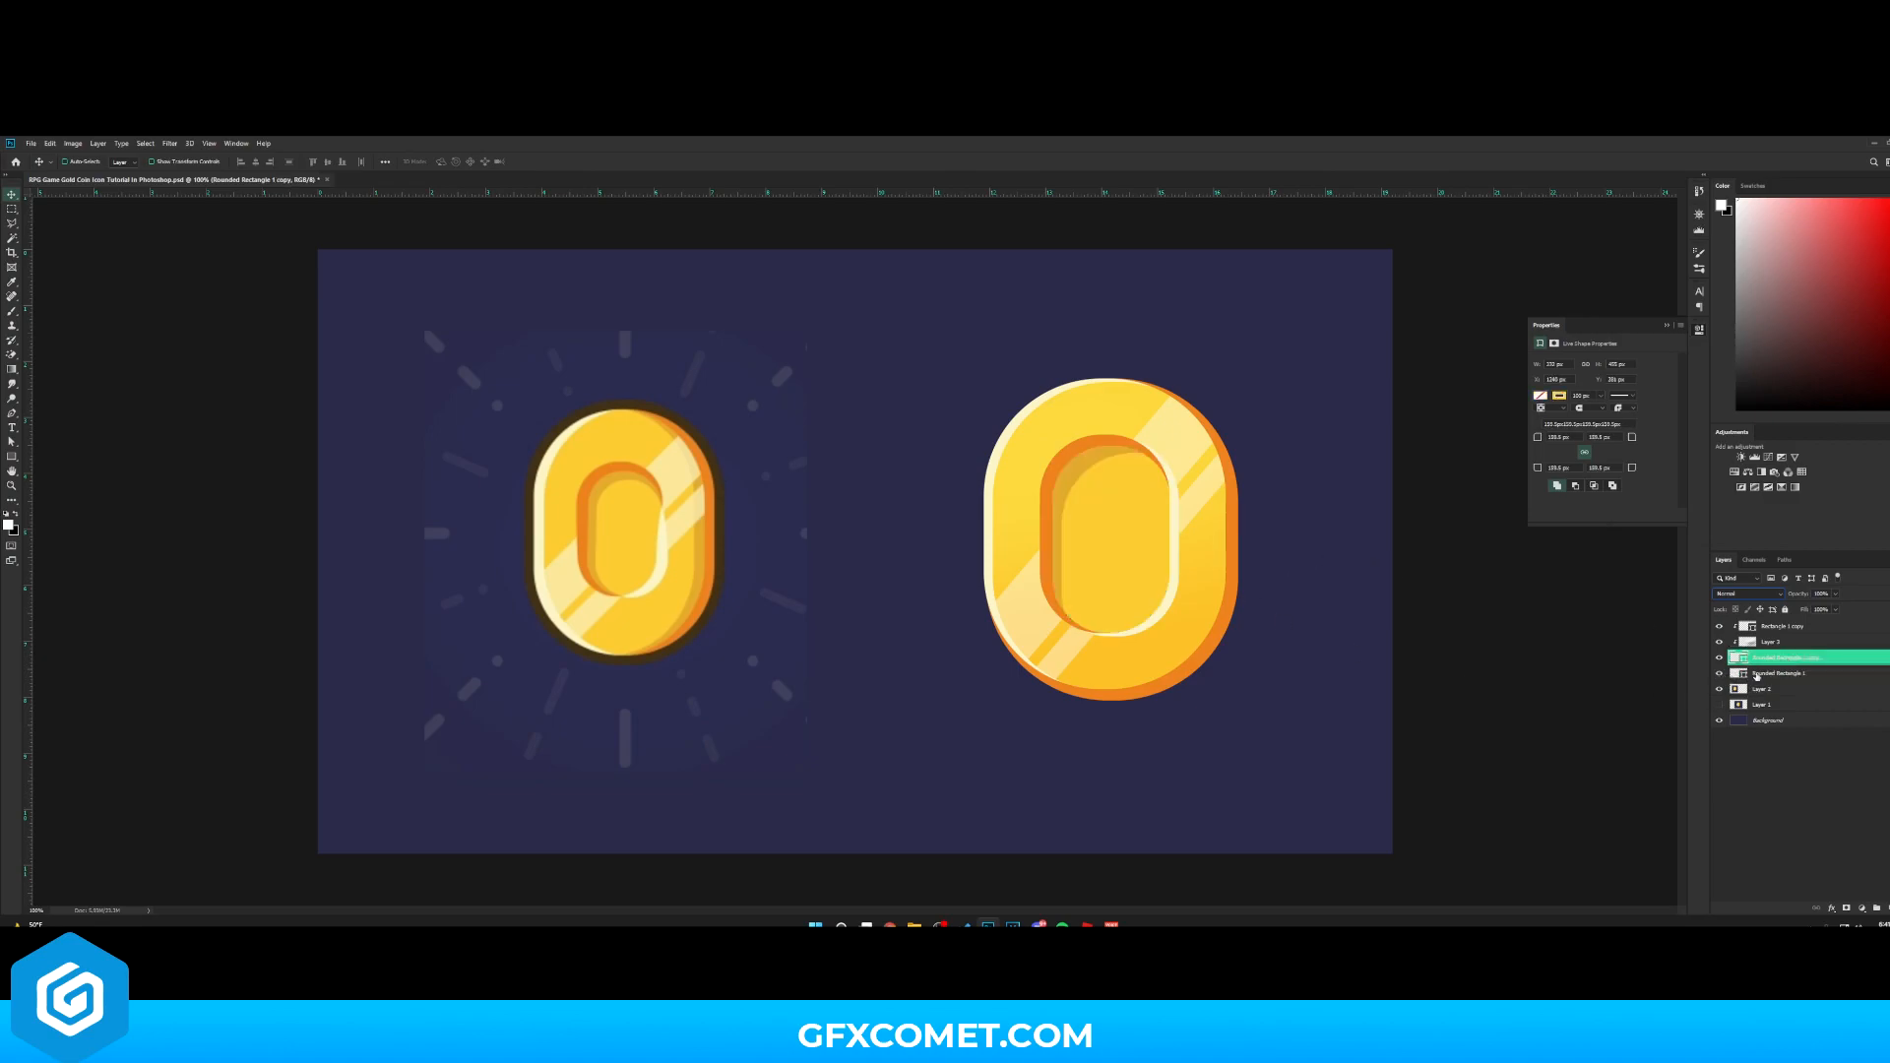
pyautogui.click(1784, 673)
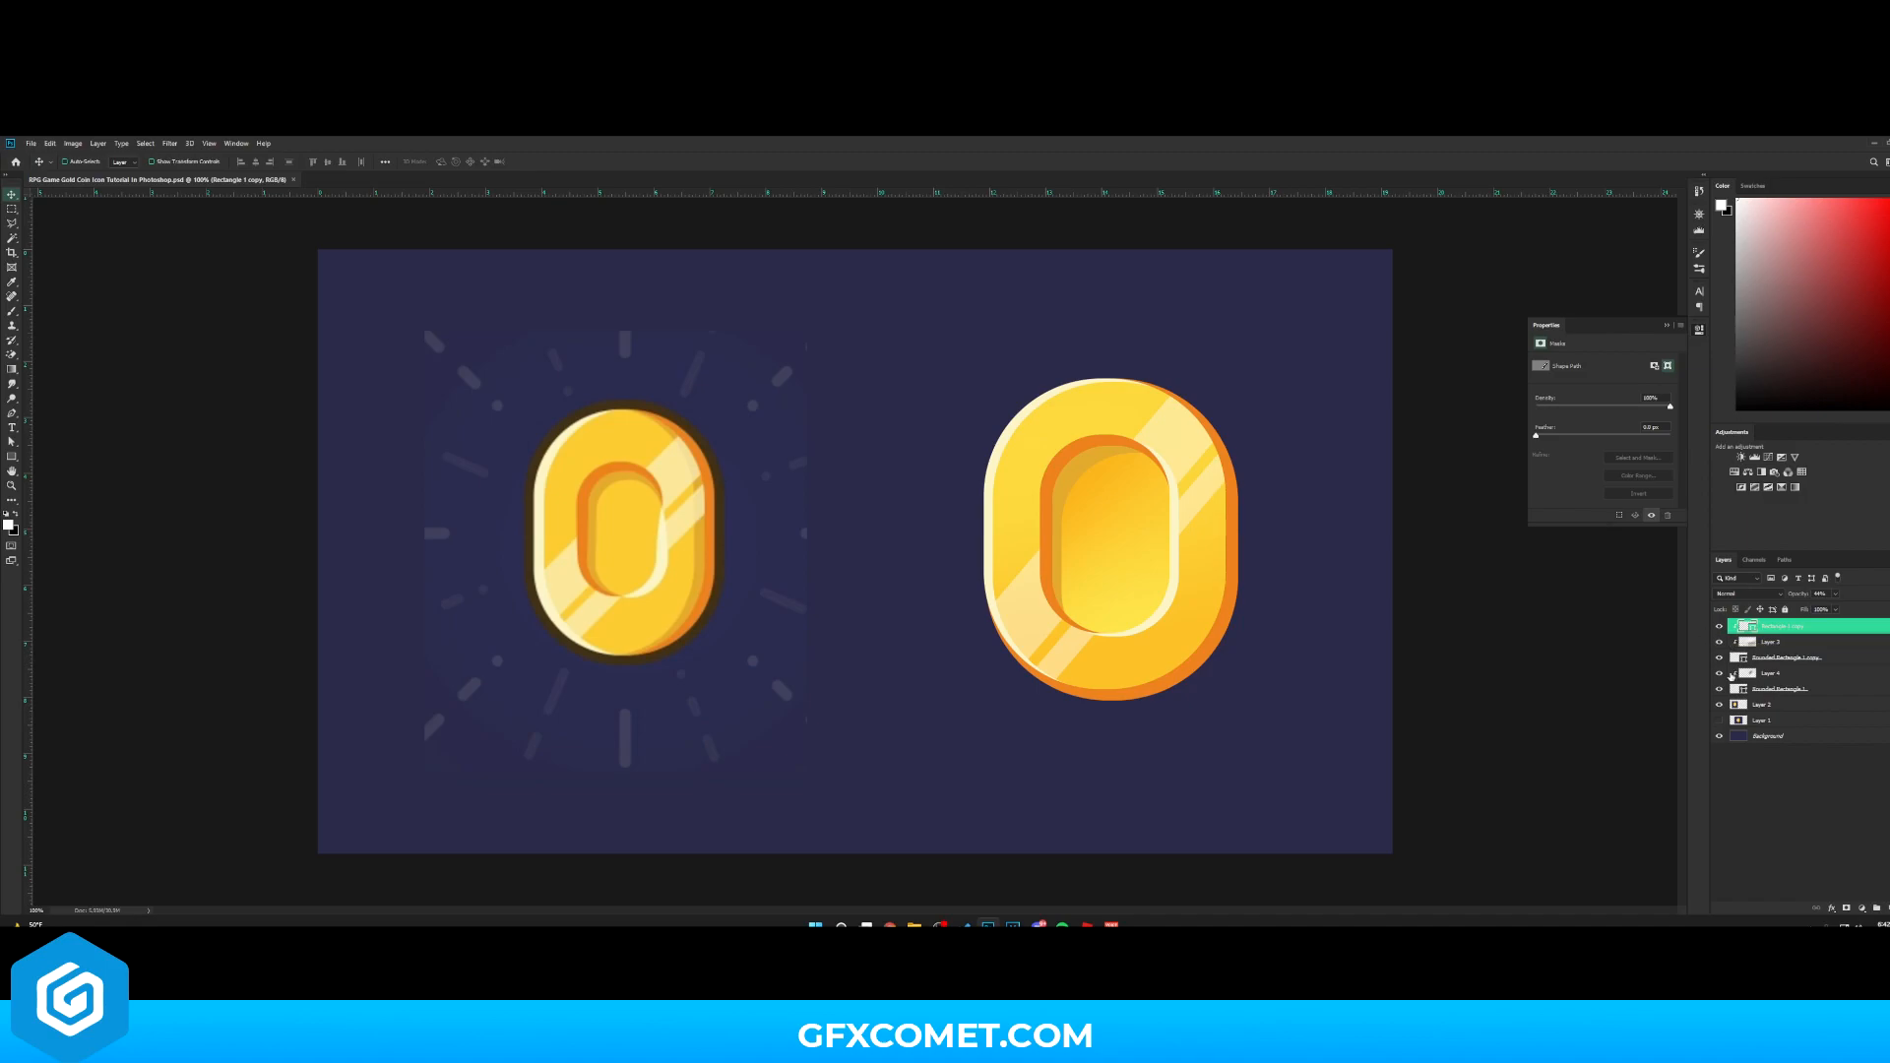
# Group the right coin's shaded layers and convert the group into a smart object
pyautogui.click(1773, 673)
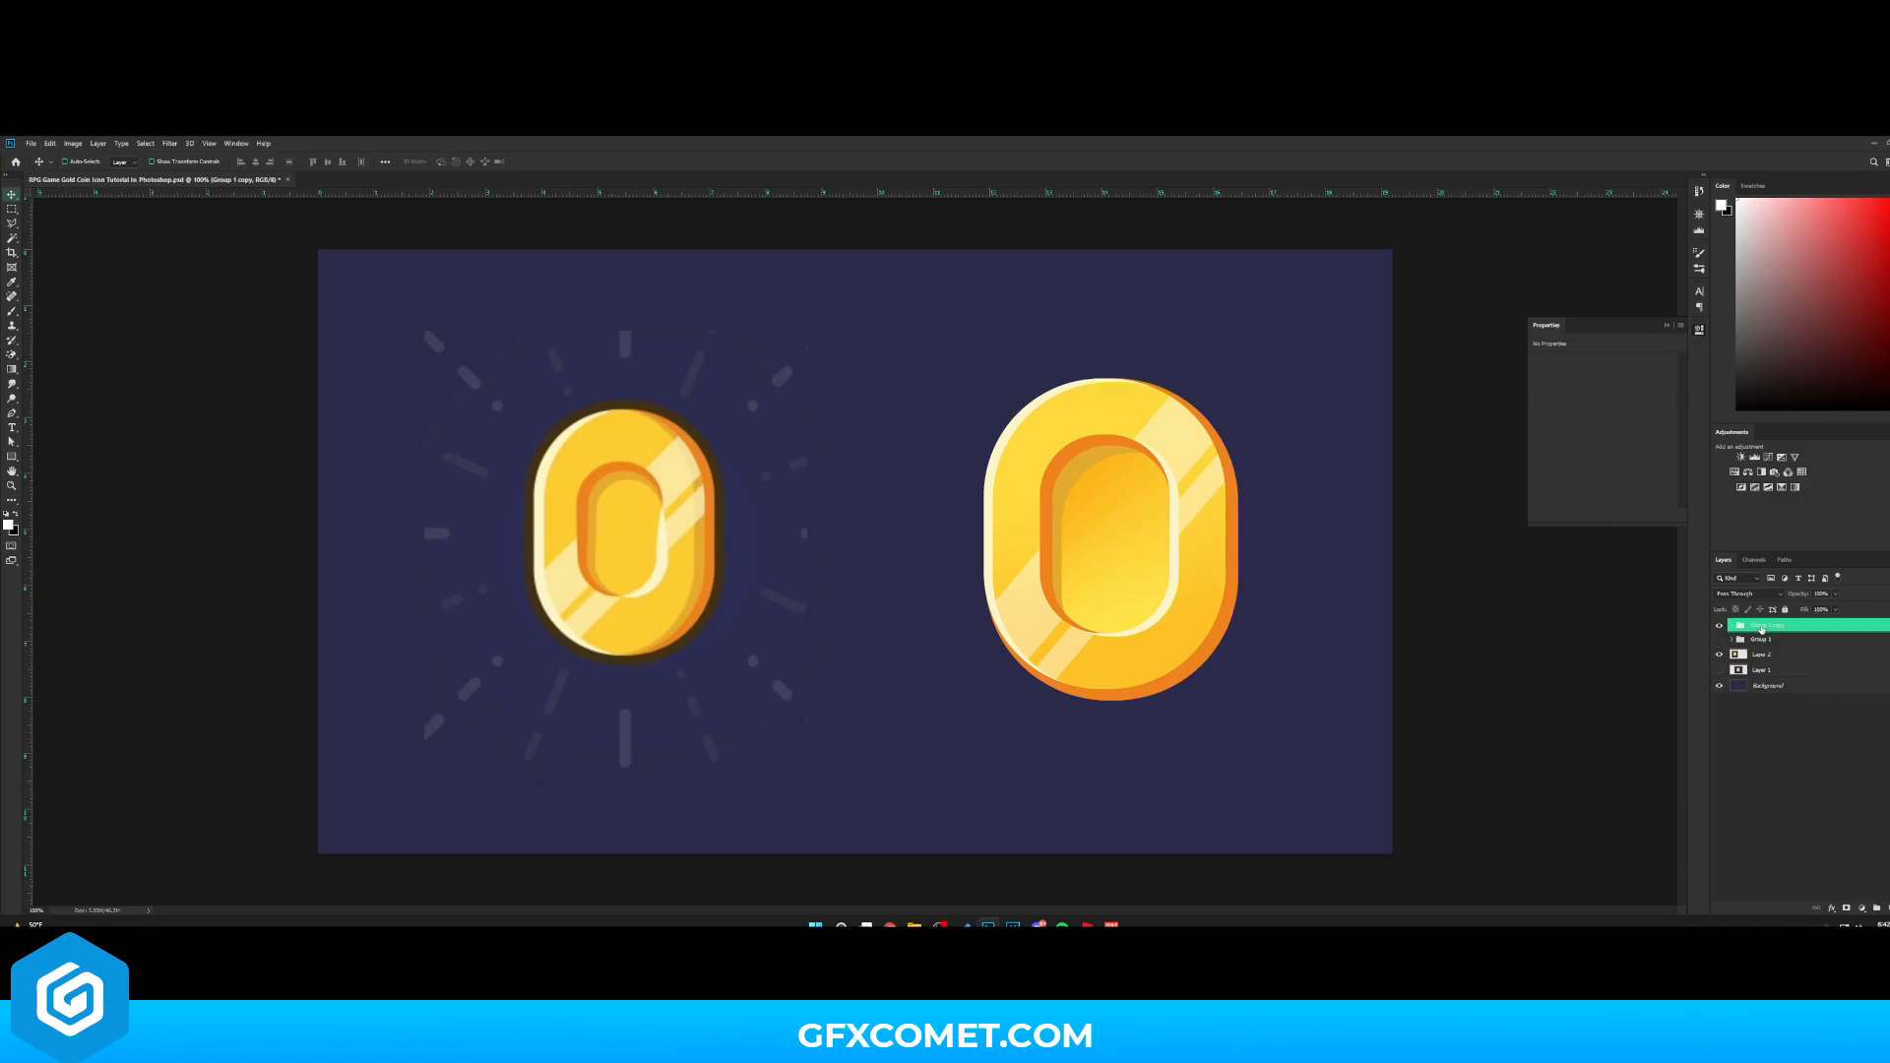
pyautogui.rightClick(1772, 626)
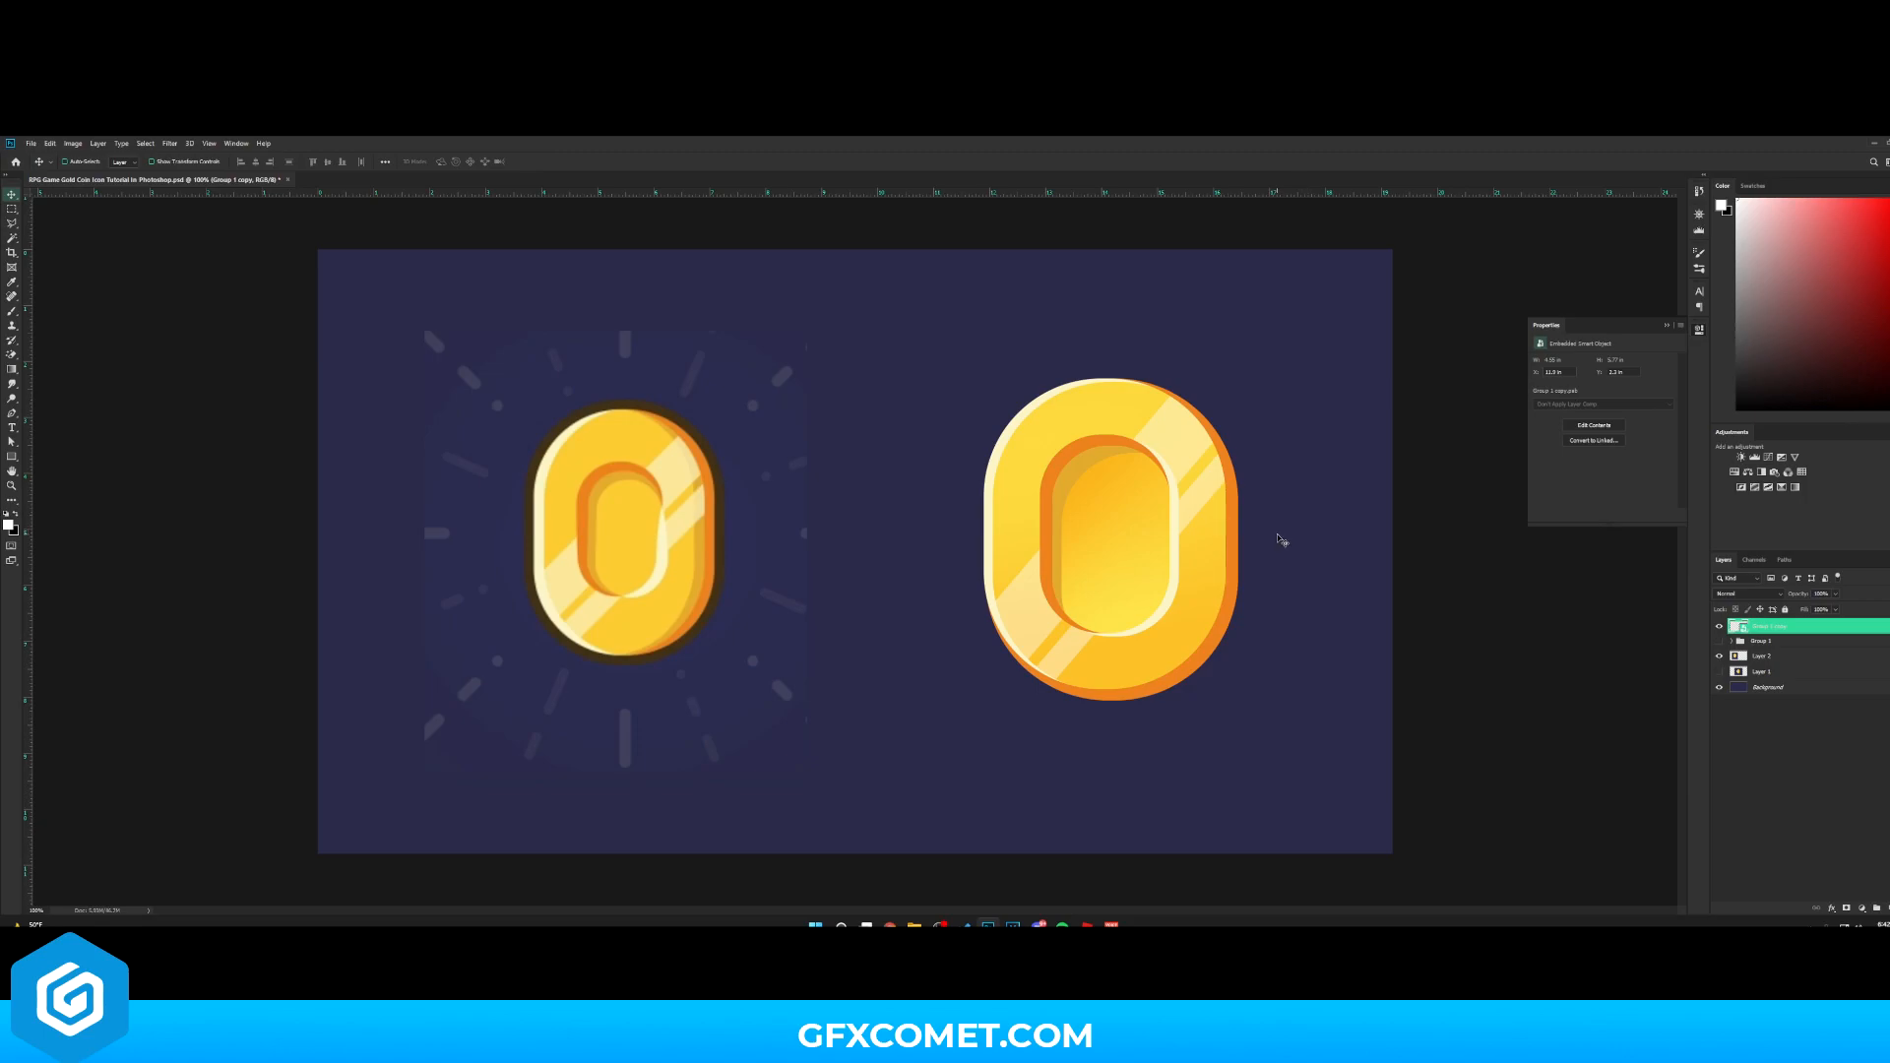
pyautogui.rightClick(1766, 627)
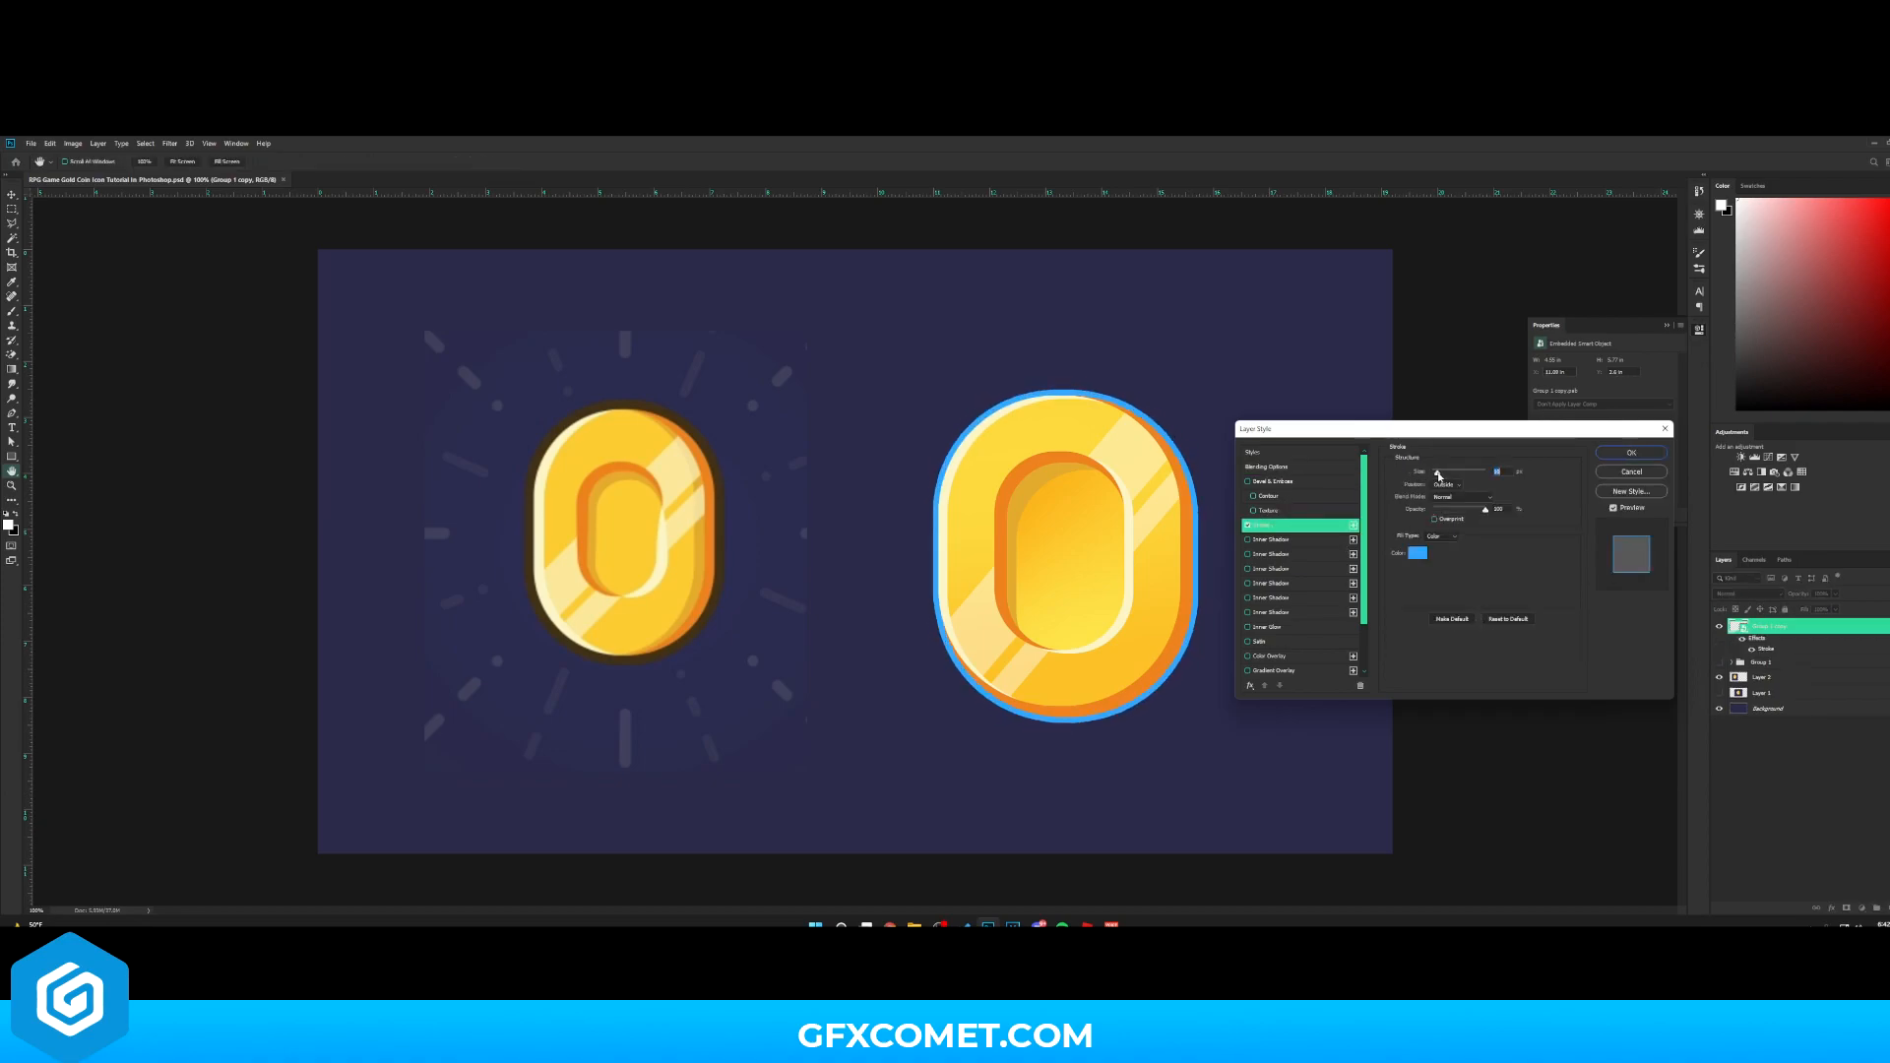
# Apply an Outside stroke to the coin, sampling the dark brown outline colour from the left coin
pyautogui.click(1420, 553)
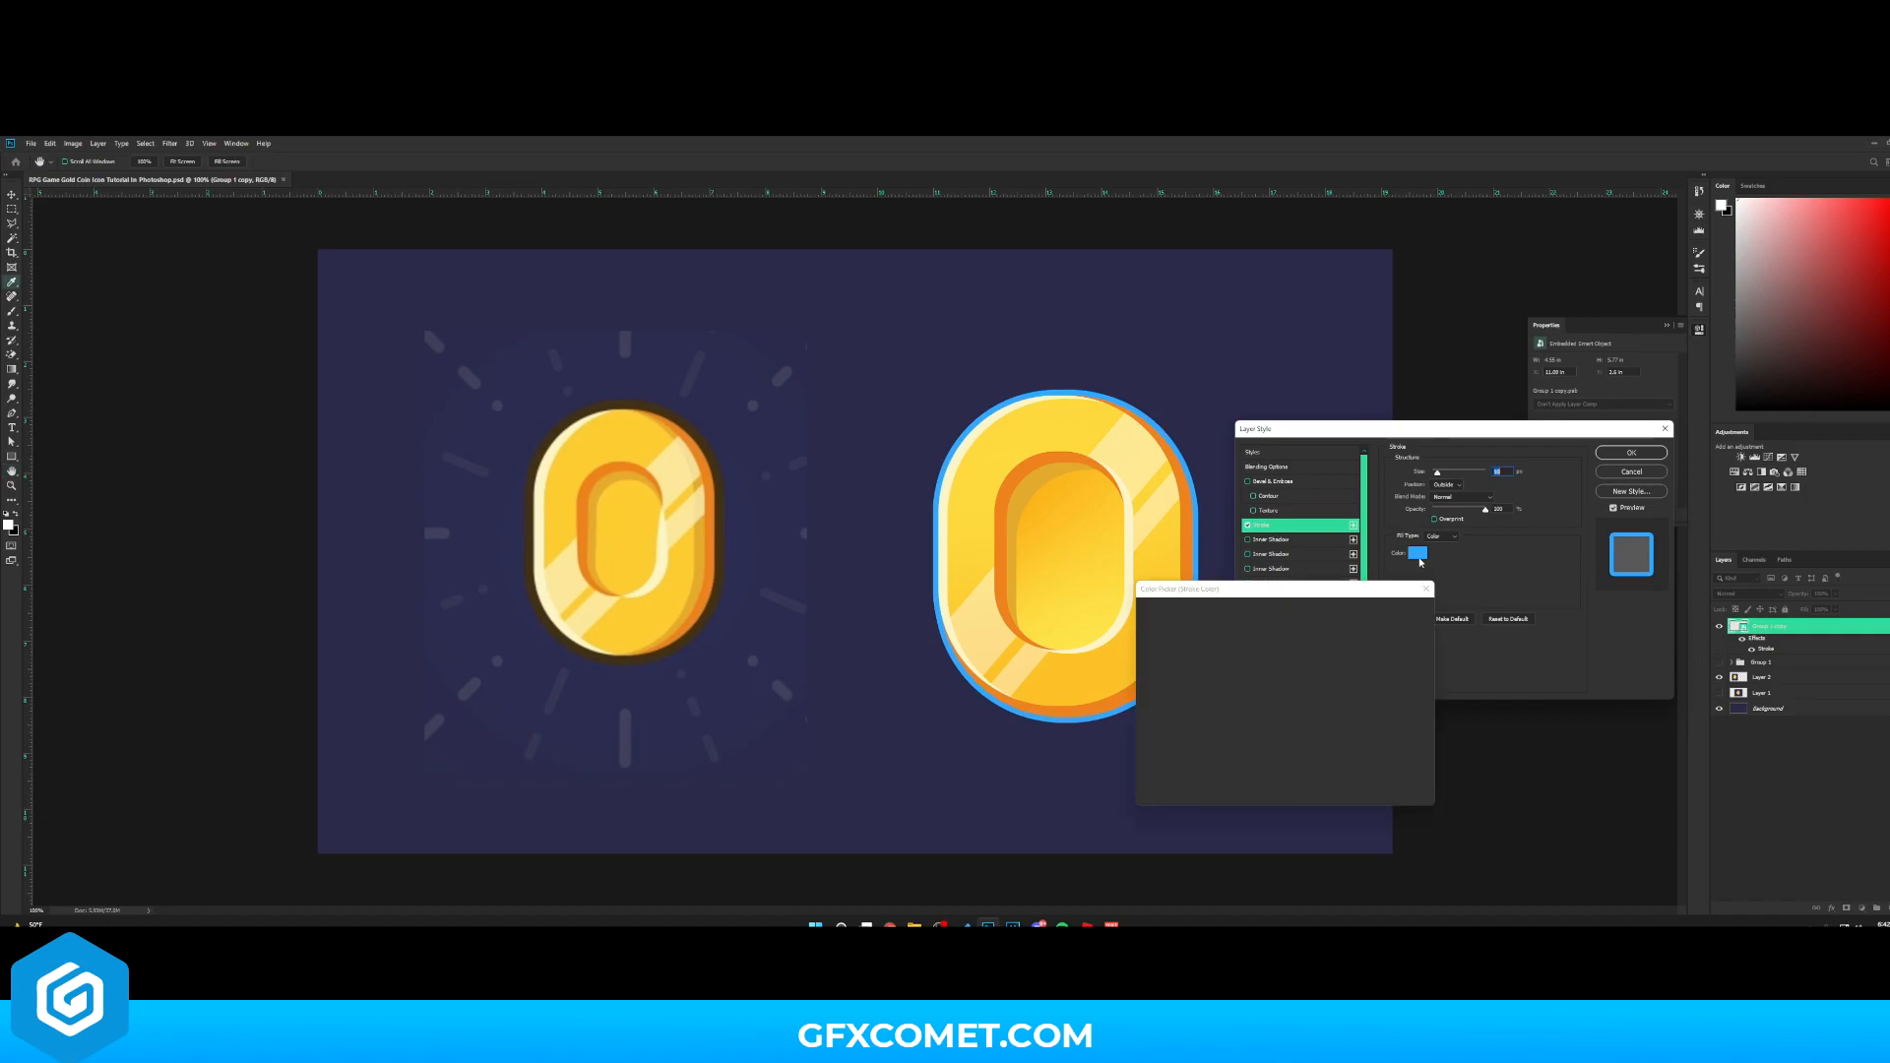
pyautogui.click(1420, 553)
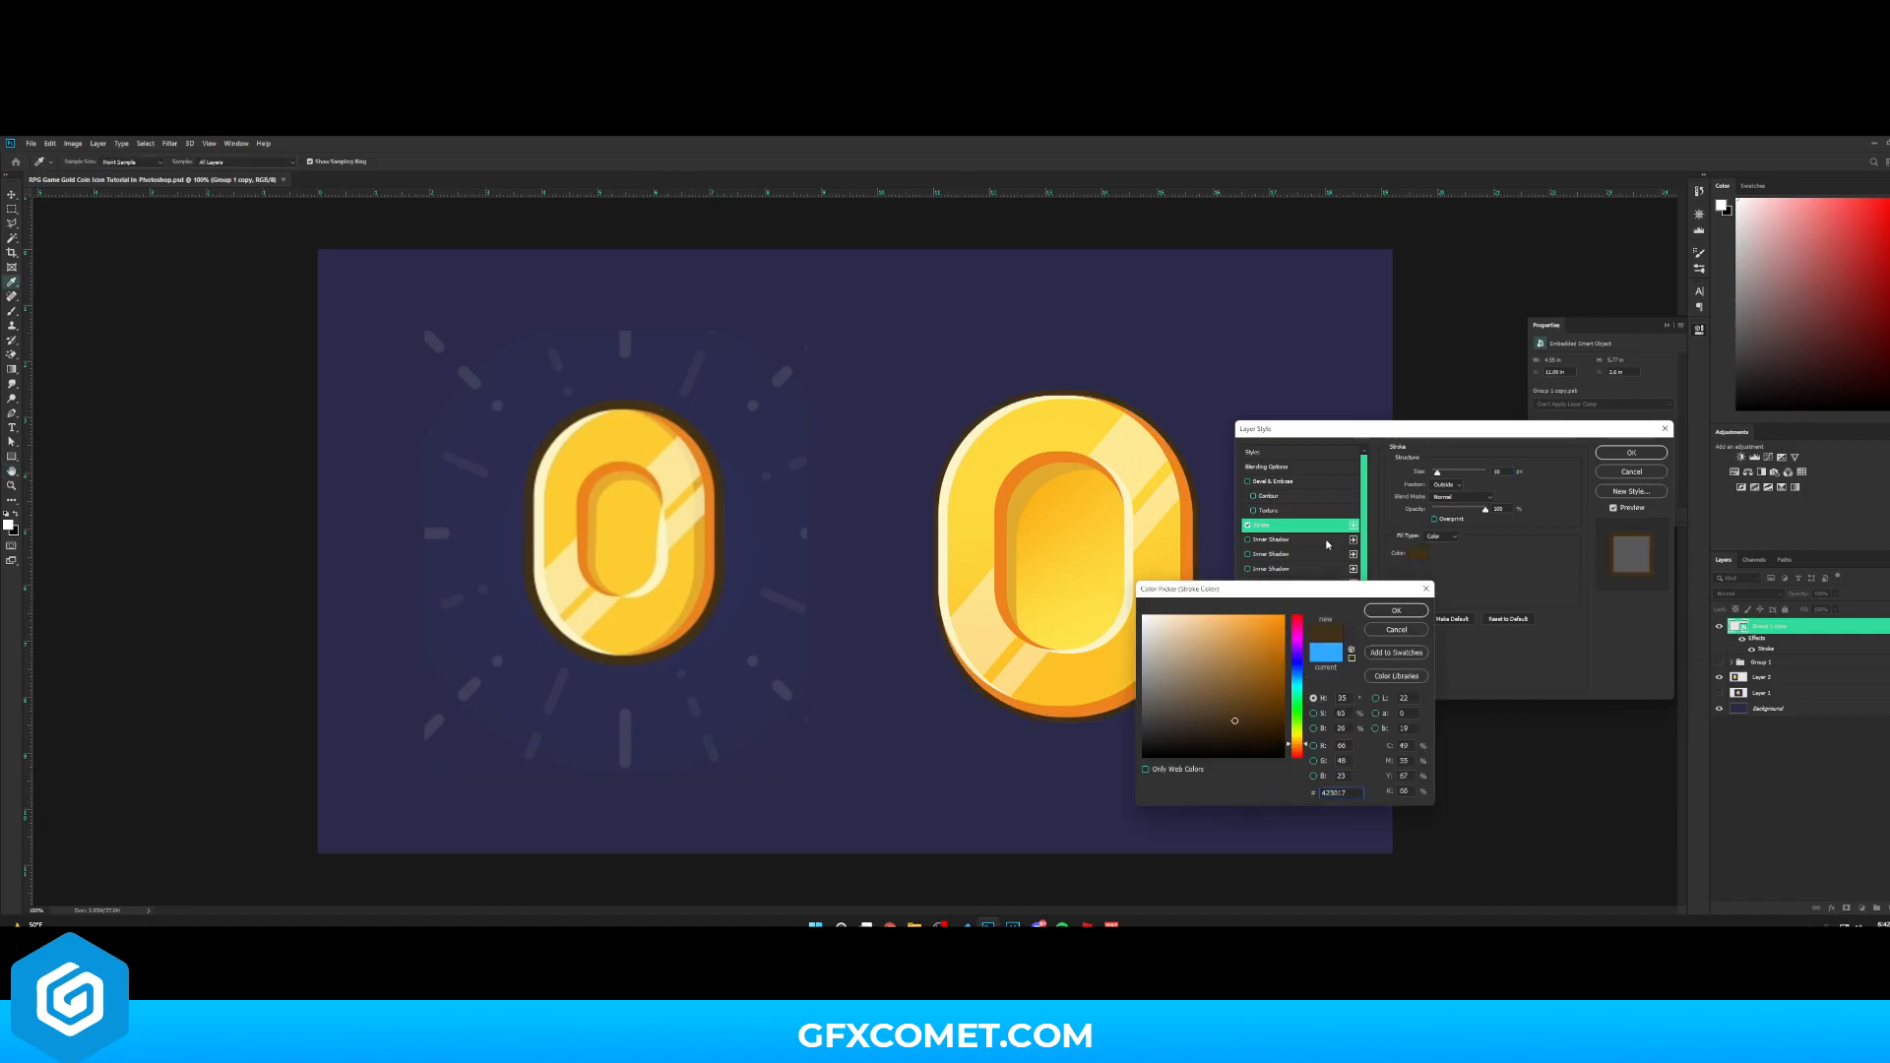
pyautogui.click(1394, 610)
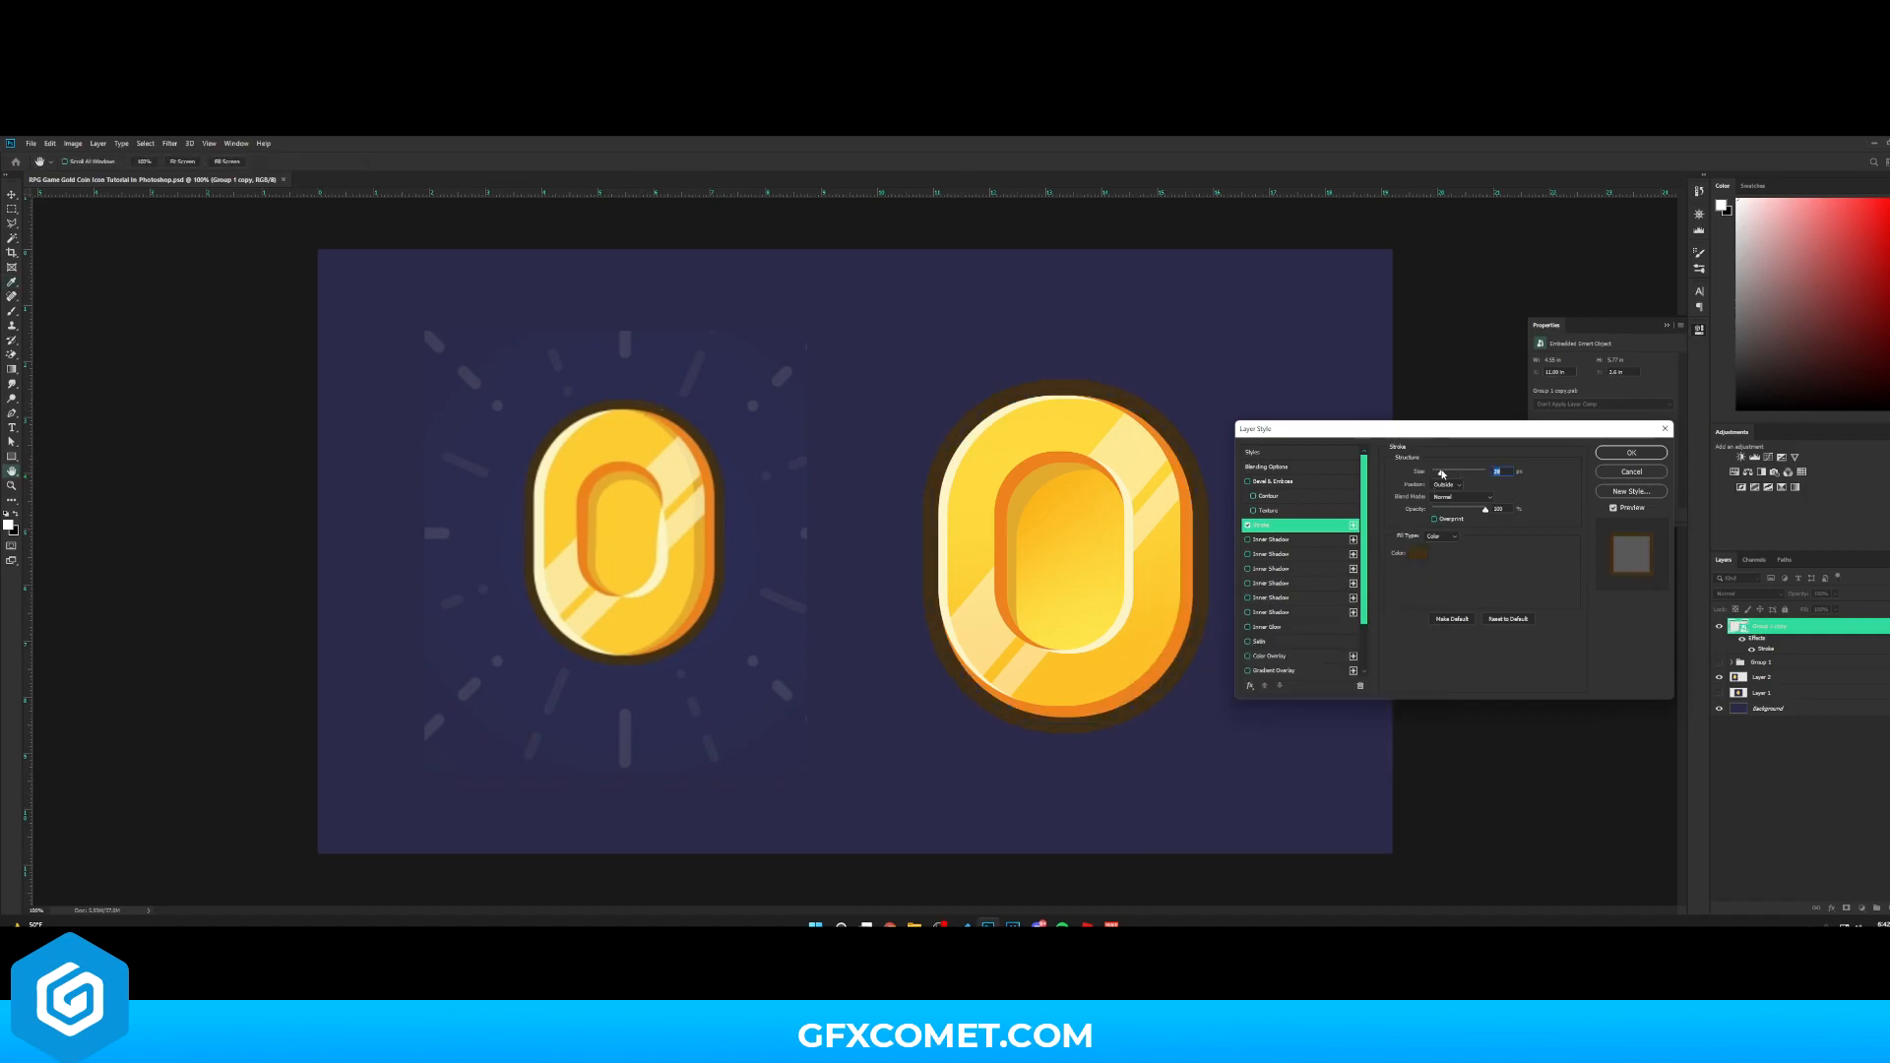
pyautogui.click(1630, 453)
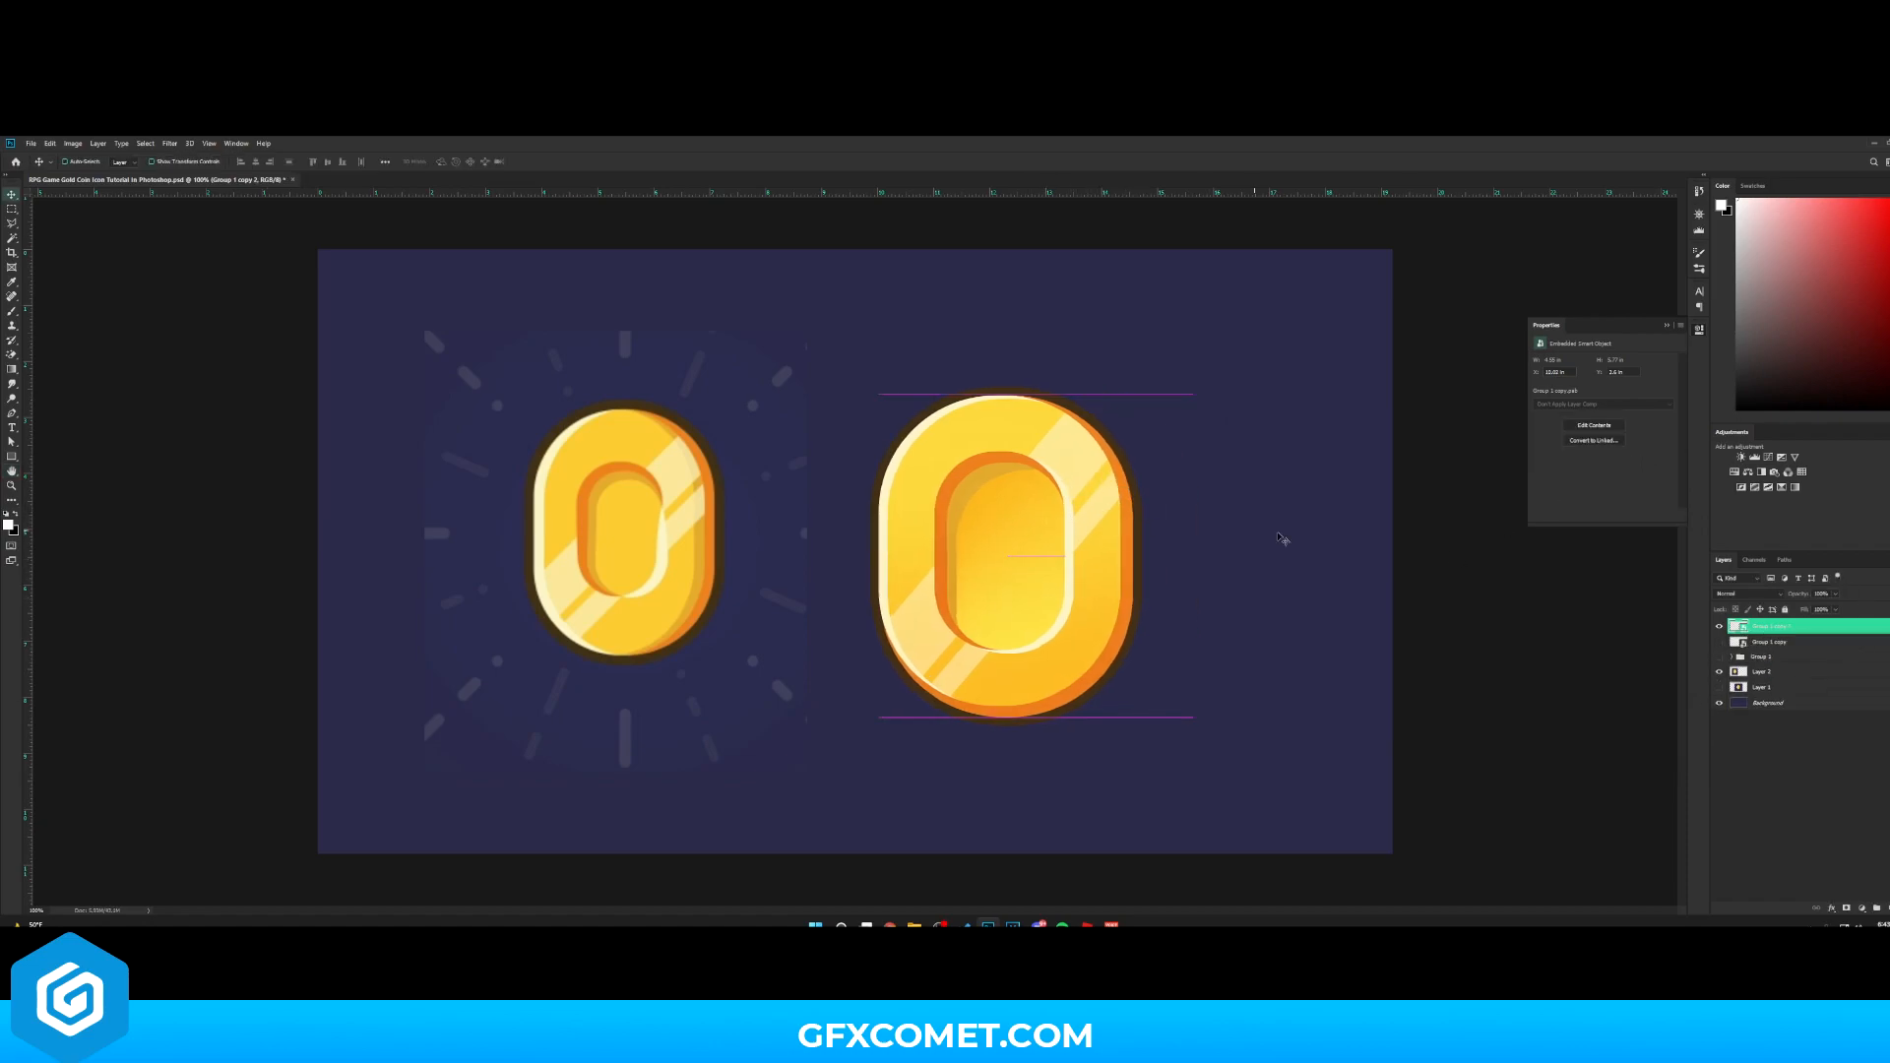
# Duplicate the outlined coin smart object and keep one copy centred alone on the navy canvas
pyautogui.rightClick(1766, 626)
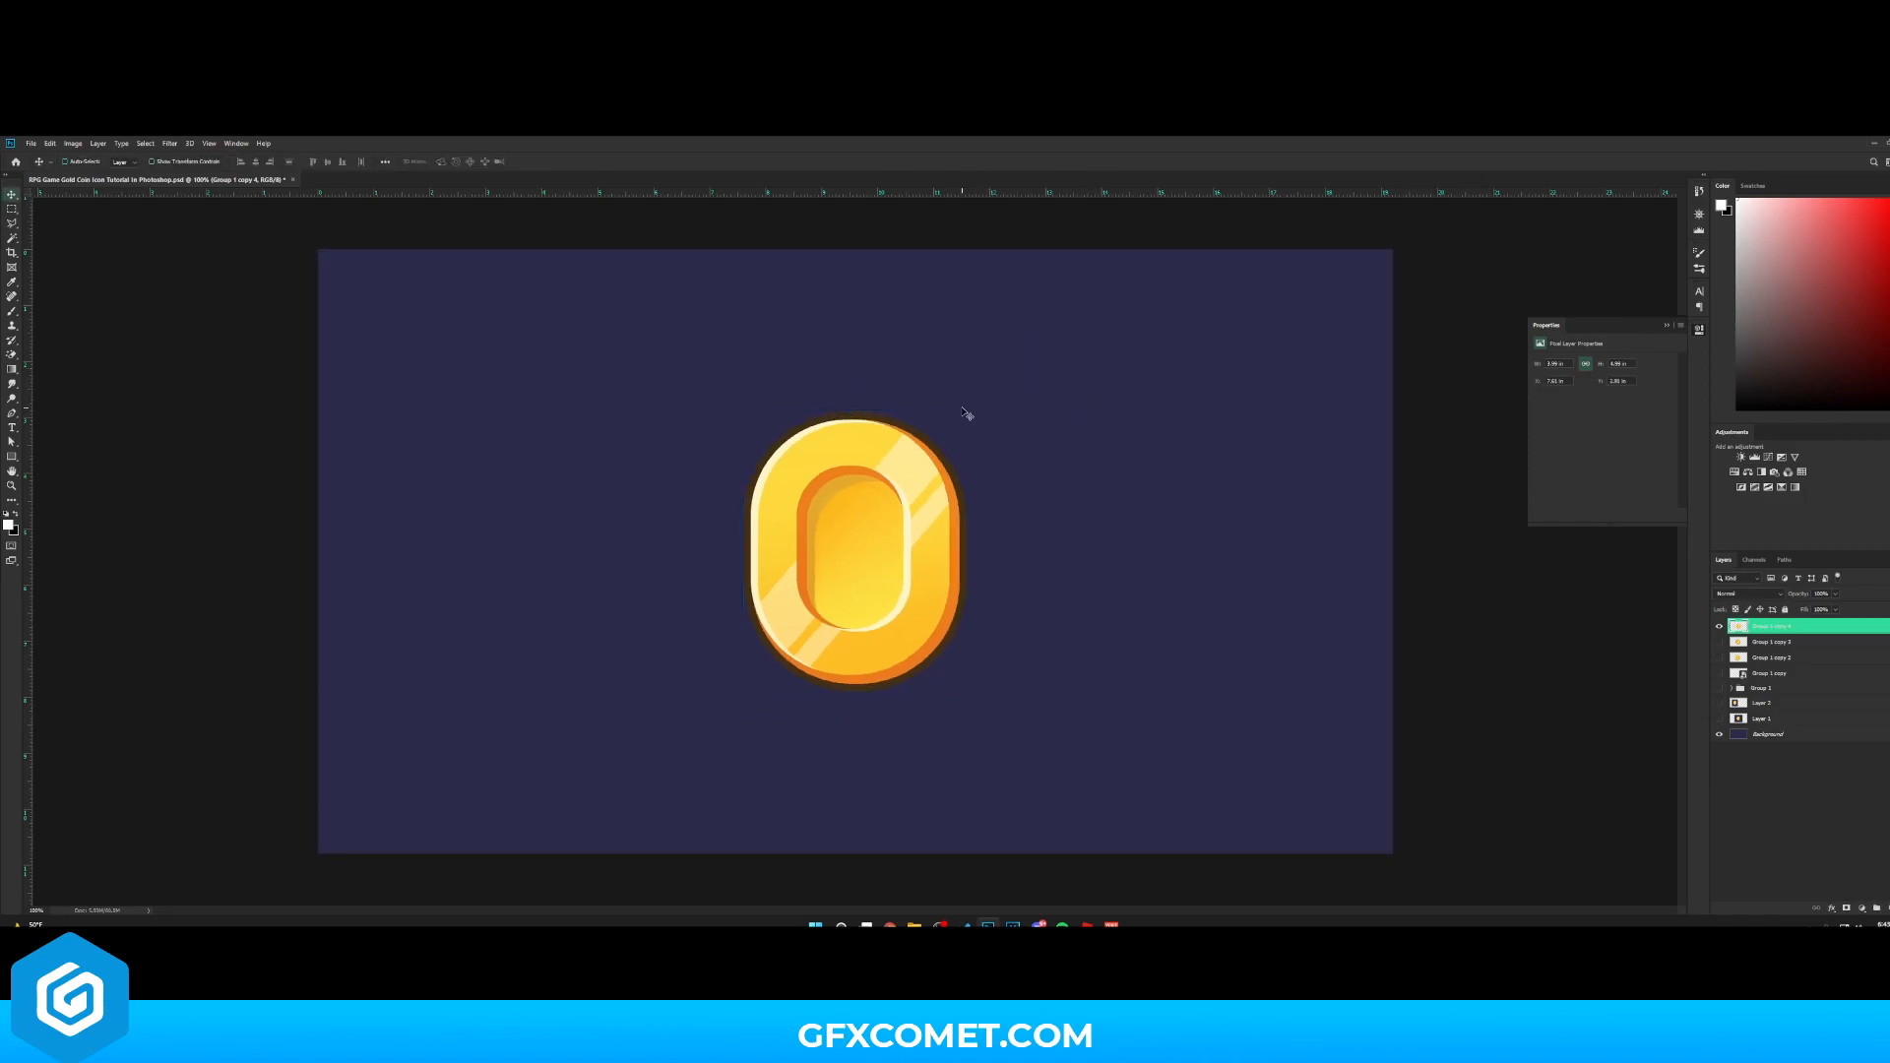
# Draw a black ellipse beneath the coin and soften it with a Gaussian Blur as a floating shadow
pyautogui.click(11, 455)
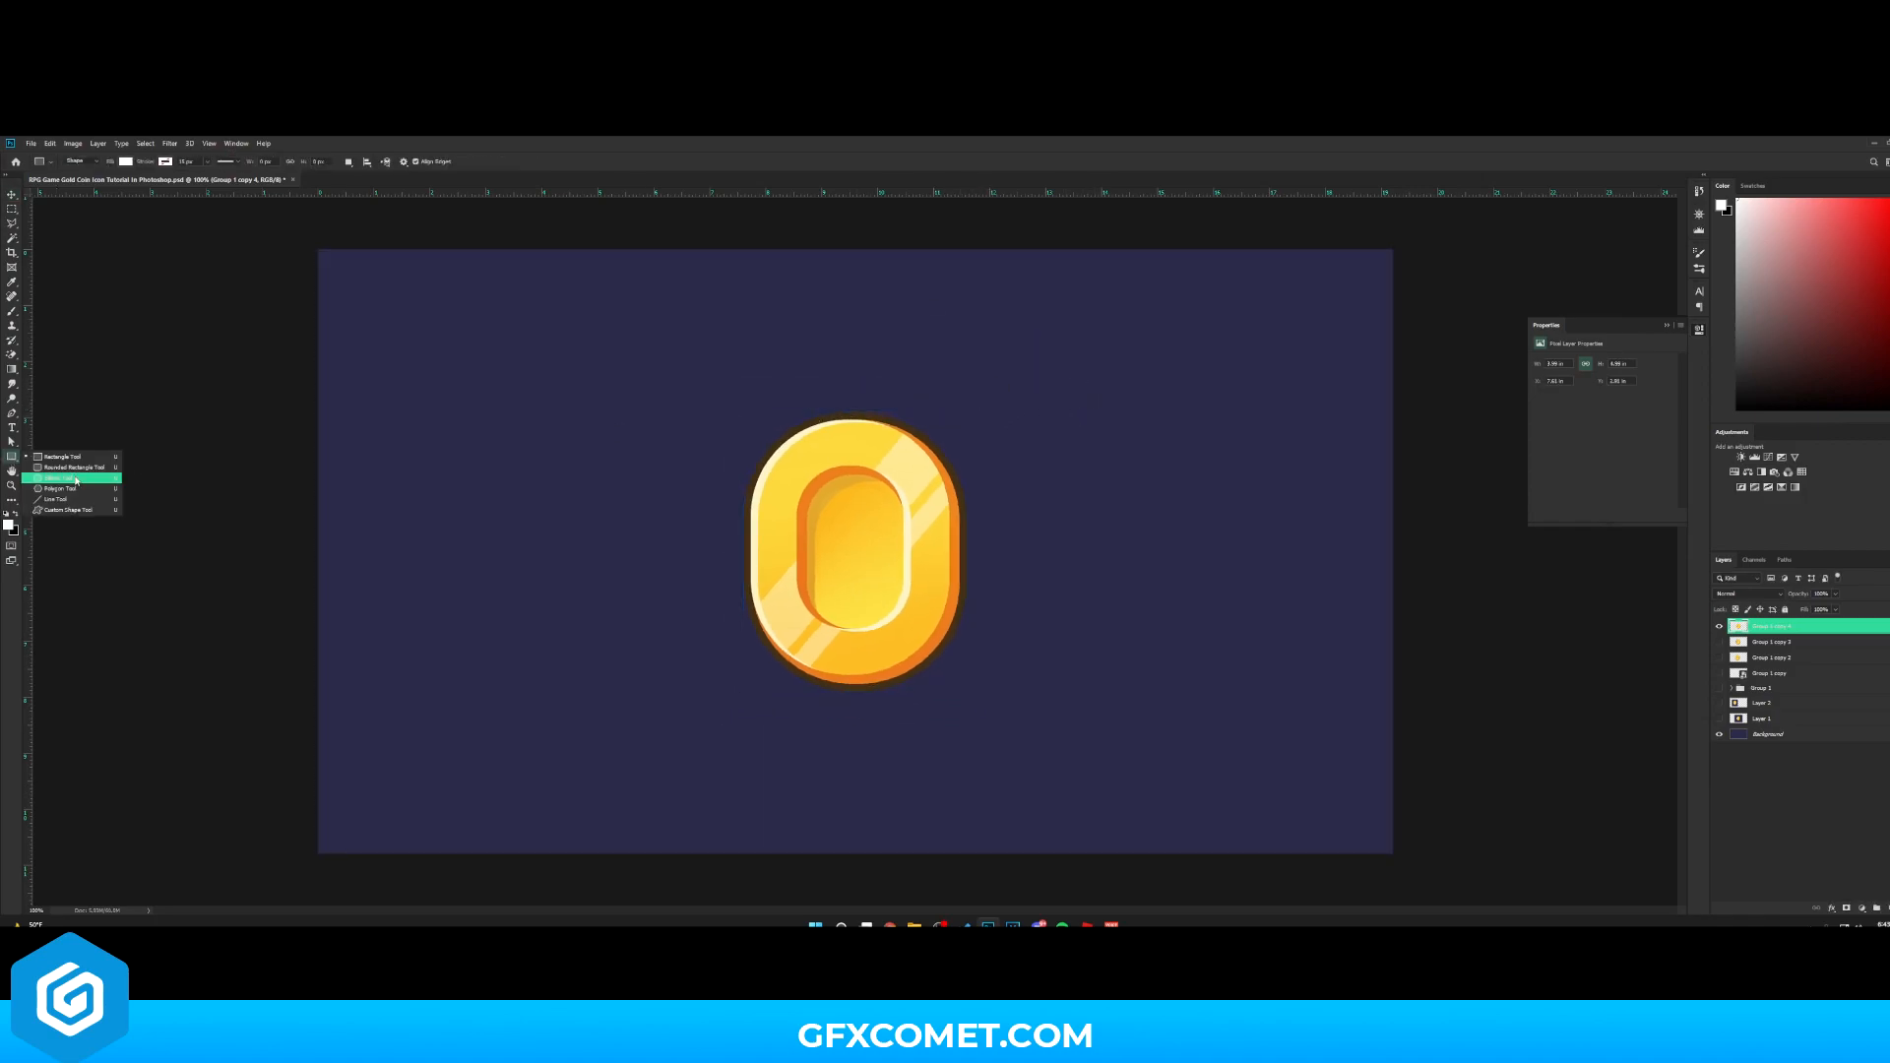
pyautogui.click(72, 488)
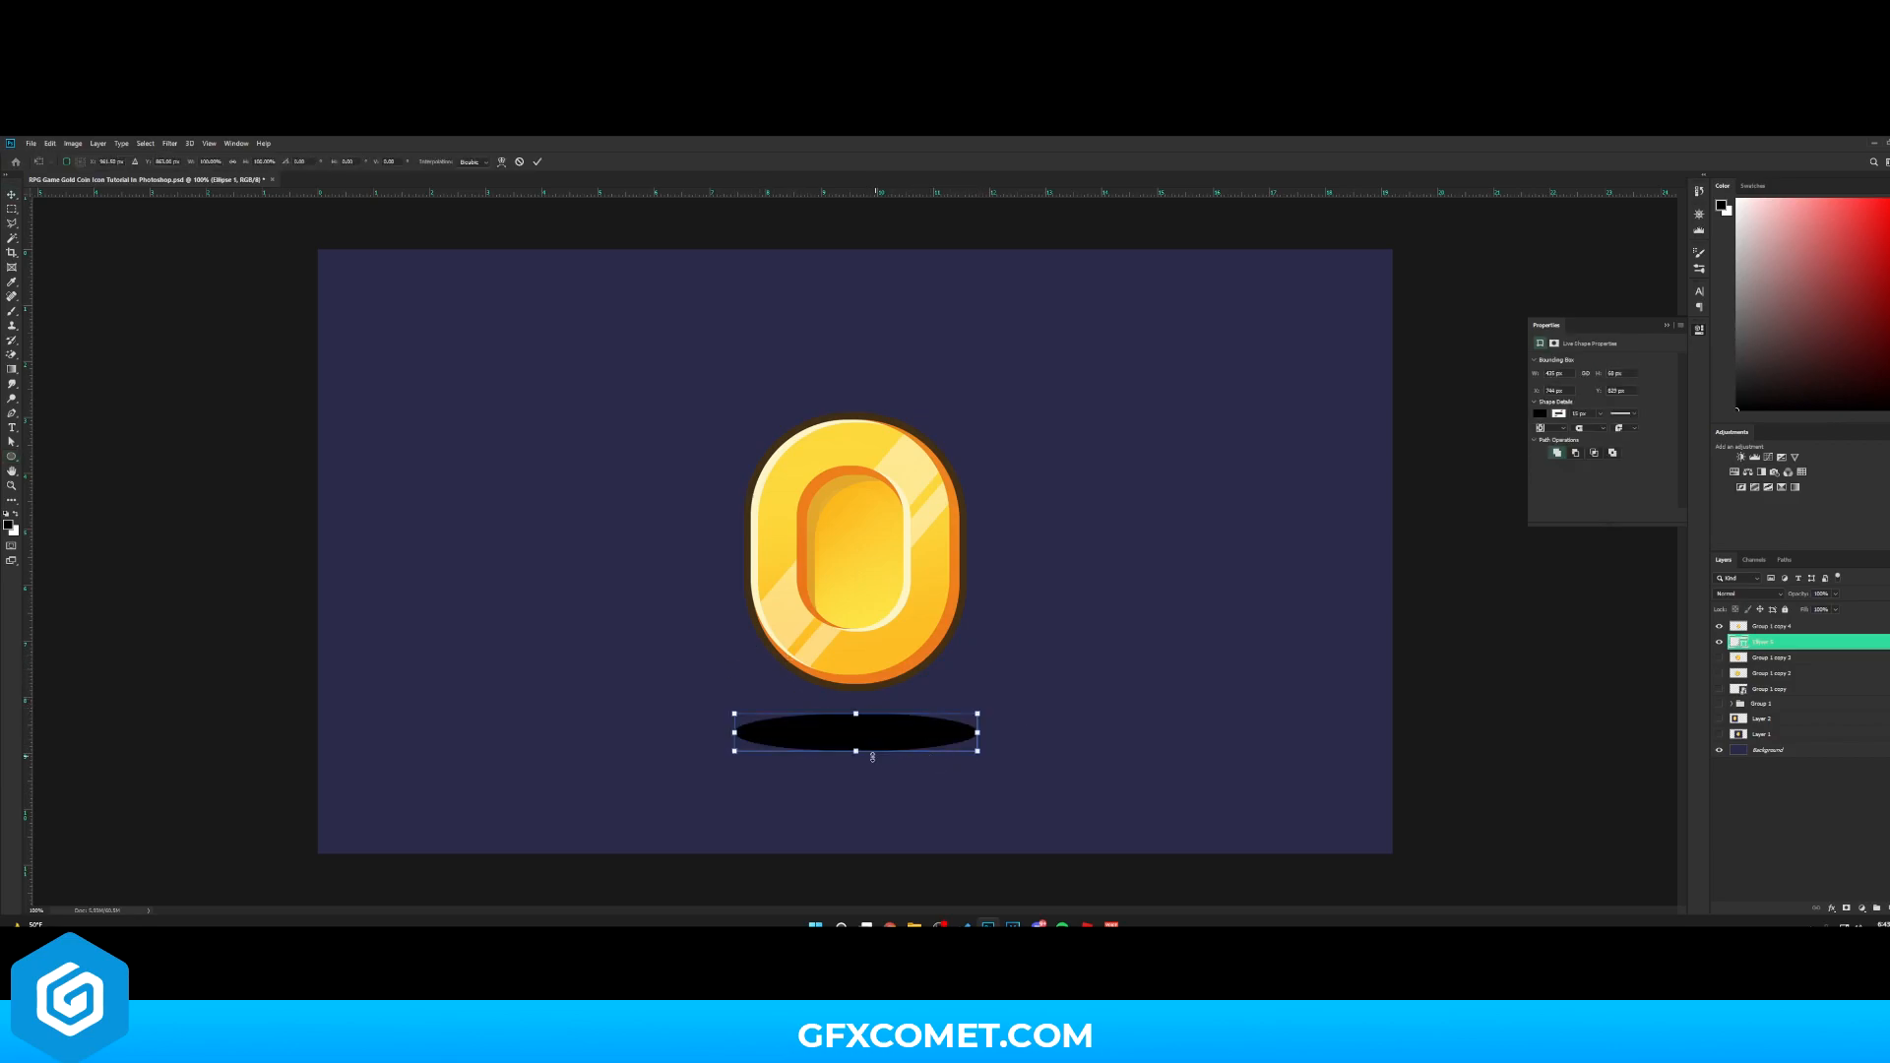
pyautogui.click(169, 142)
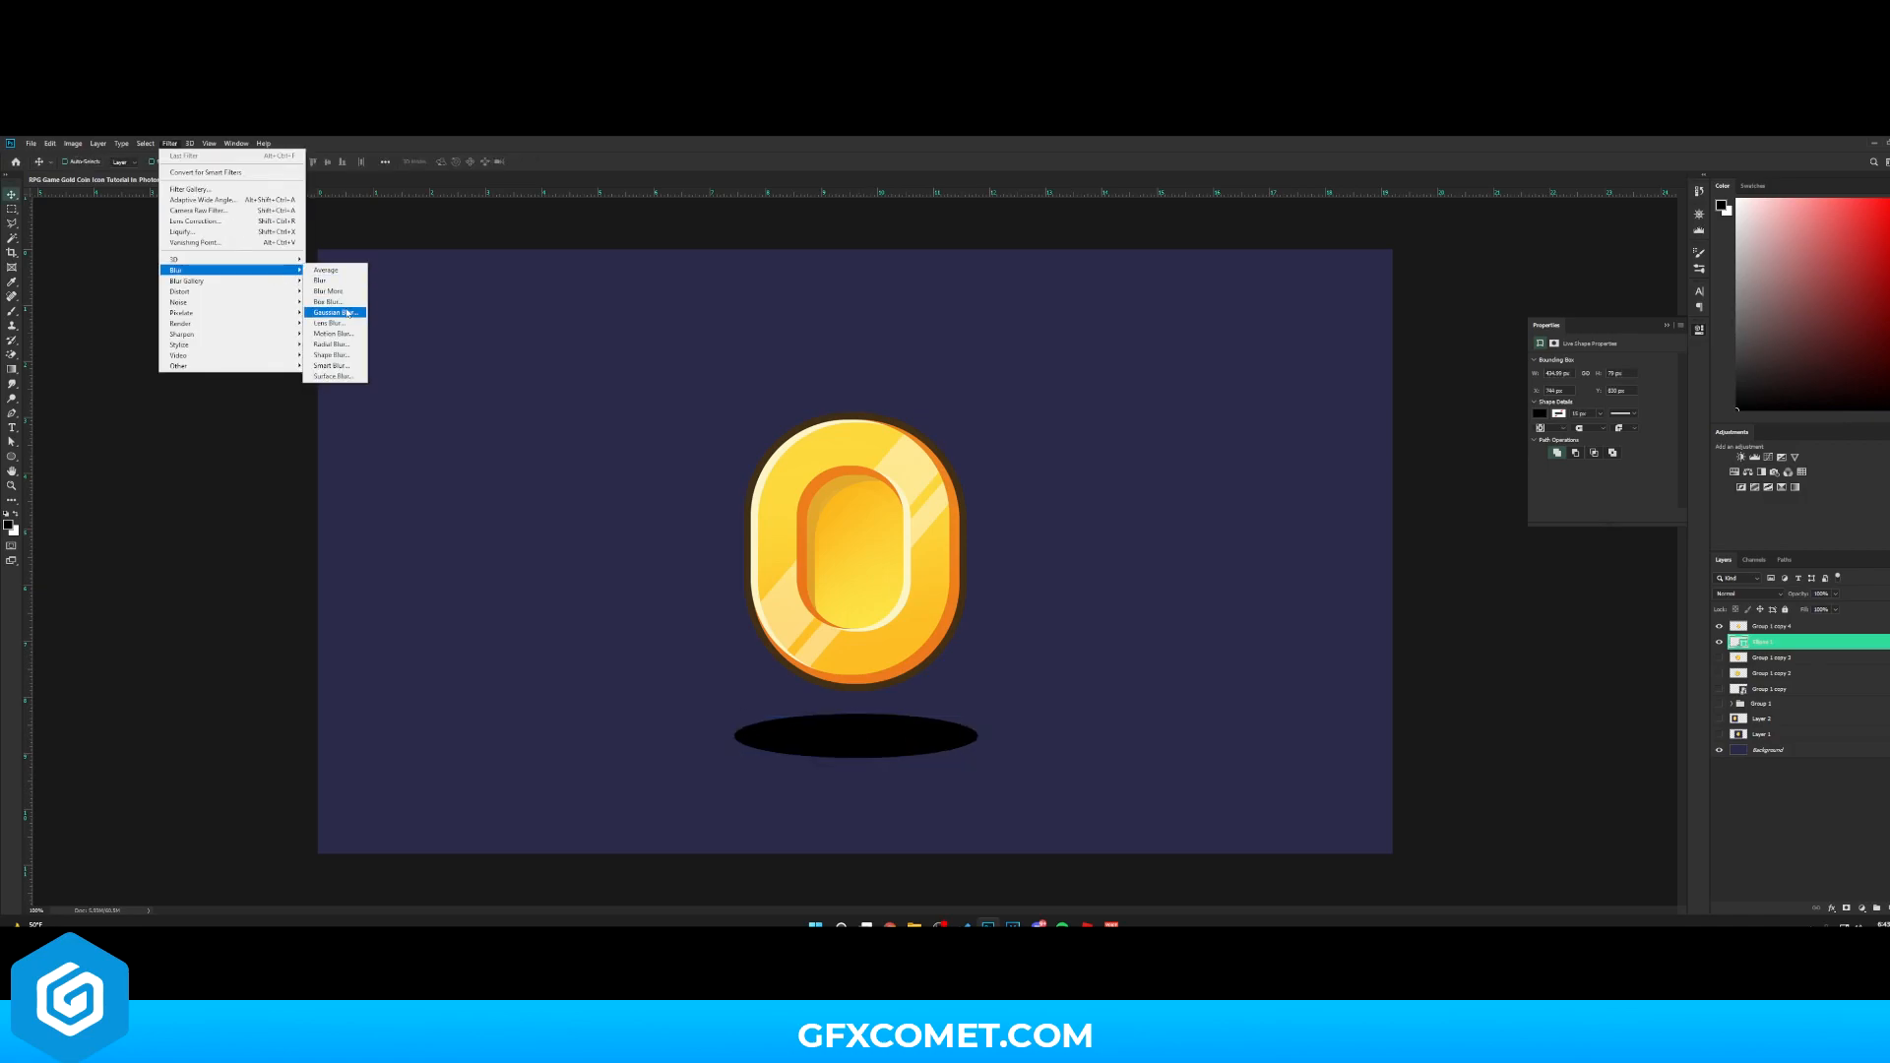
pyautogui.click(333, 313)
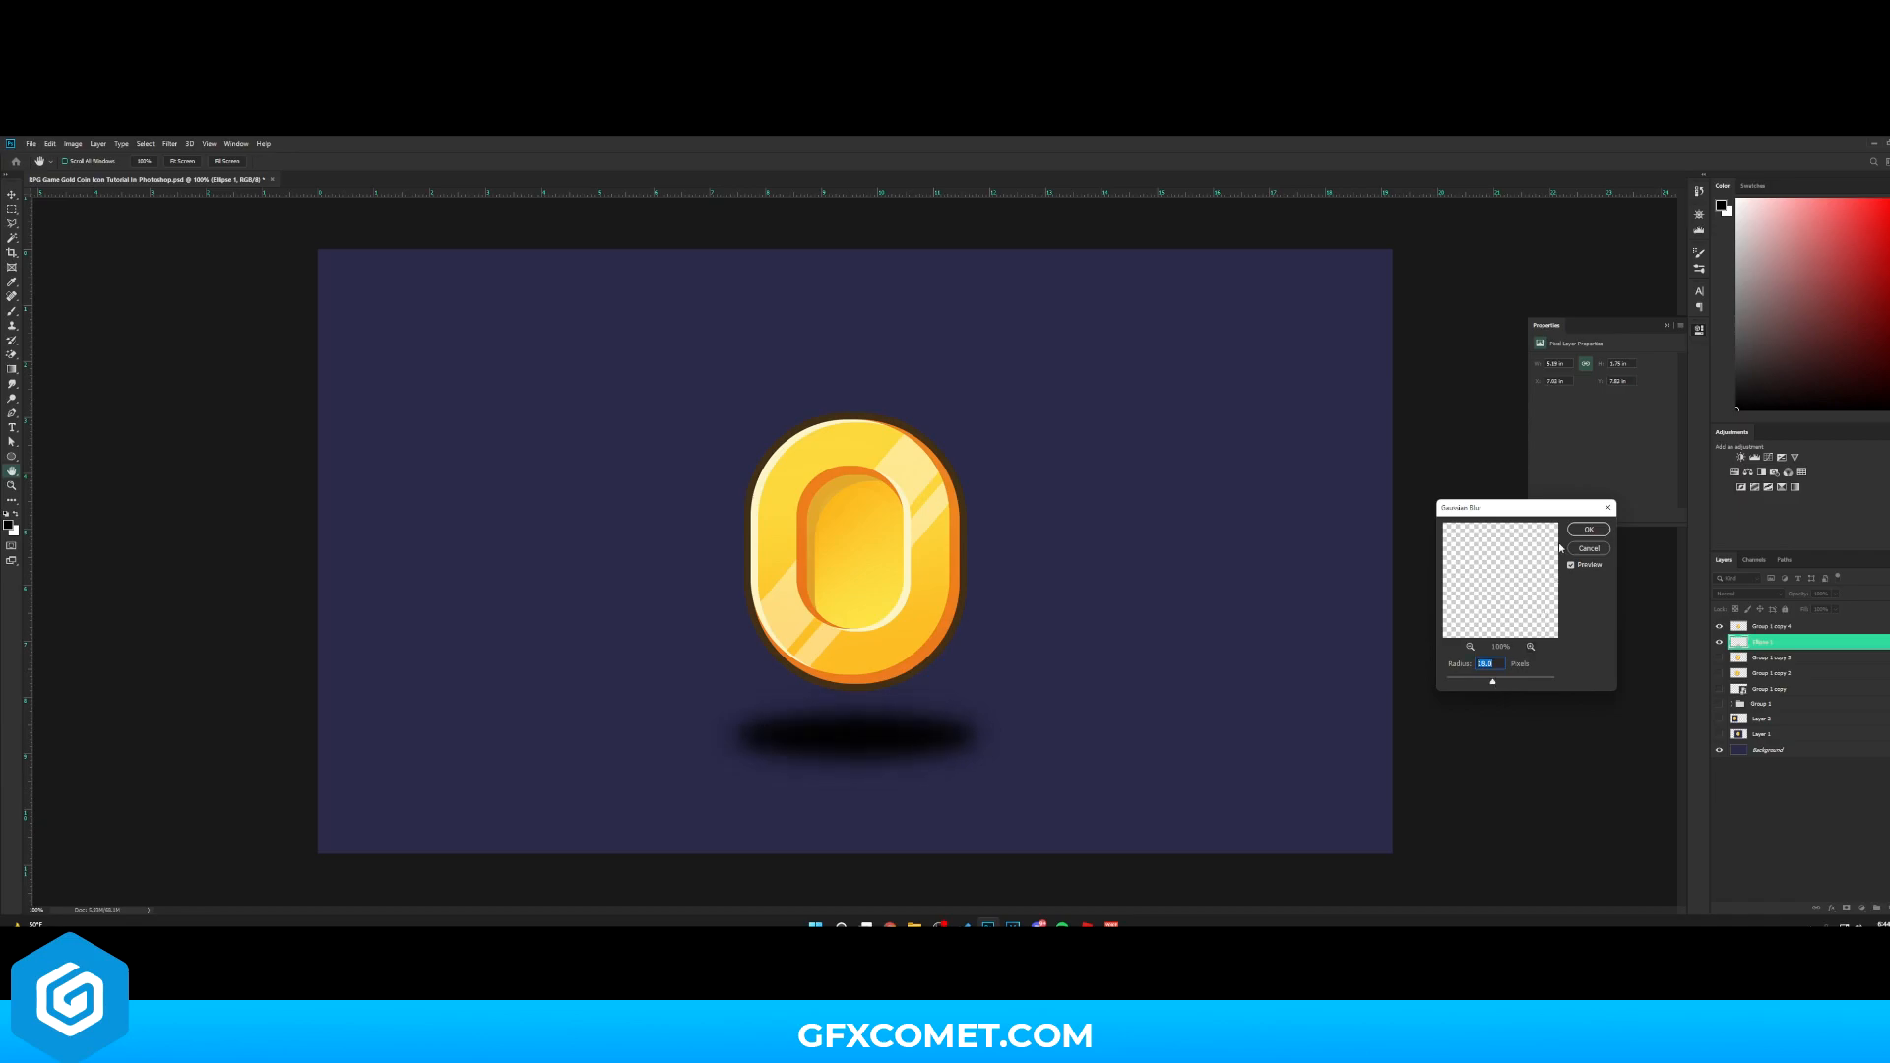
pyautogui.click(1589, 529)
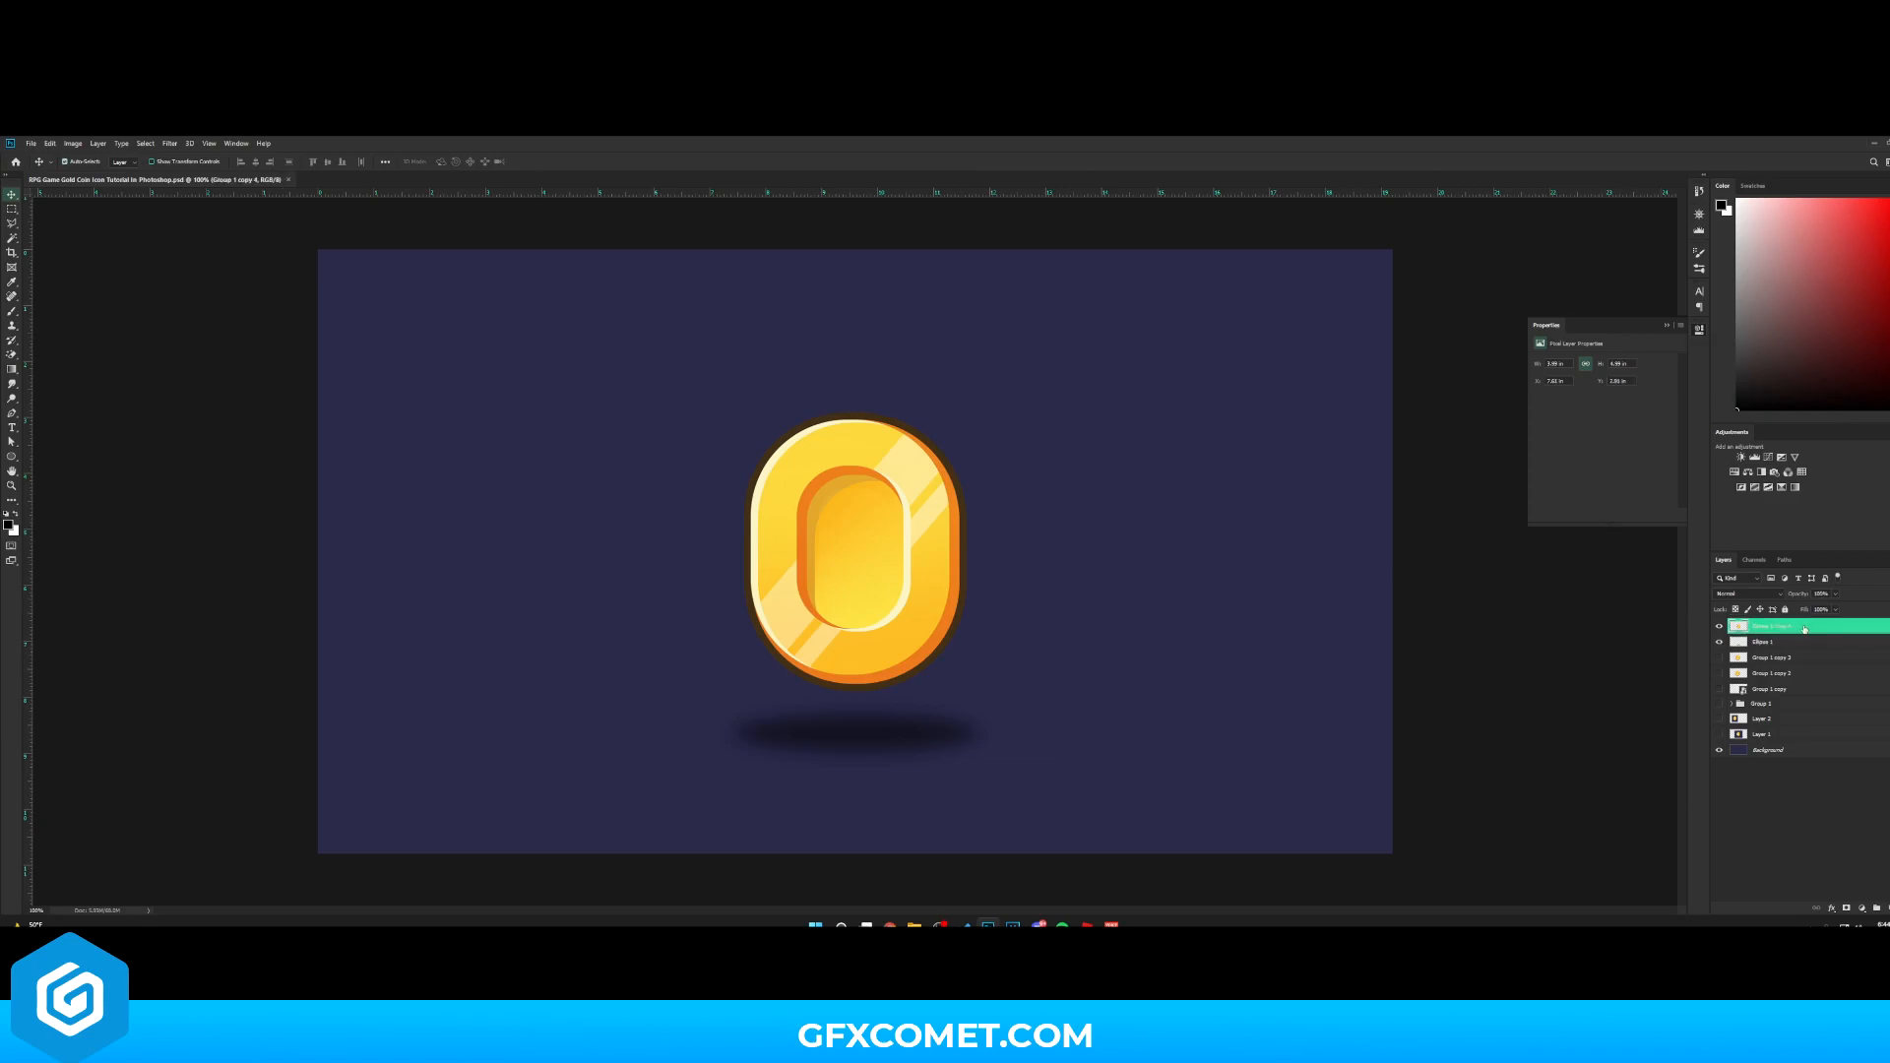
# Paint a golden glow on a Screen layer with a soft brush and Gaussian-blur it around the coin
pyautogui.click(169, 141)
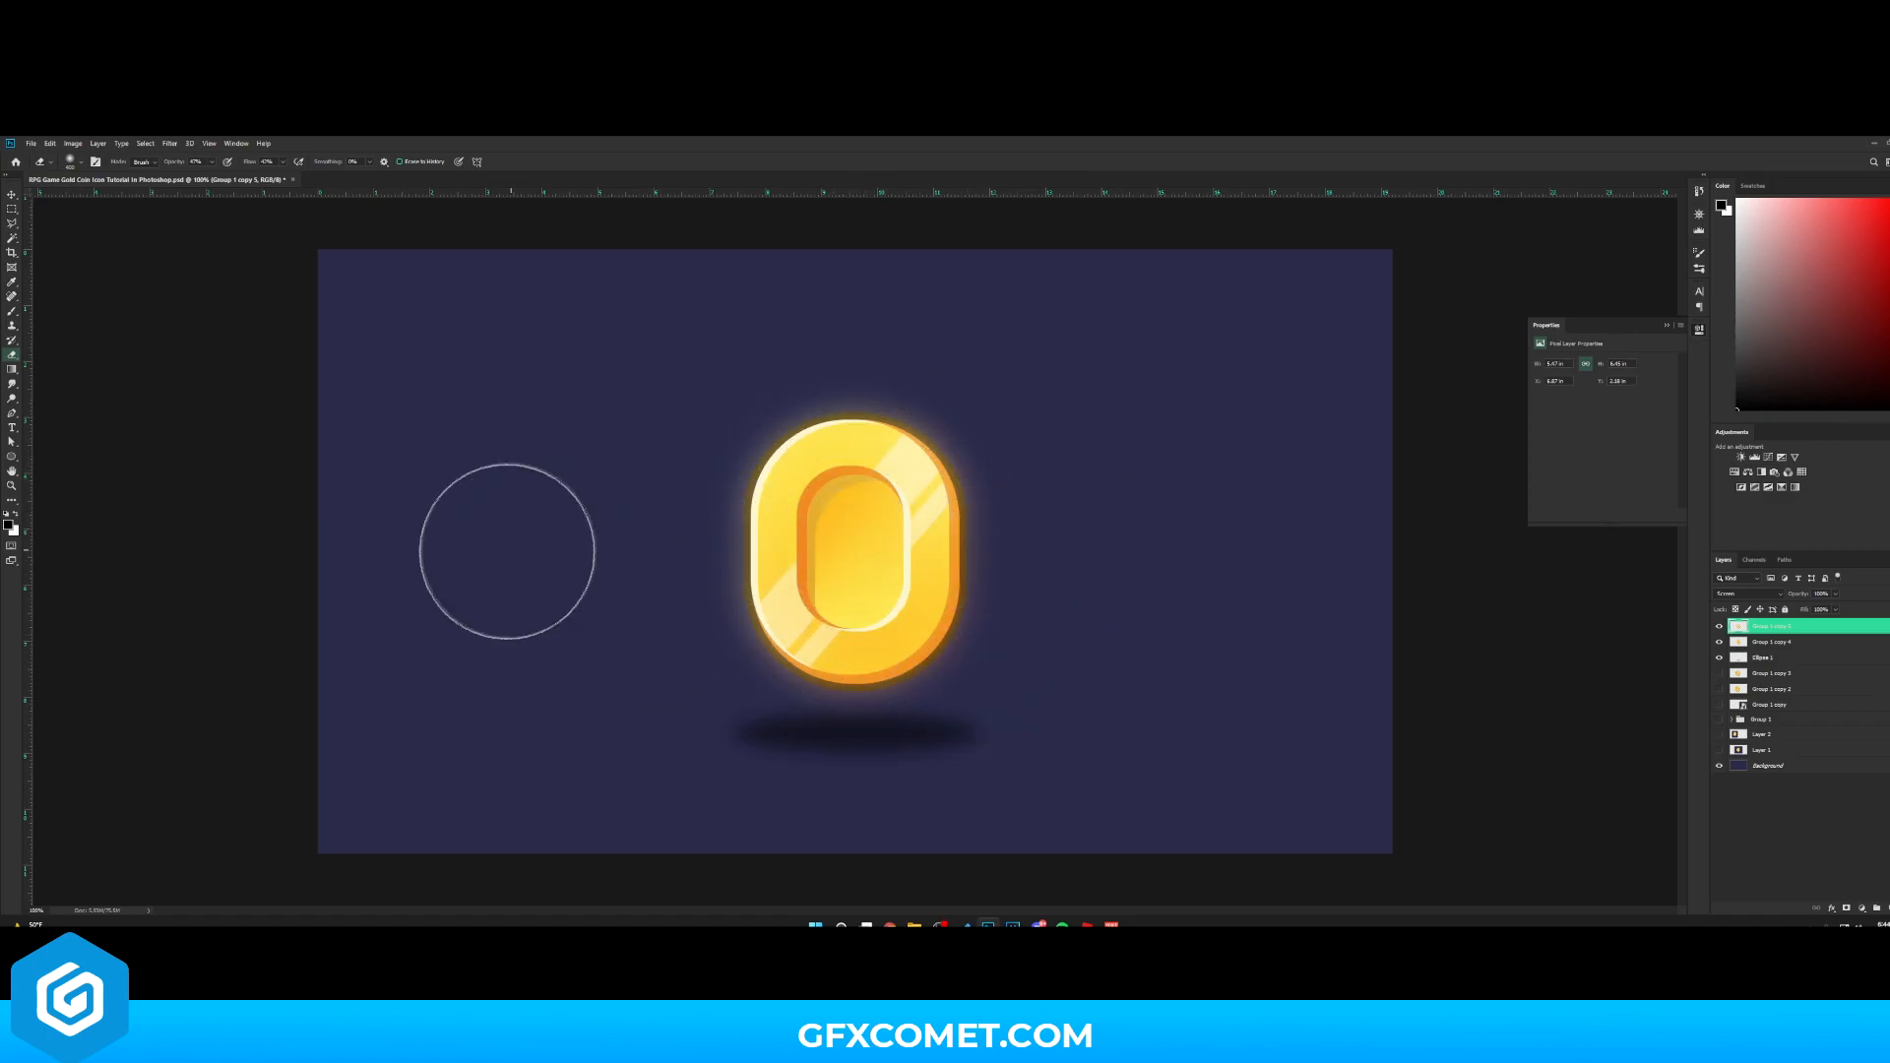
pyautogui.click(12, 195)
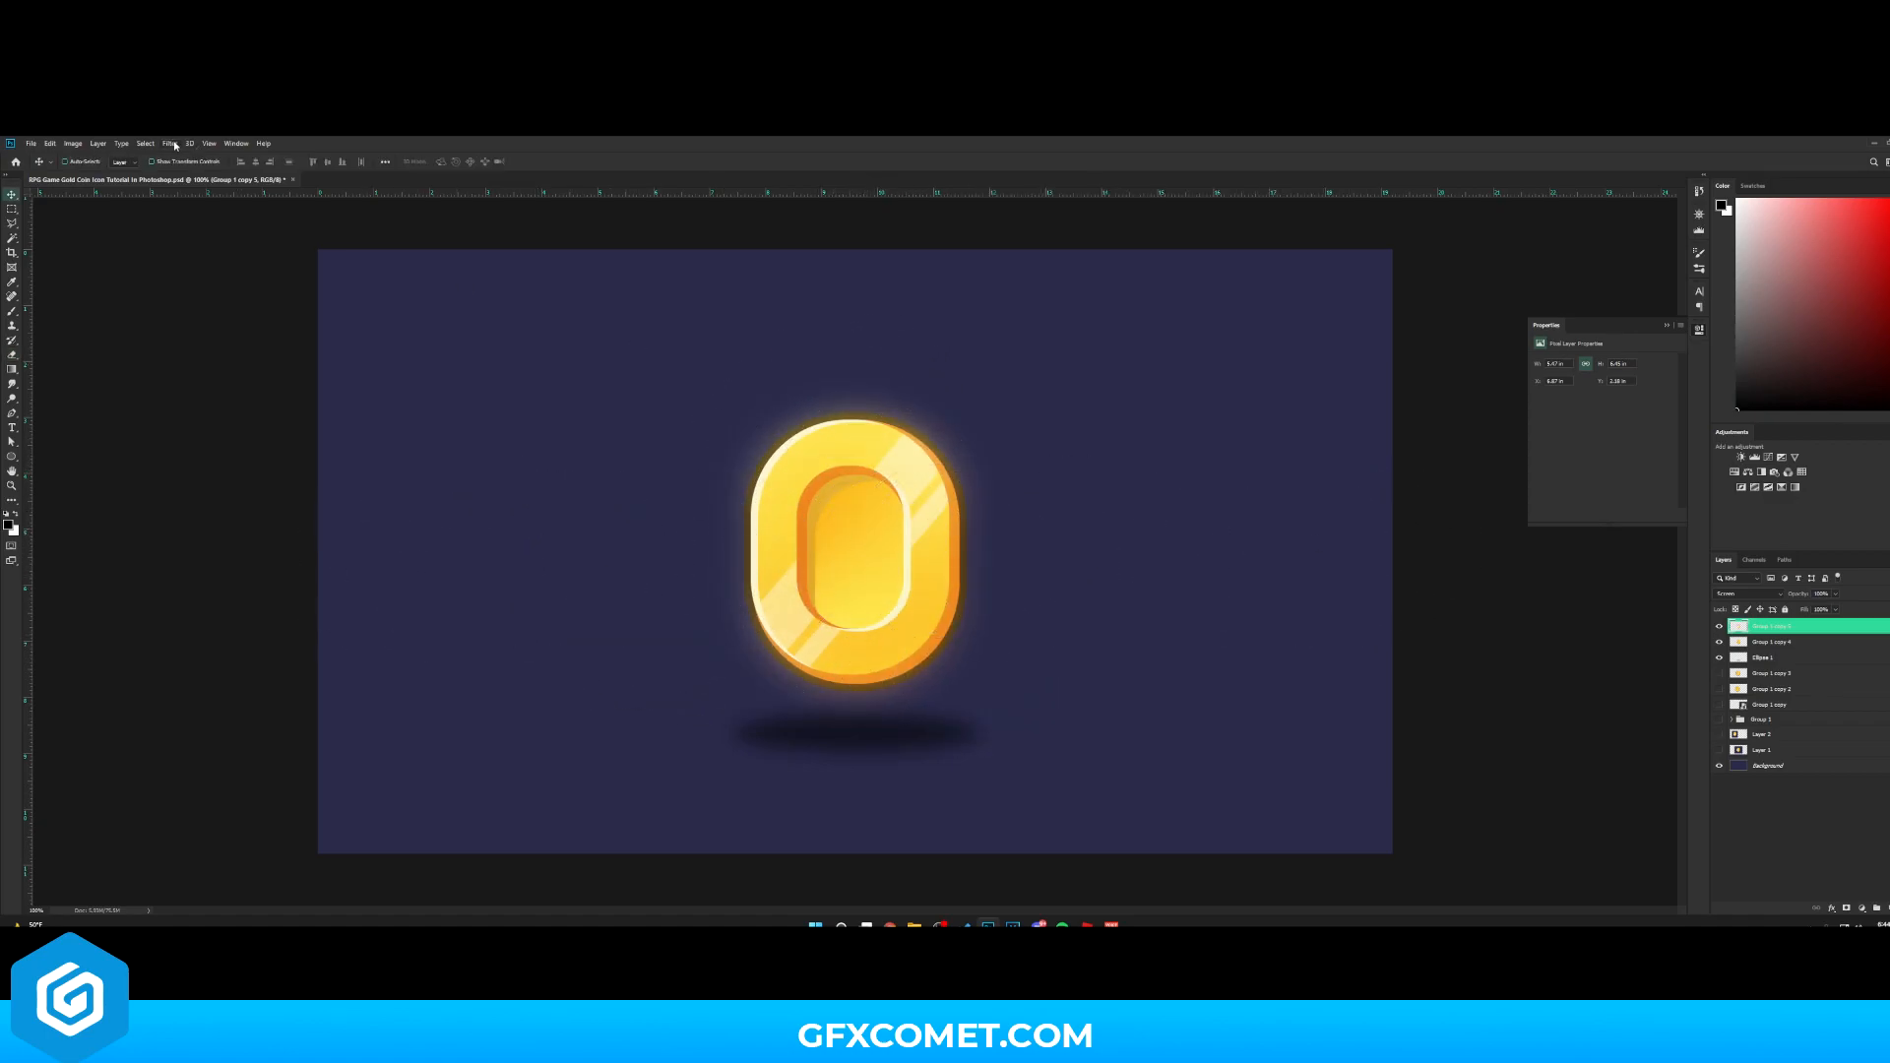
pyautogui.click(170, 142)
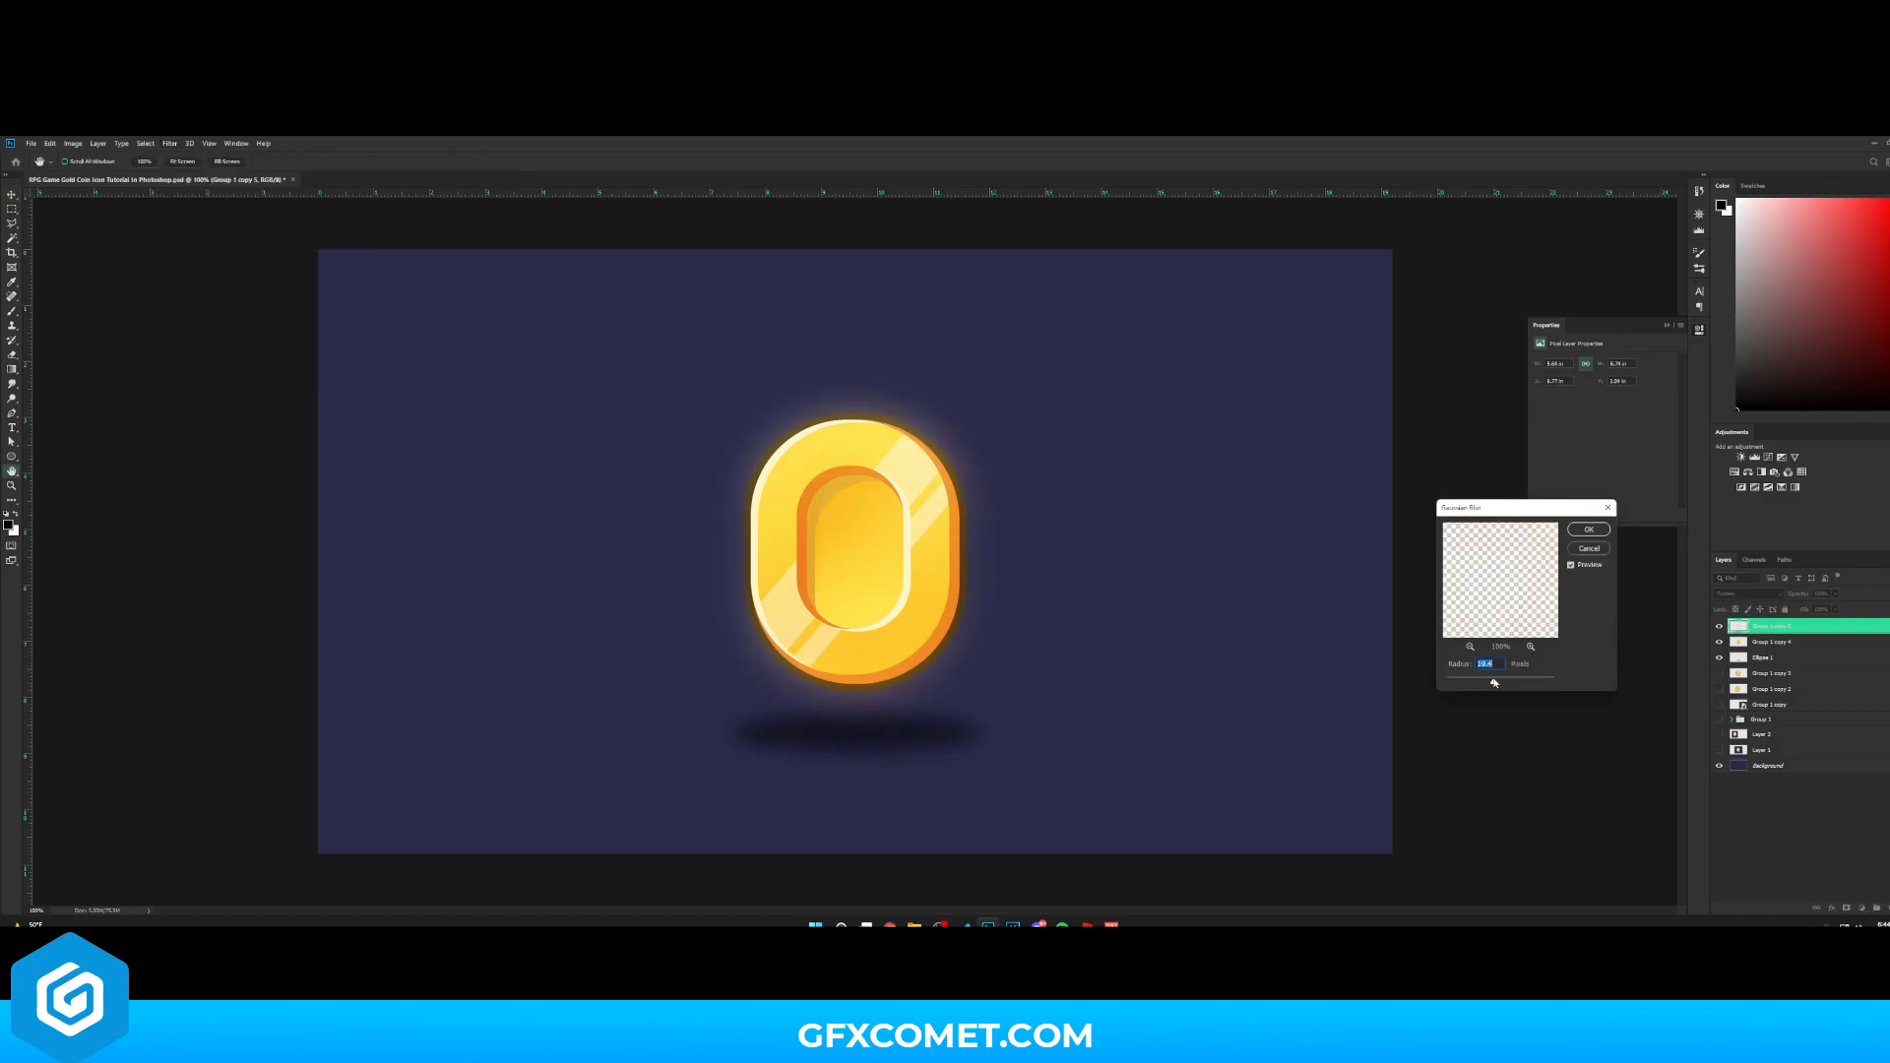
pyautogui.click(1589, 529)
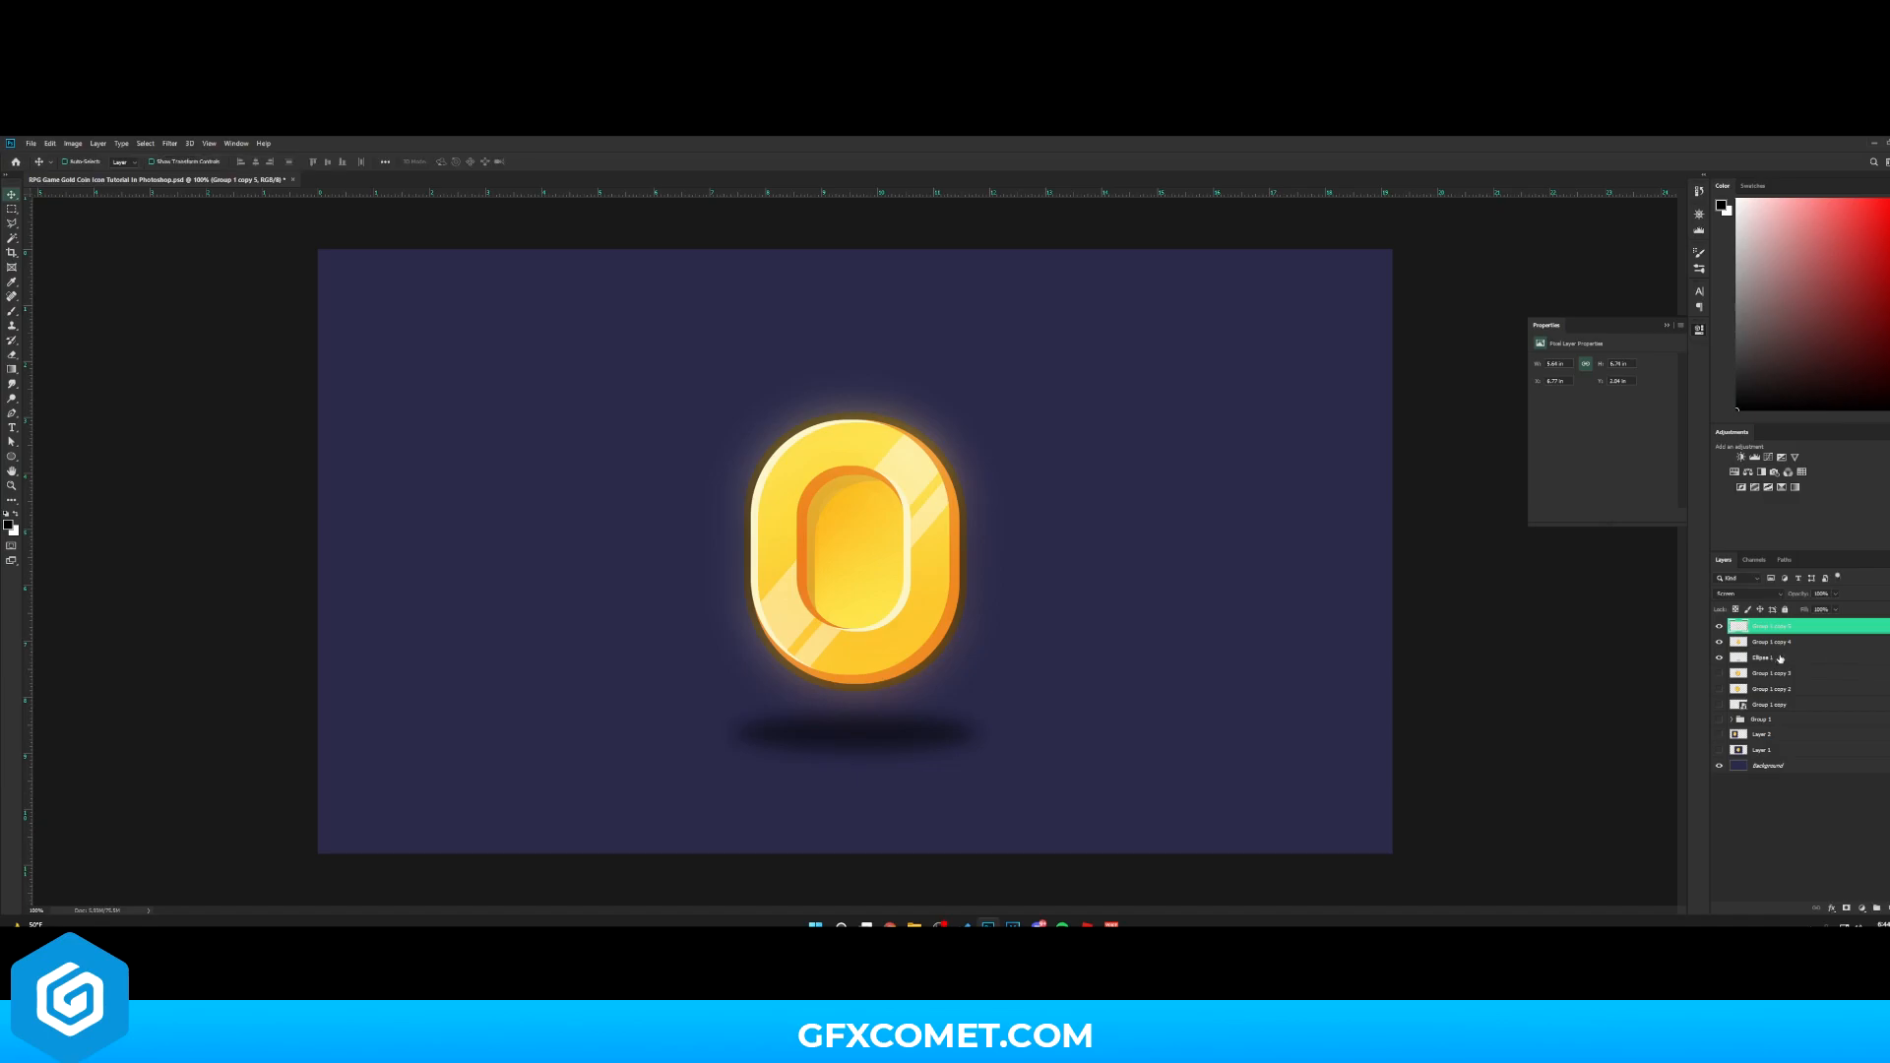